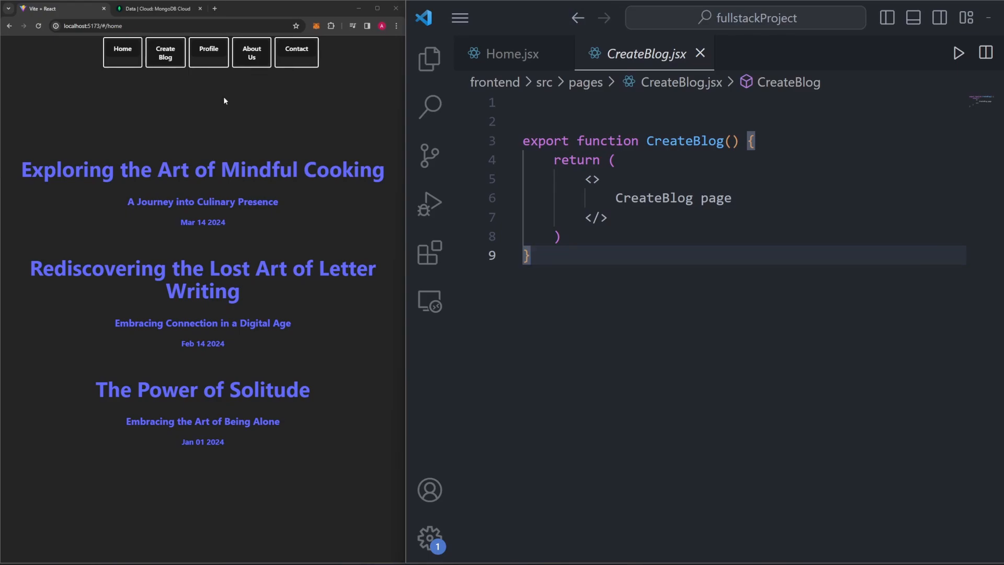
Step: Browse Create Blog, About, Contact and Profile, then About and Contact again
click(166, 52)
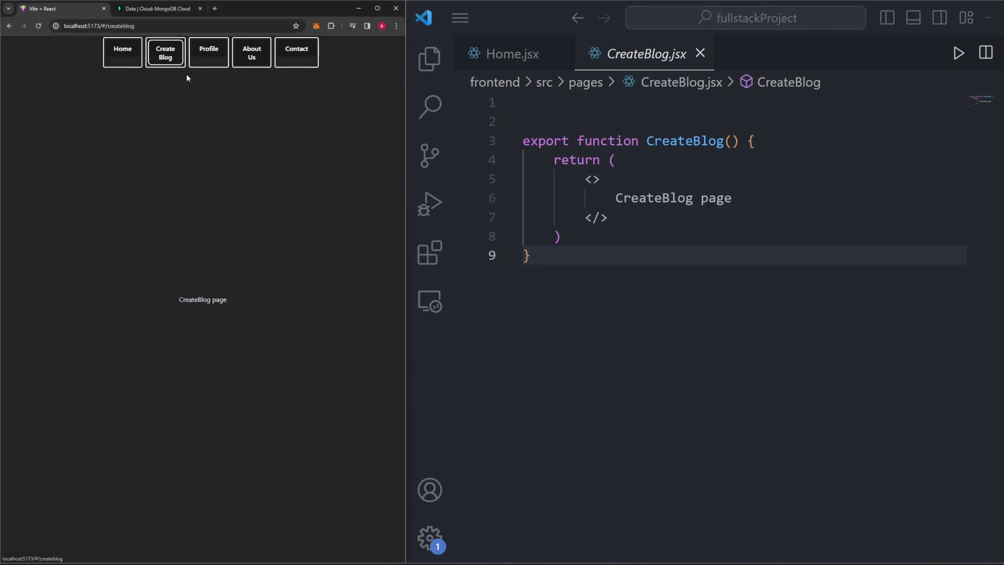
click(251, 52)
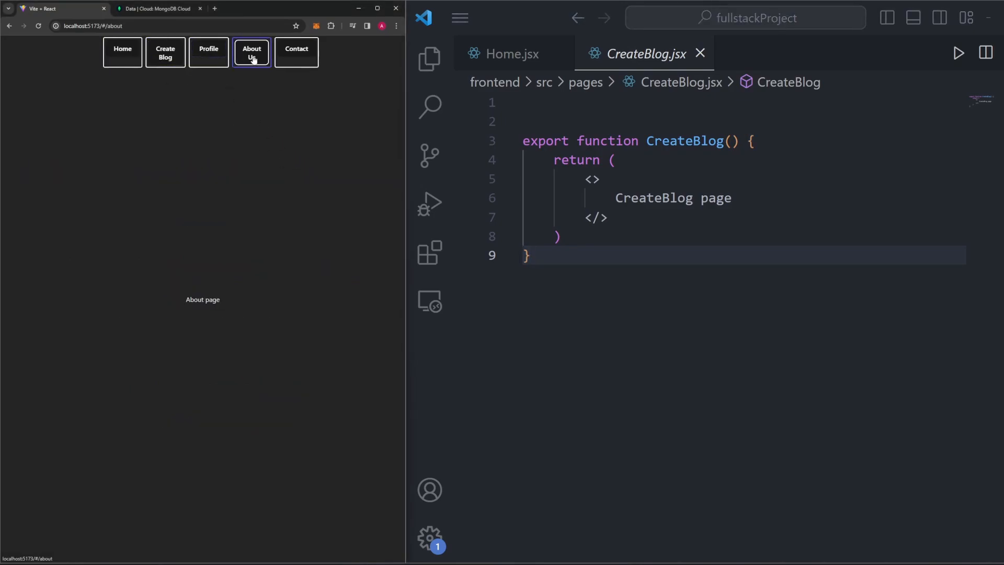
click(296, 51)
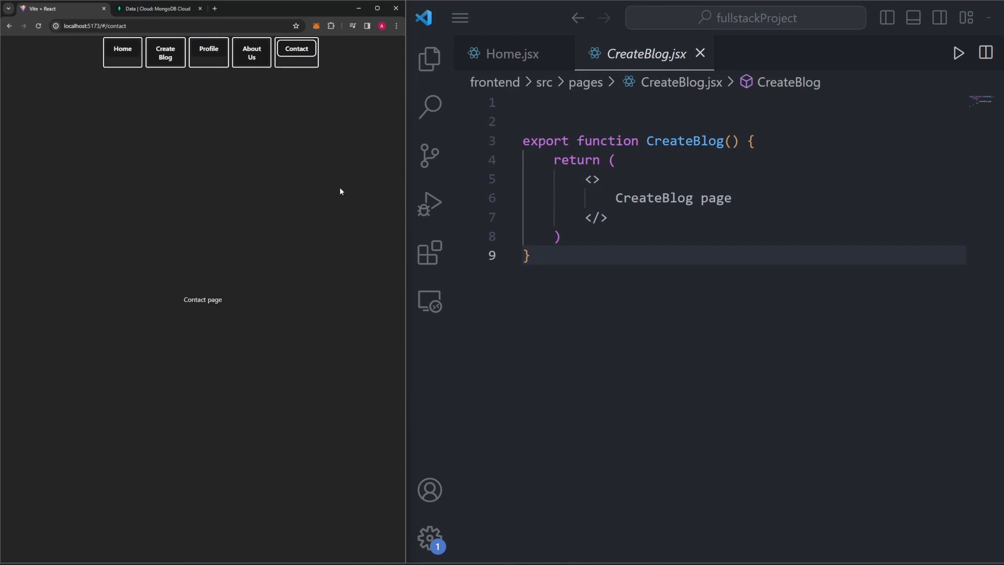
mouse_move(342, 100)
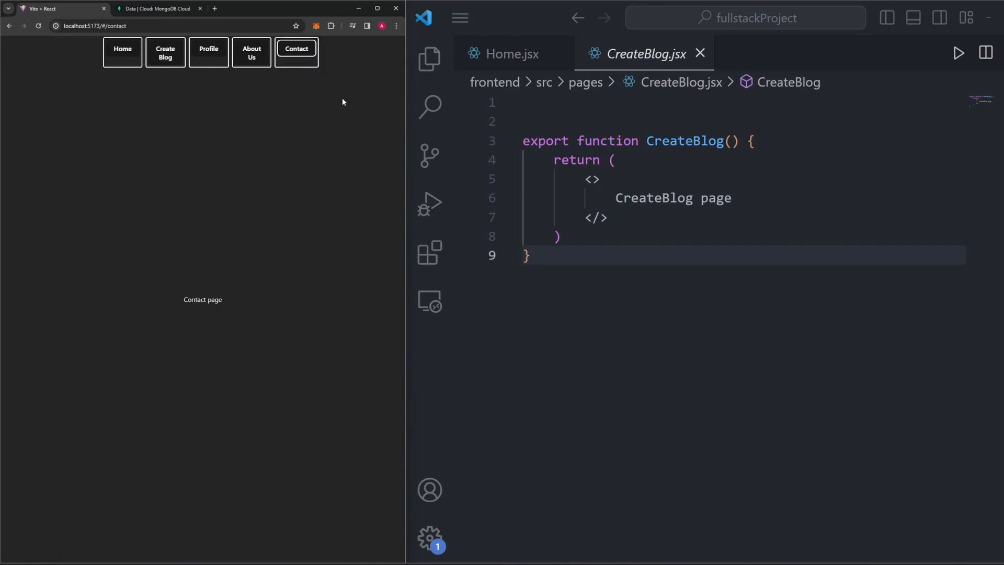
click(208, 52)
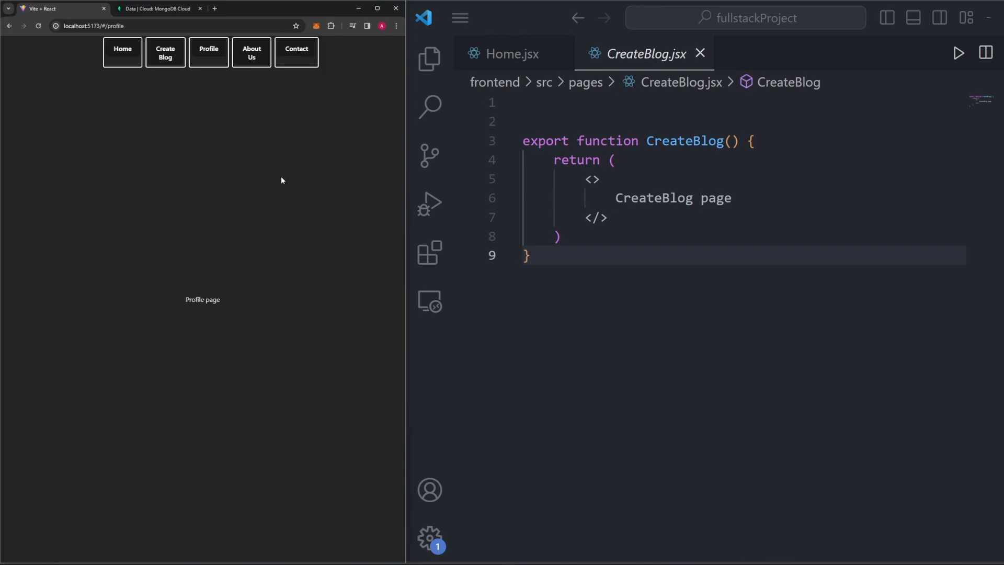
mouse_move(294, 200)
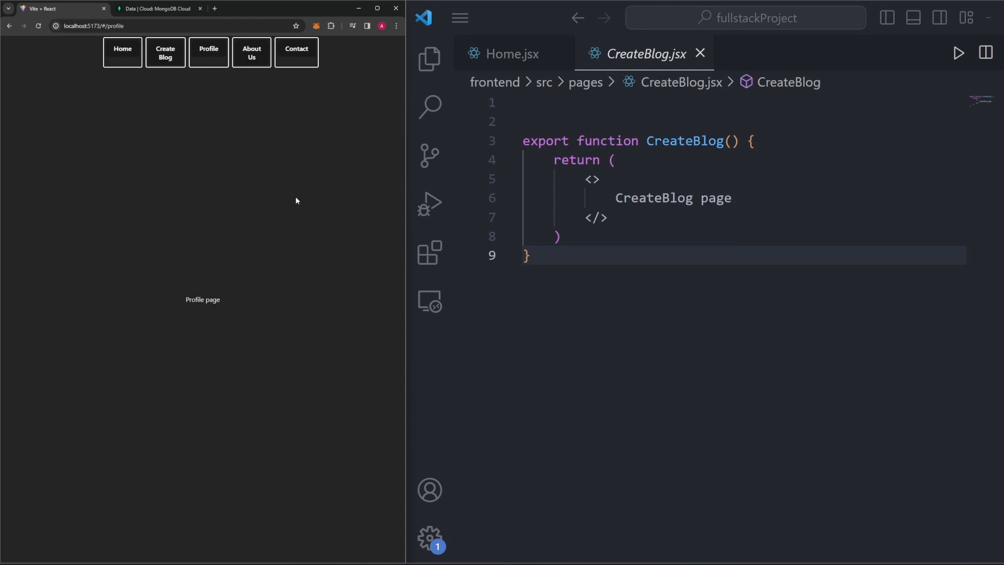
click(251, 52)
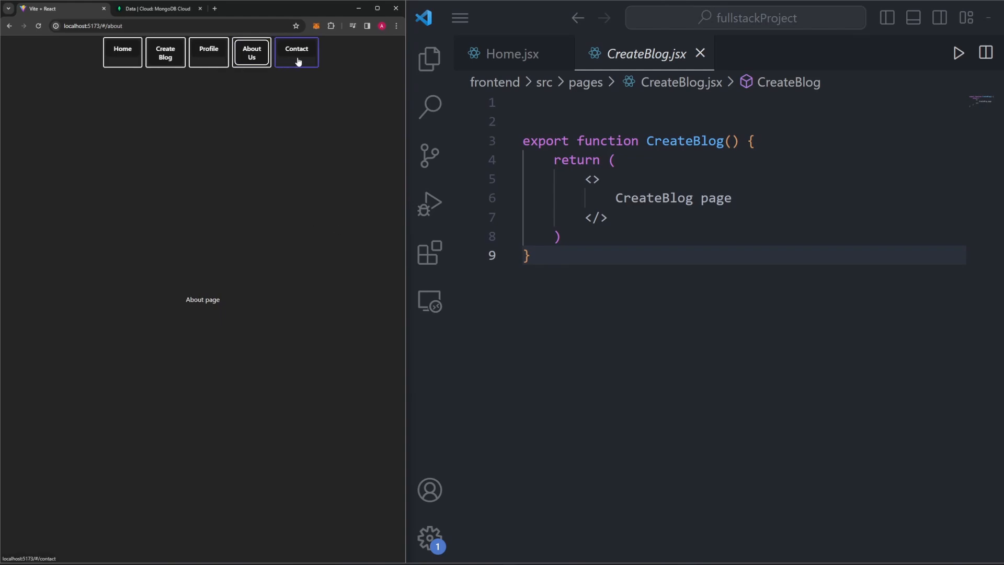
click(295, 52)
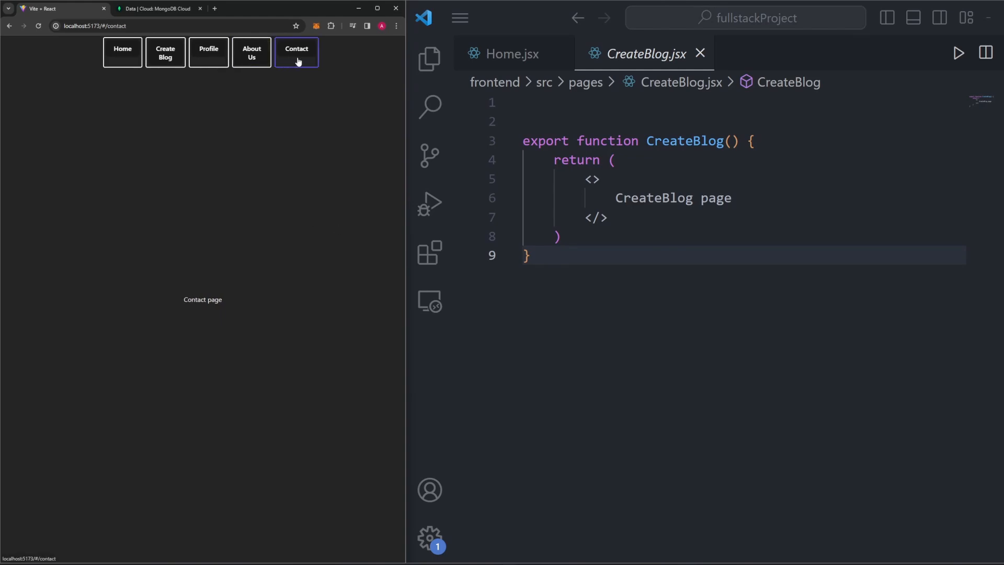
mouse_move(345, 165)
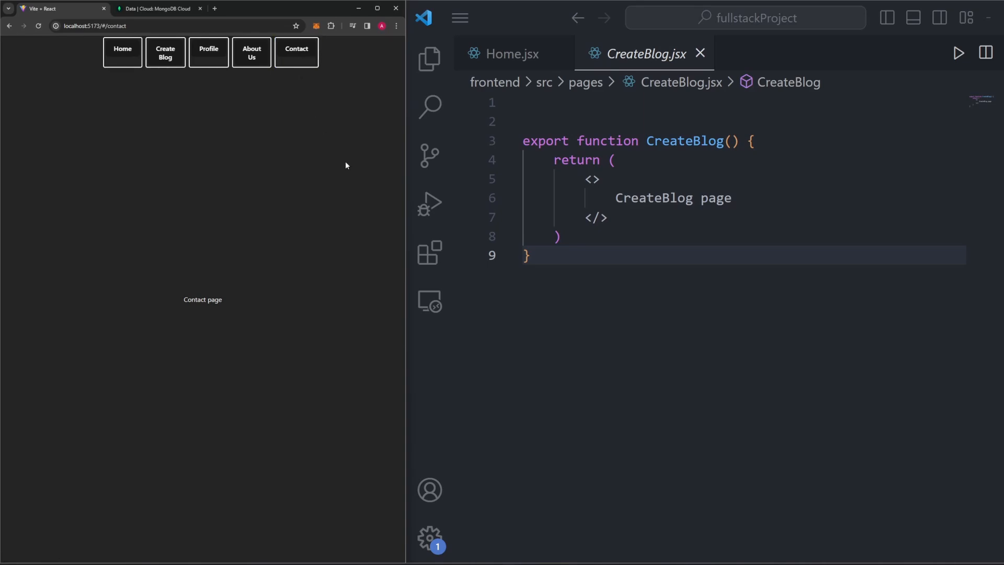
Step: Add import { useState } from "react" at the top of CreateBlog.jsx
click(165, 52)
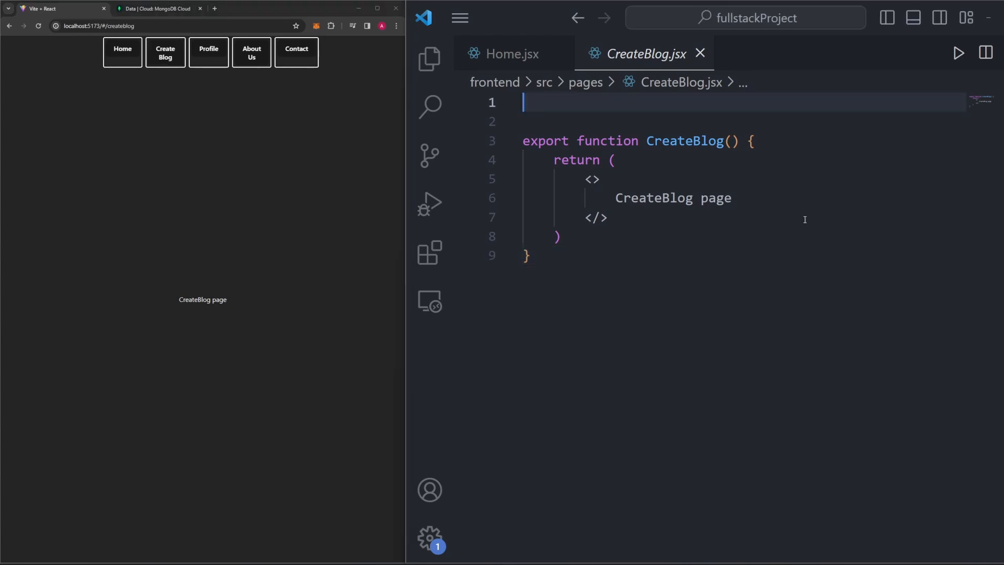
mouse_move(732, 183)
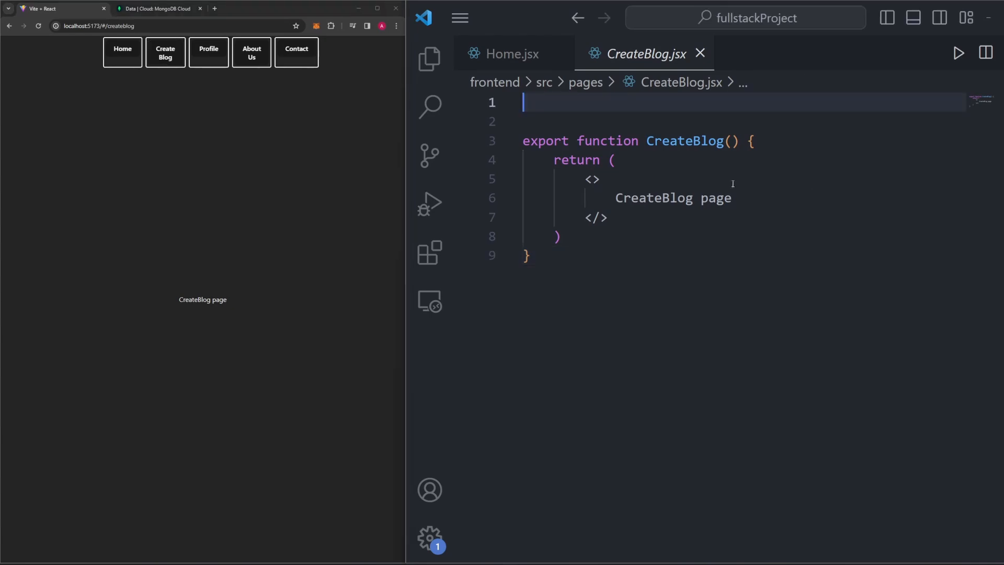
mouse_move(745, 231)
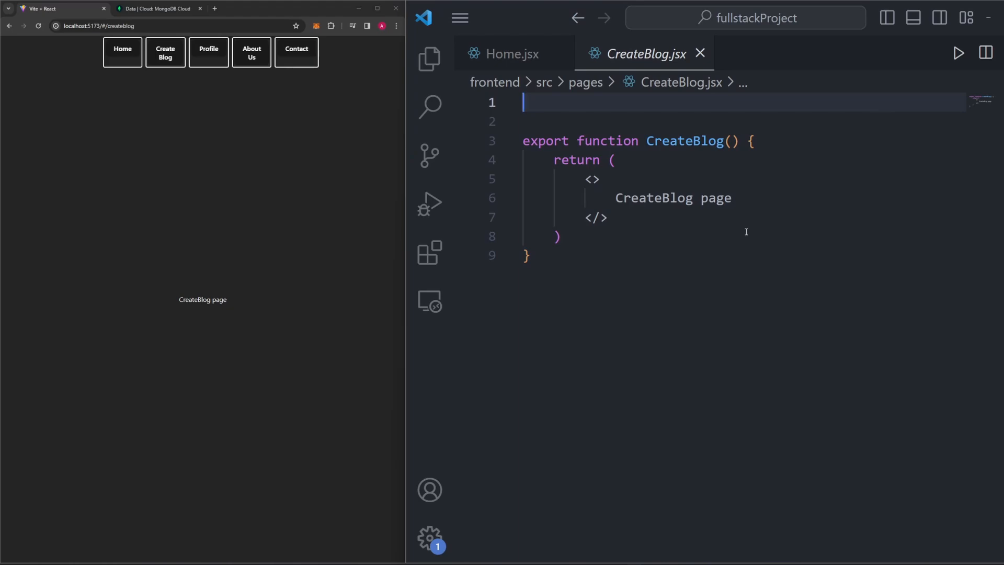
text(impor)
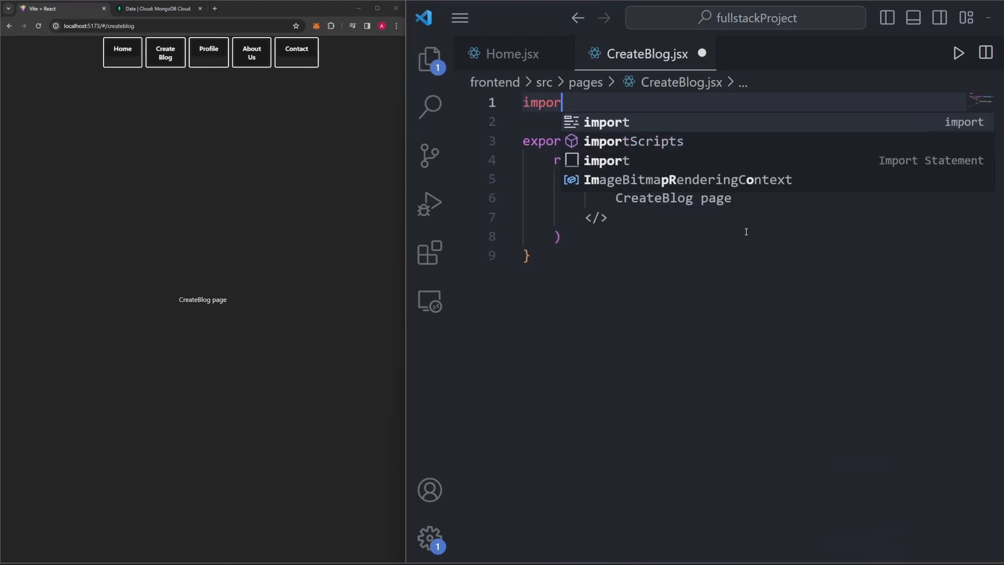
text({ useState } from "react")
click(745, 216)
text(form)
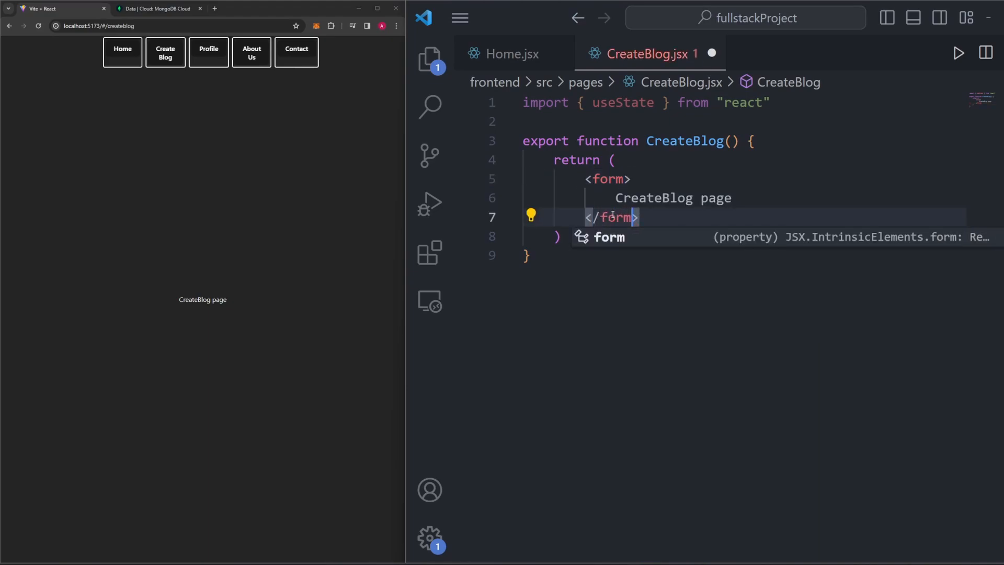
Step: Turn the fragment wrapper into a <form> with onSubmit={handleSubmit}
text(onSubmit)
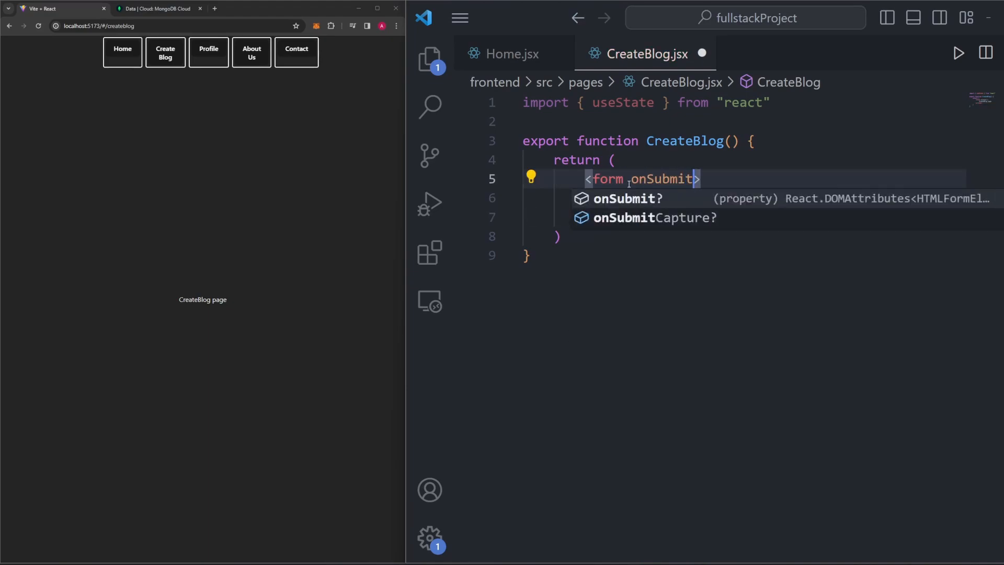
text(={})
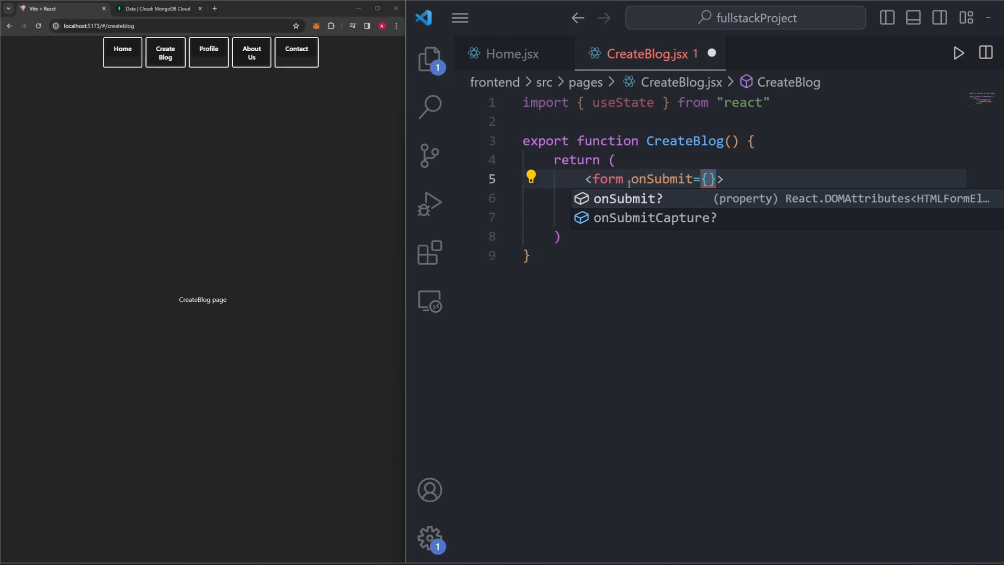
text(handleSubmit)
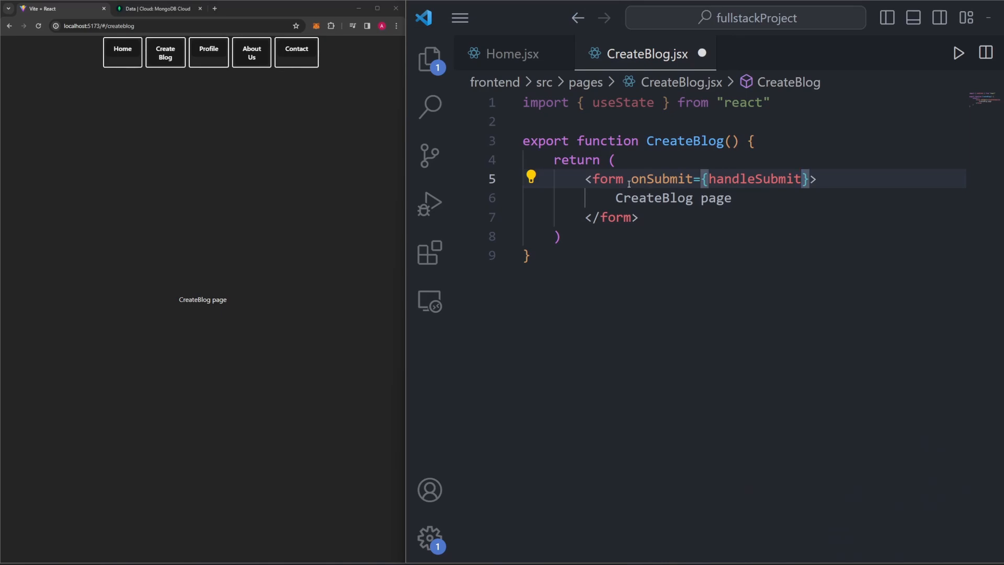
mouse_move(605, 179)
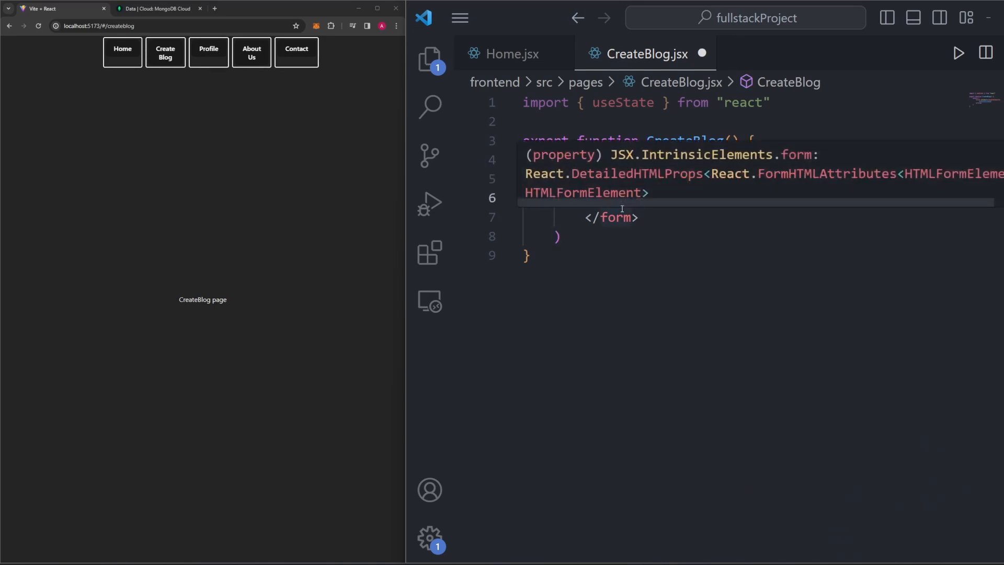
Step: Add named title and description inputs and a content textarea to the form
text(<input/>)
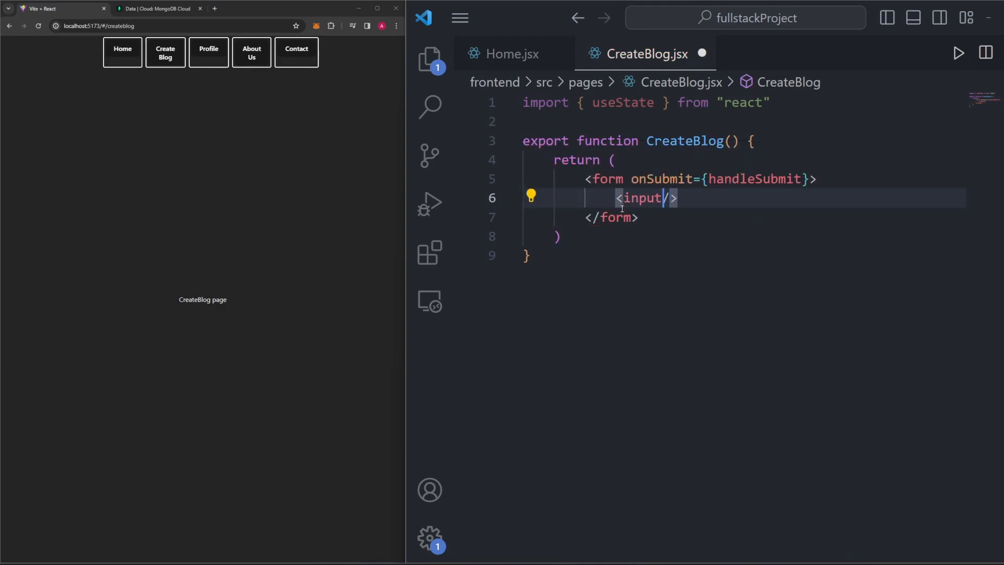
text(name="")
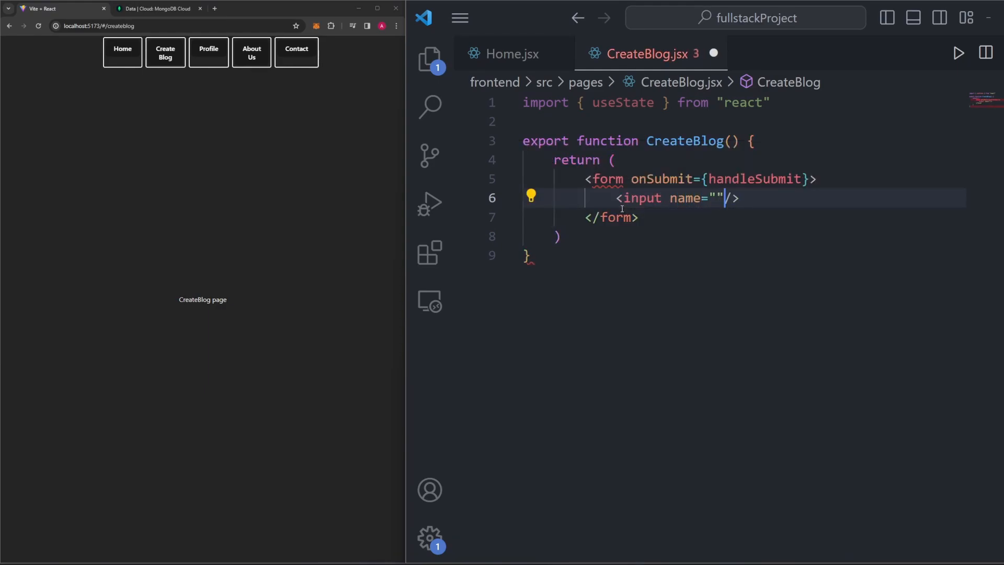
text(title)
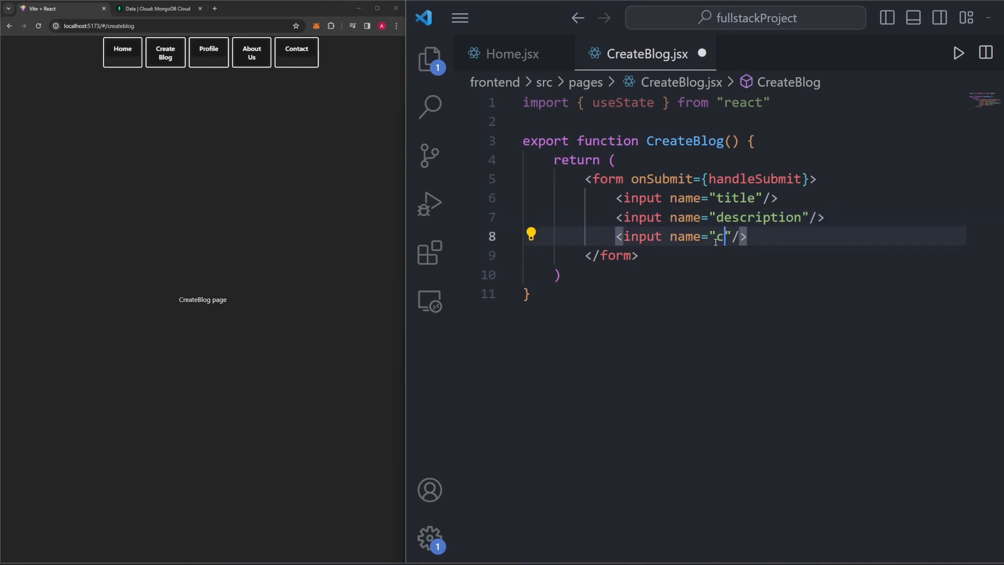
text(ontent)
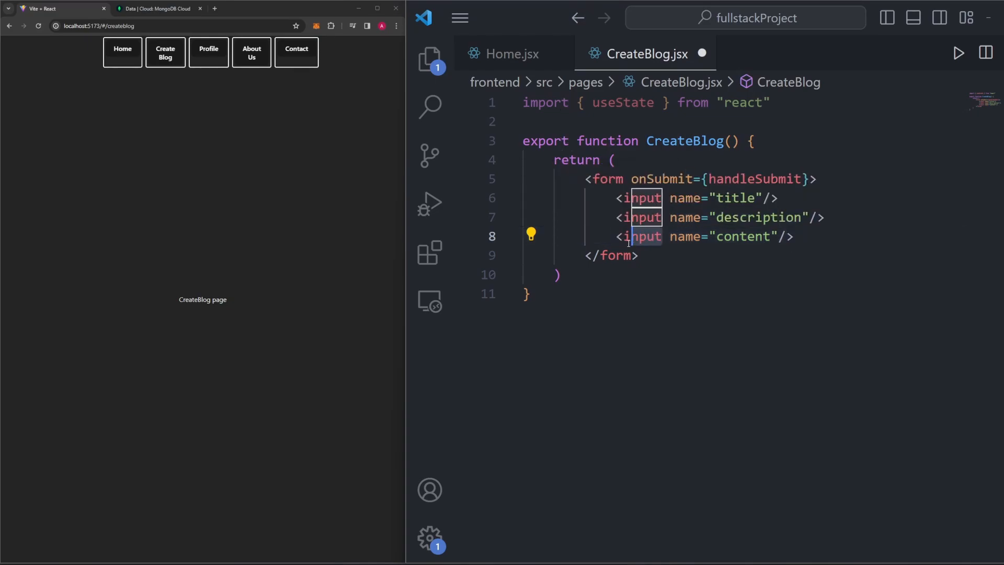
text(textarea)
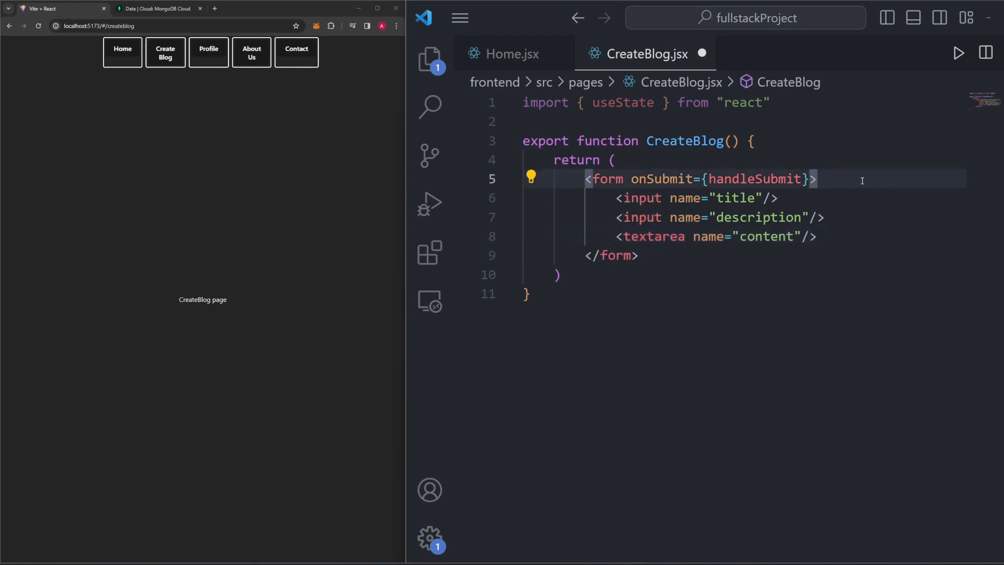
Step: Label the fields 'Blog Post Title:', 'Blog Description:' and 'Blog Content:'
text(<label></label>)
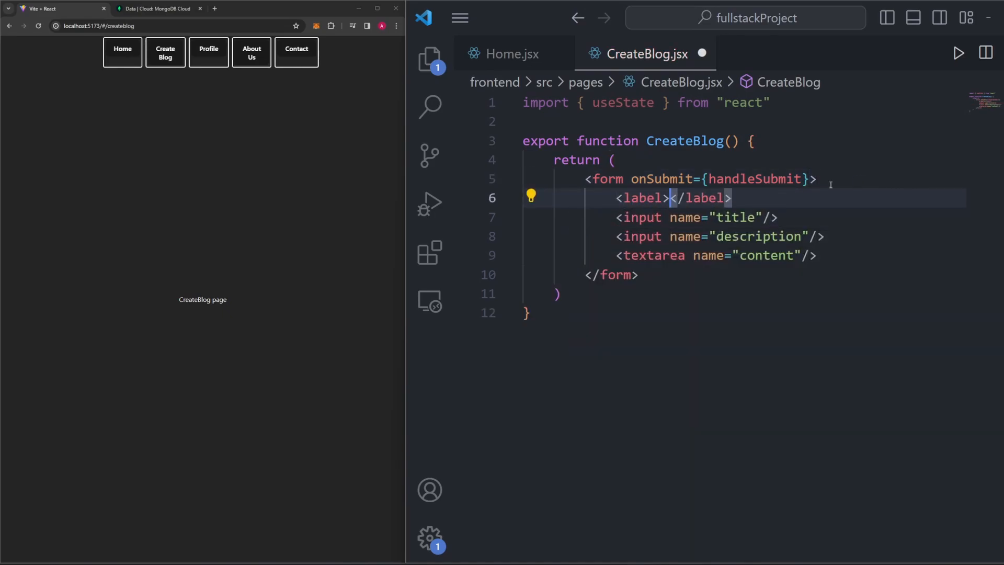
text(Blog Post)
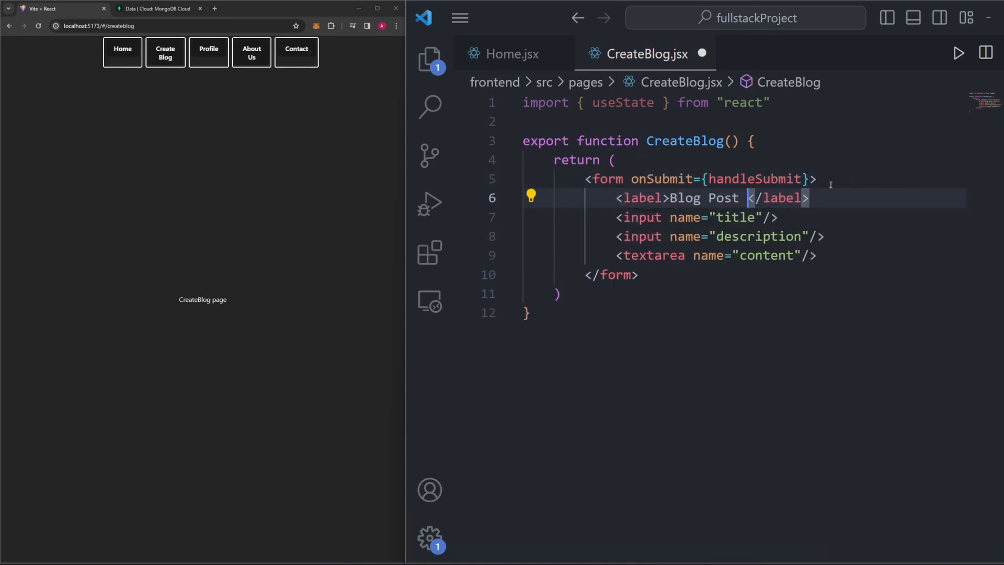
text(Title:)
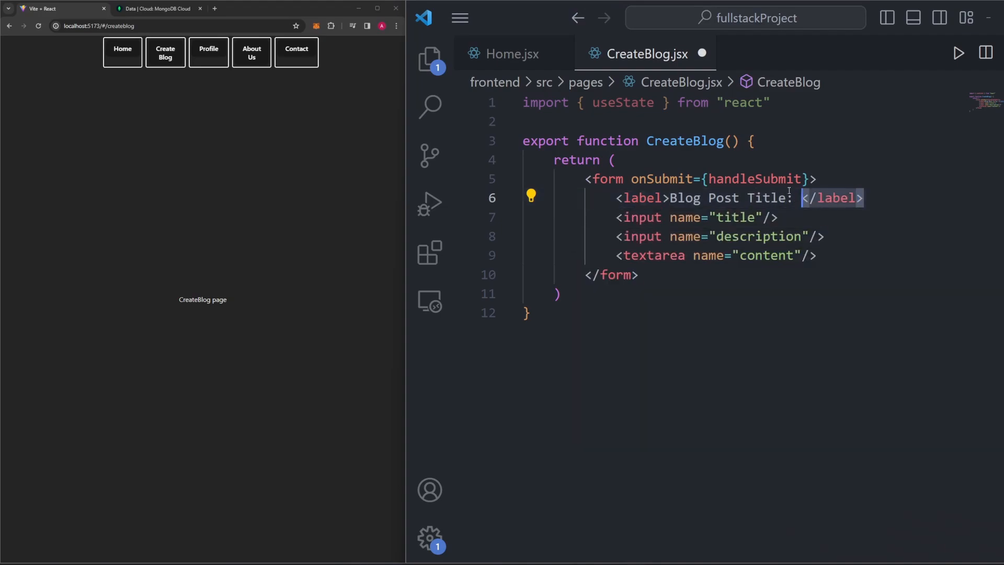
key(enter)
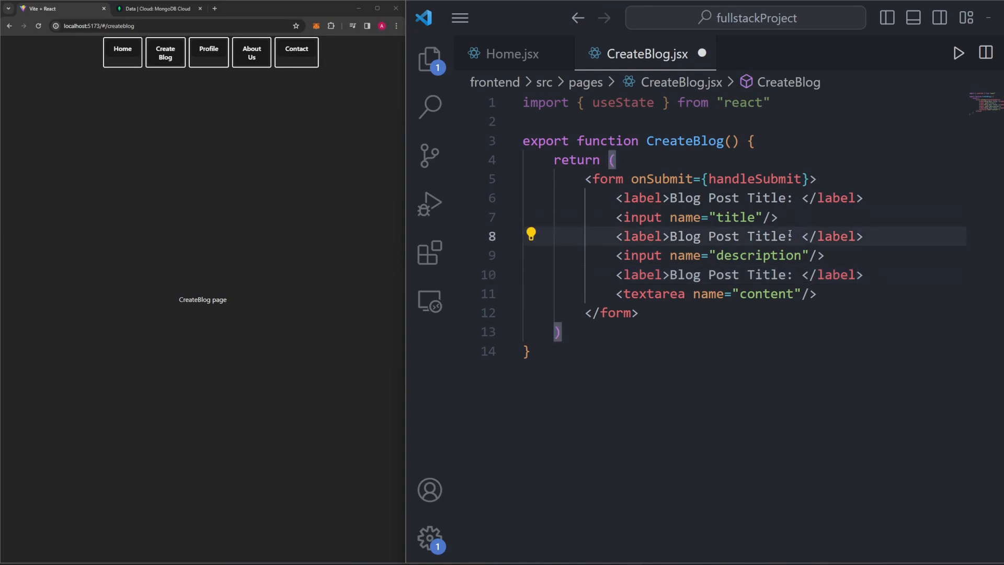
text(Description)
click(740, 274)
text(Conten)
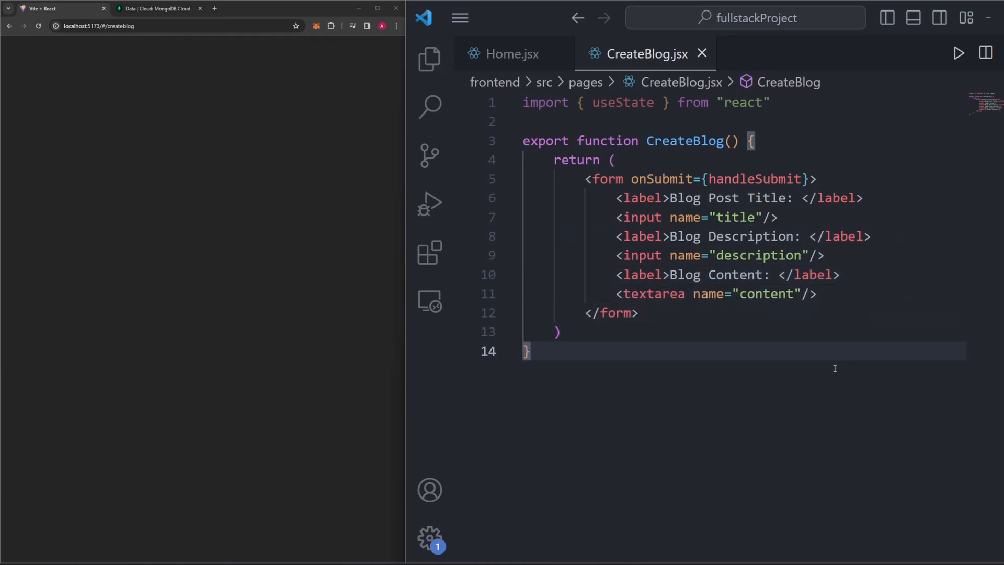
Step: Define an empty handleSubmit() function above CreateBlog's return statement and save
click(614, 160)
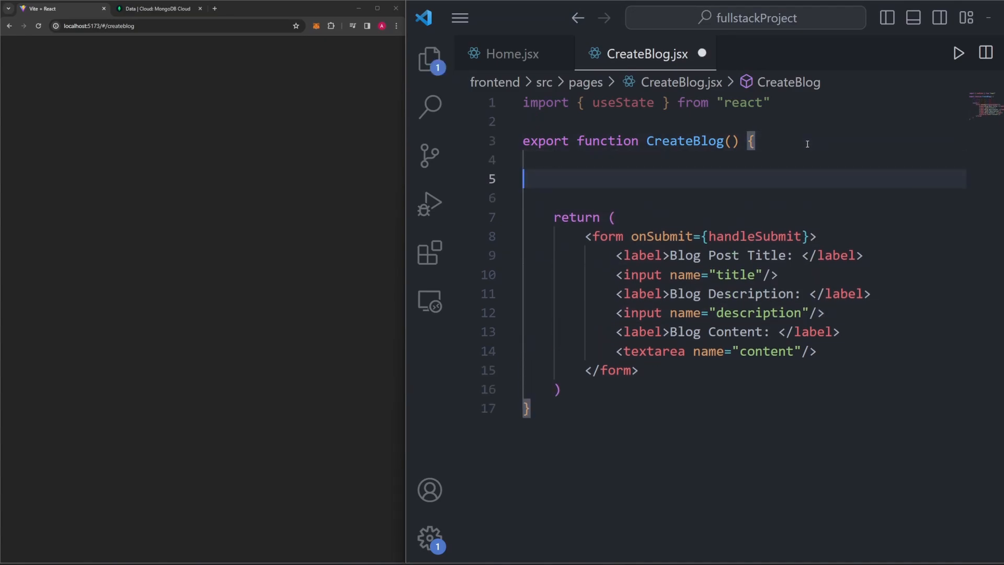
text(function handleSubmit() {)
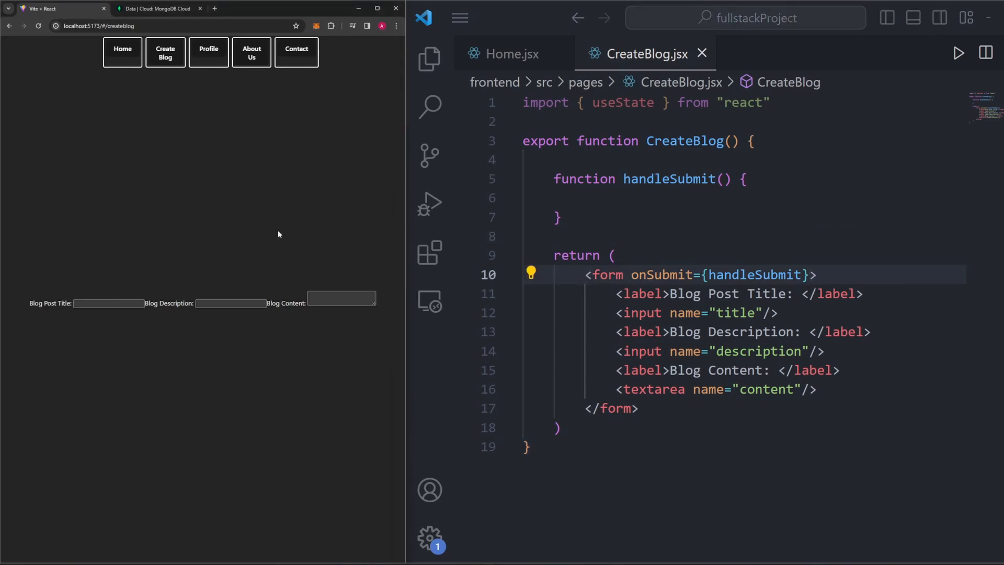
mouse_move(704, 388)
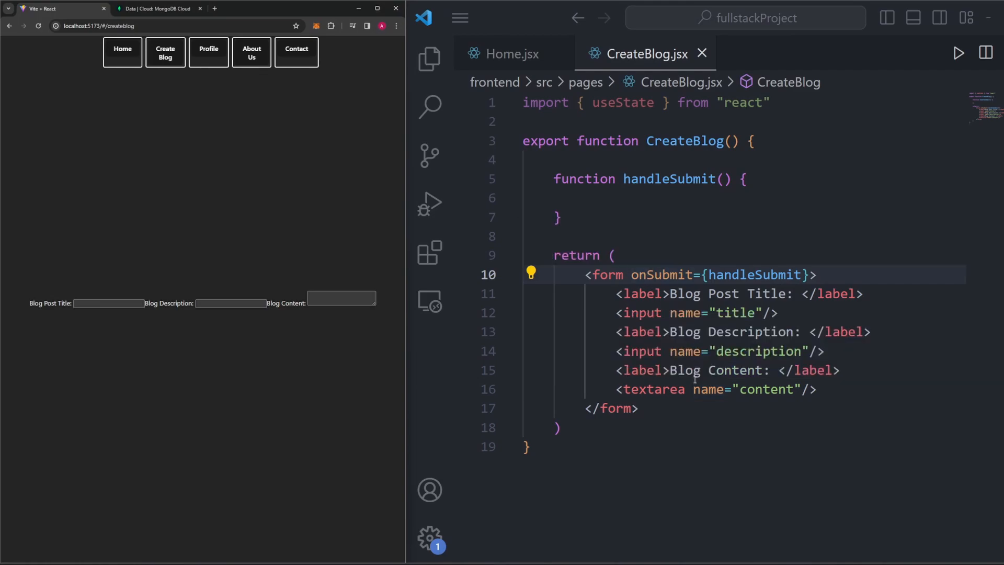
mouse_move(978, 226)
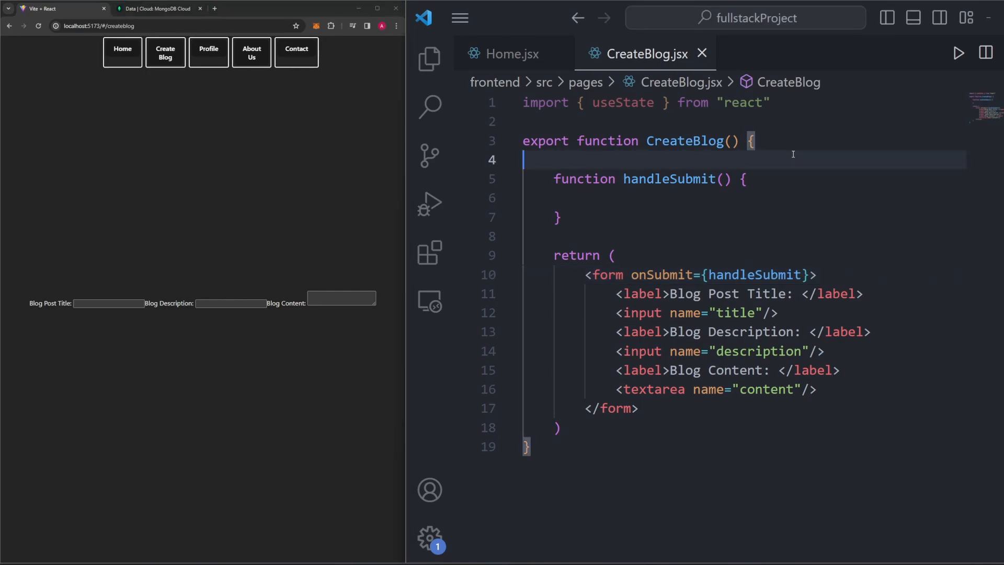
Step: Declare [title, setTitle], [description, setDescription], [content, setContent] with useState("")
key(enter)
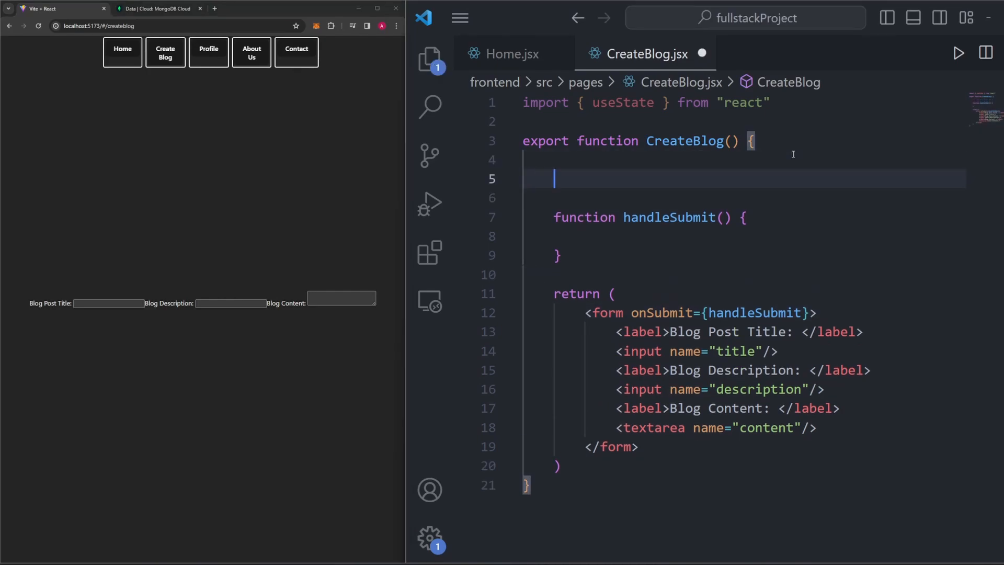
text(const [title)
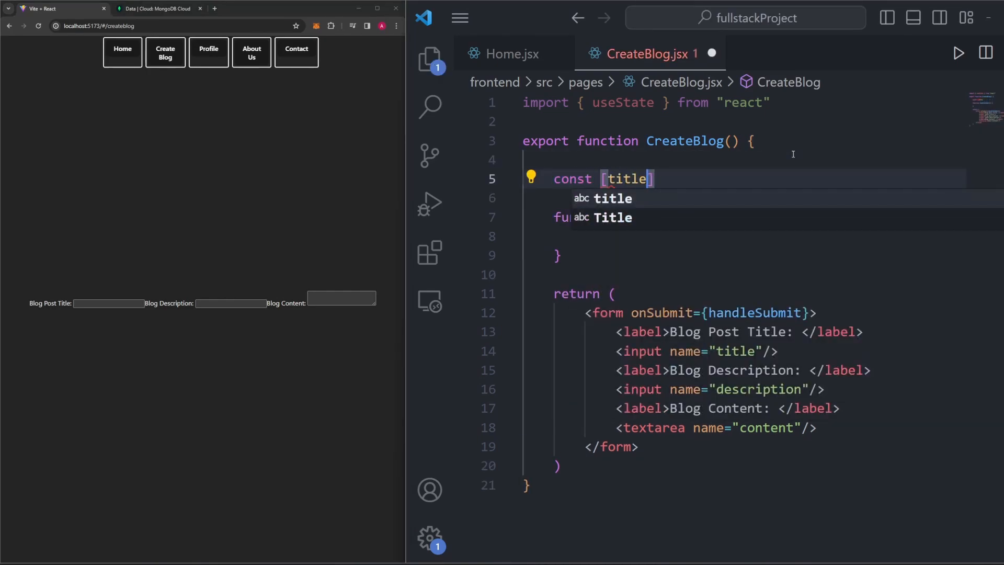
text(, setTitle] =)
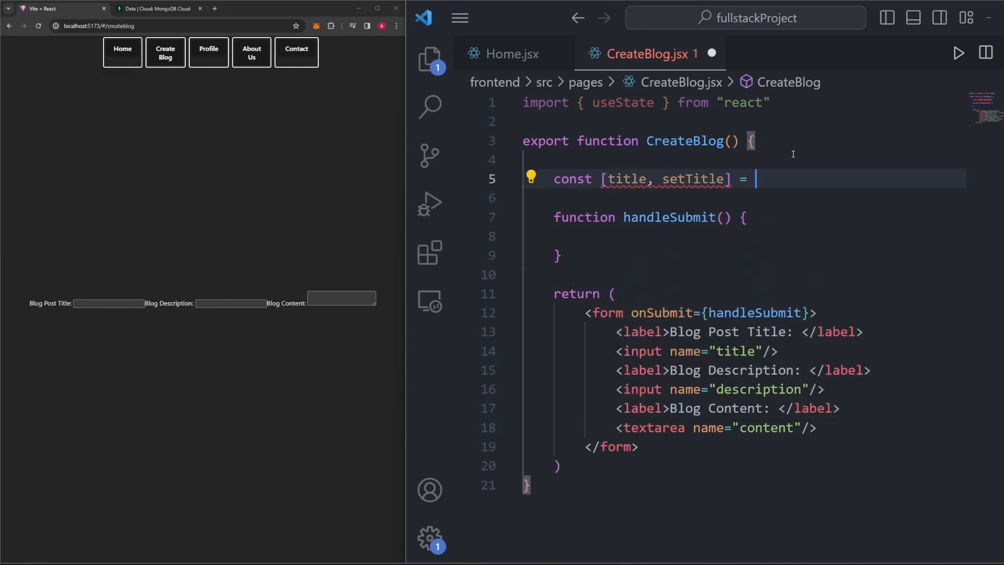
text(useState(")
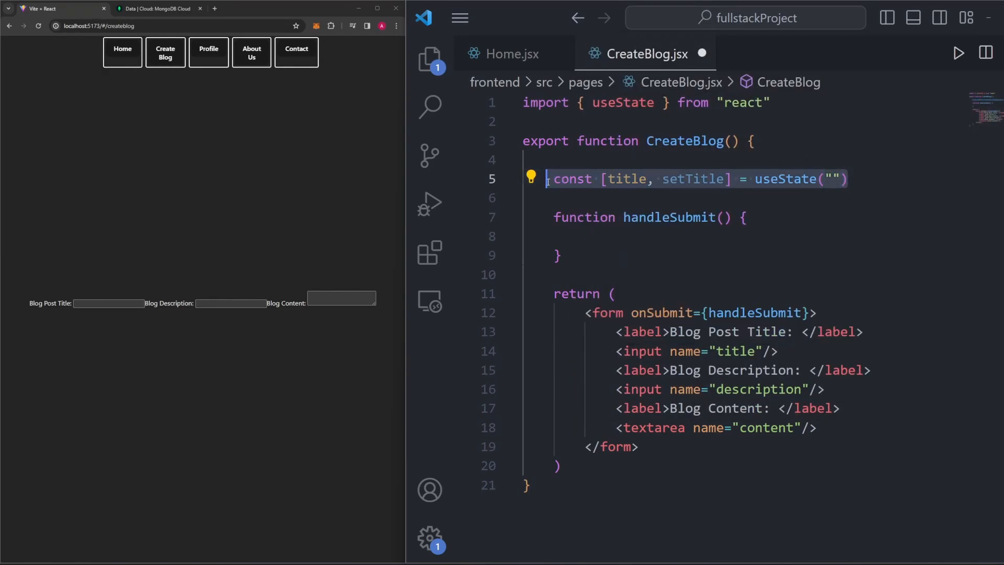
text(const [title, setTitle] = useState(""))
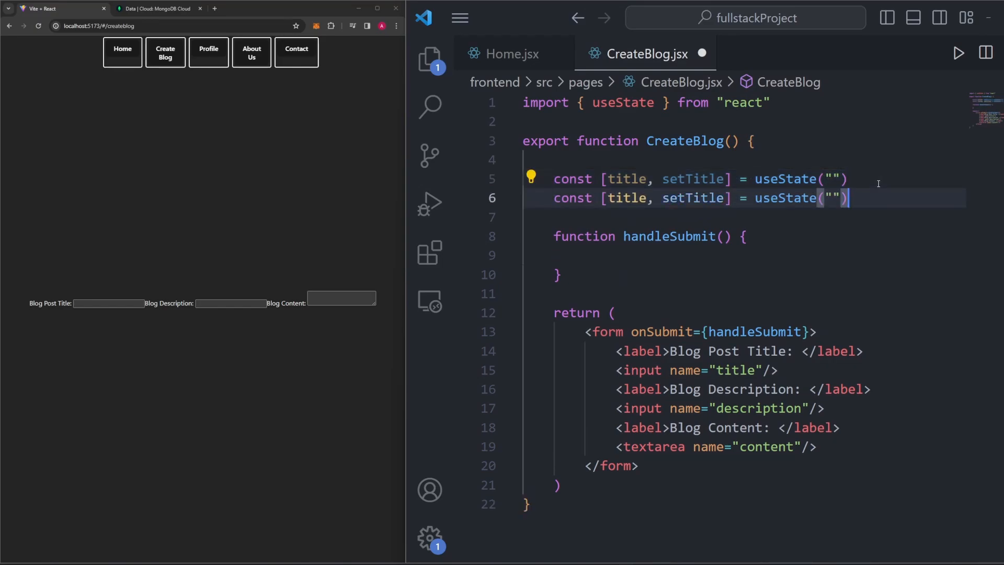
text(descripti)
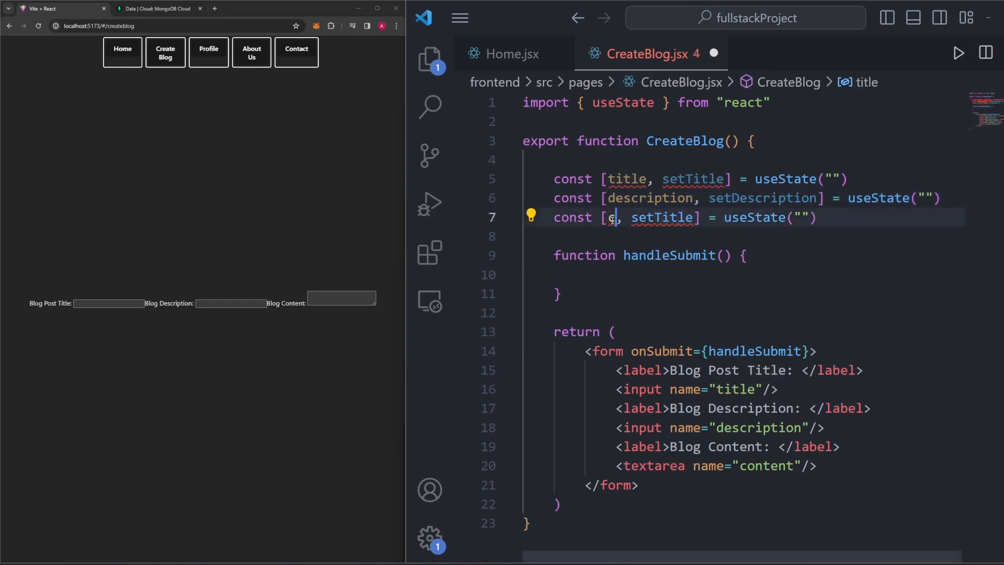
text(ontent)
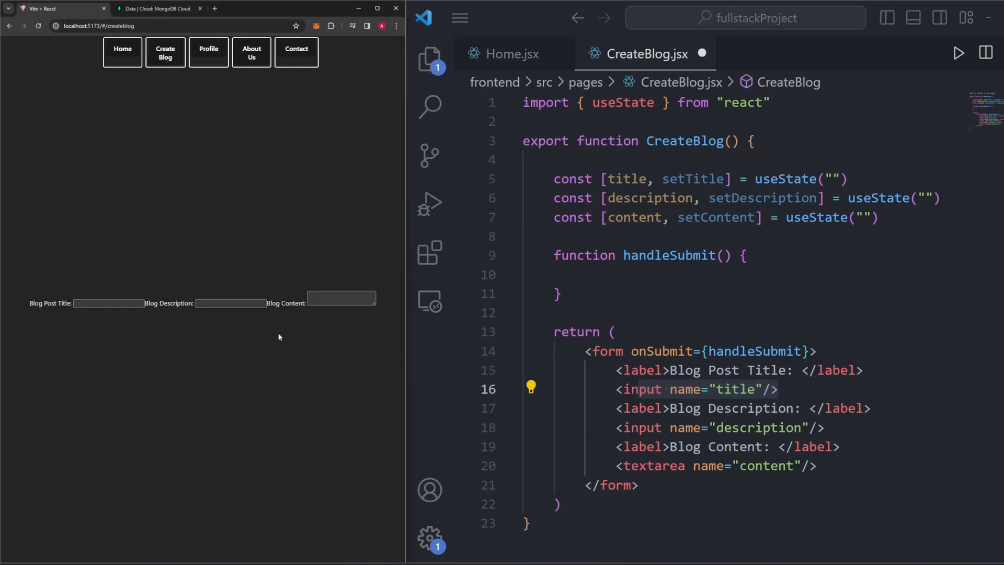
Step: Give the title input onChange={(e) => setTitle(e.target.value)}
text(adad)
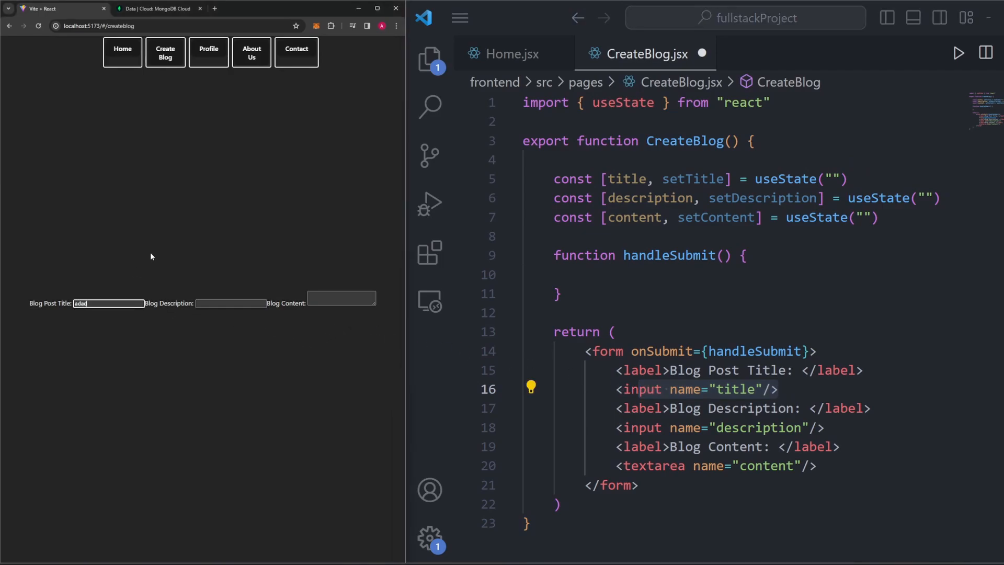
key(Backspace)
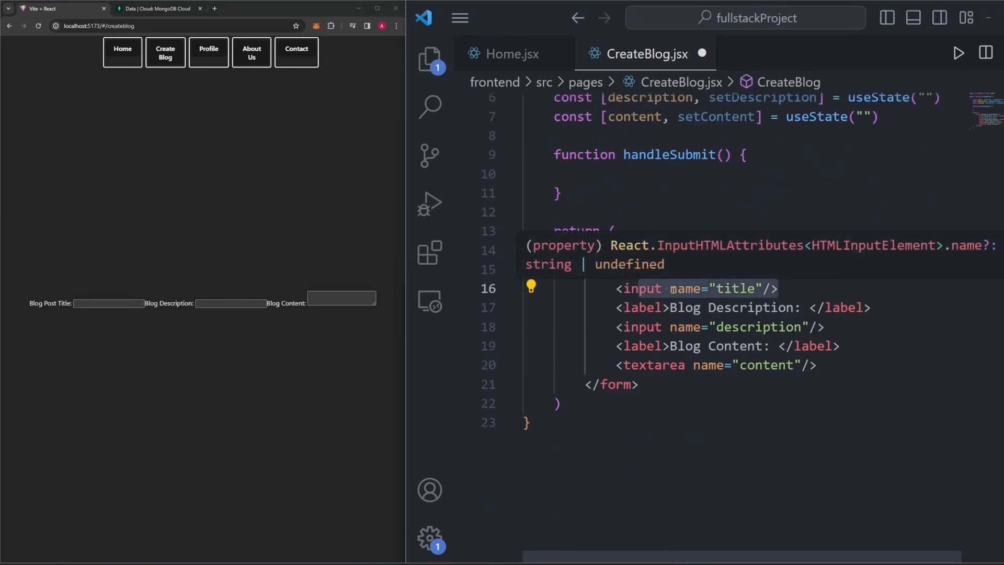
text(inonCha)
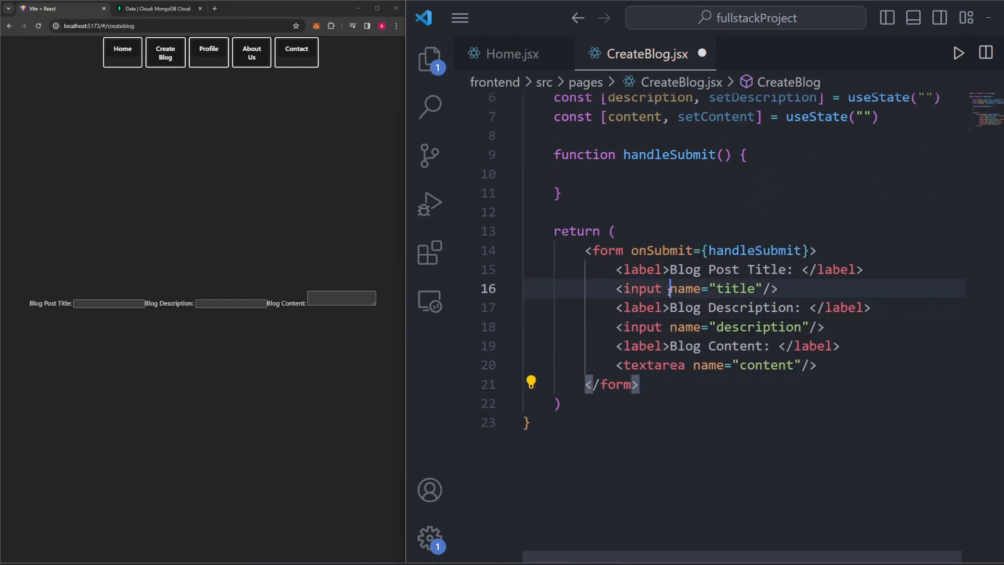
text(onChange={)
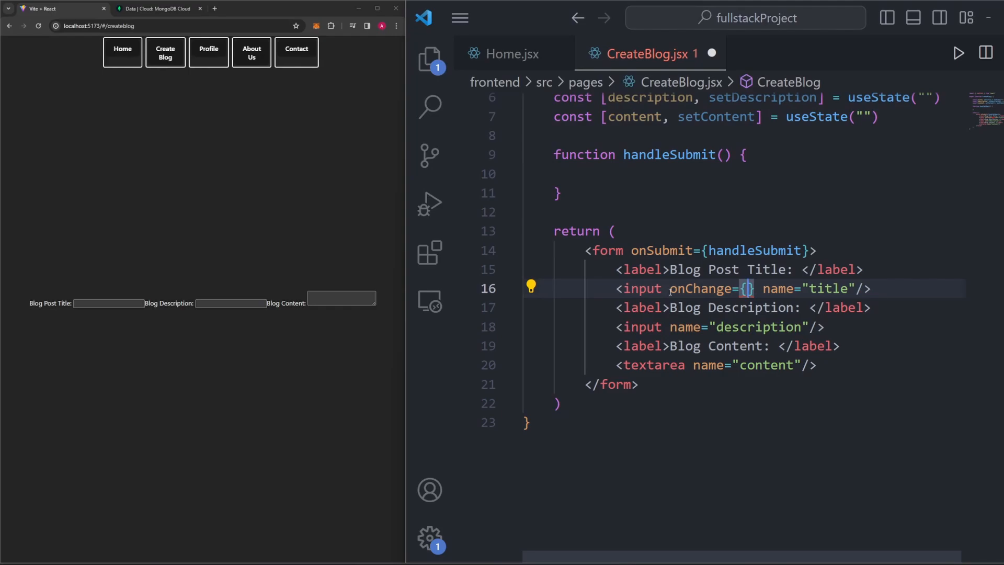
text((e))
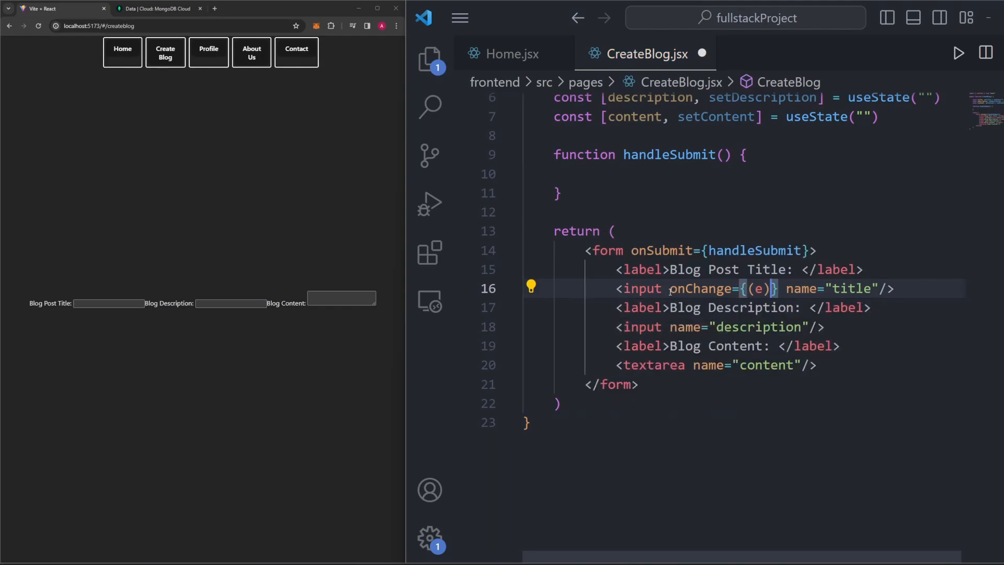
text(=>)
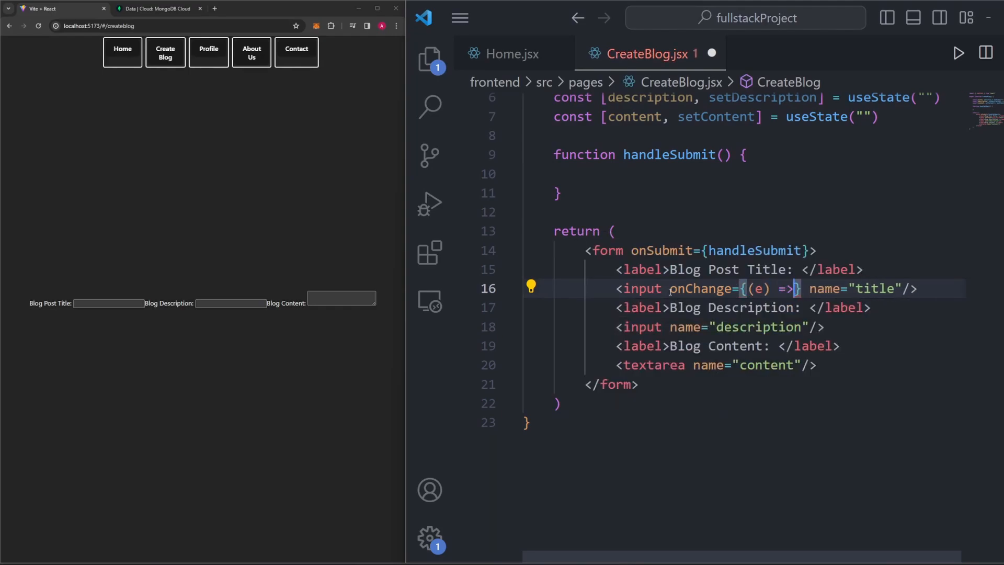
text(setTitle()
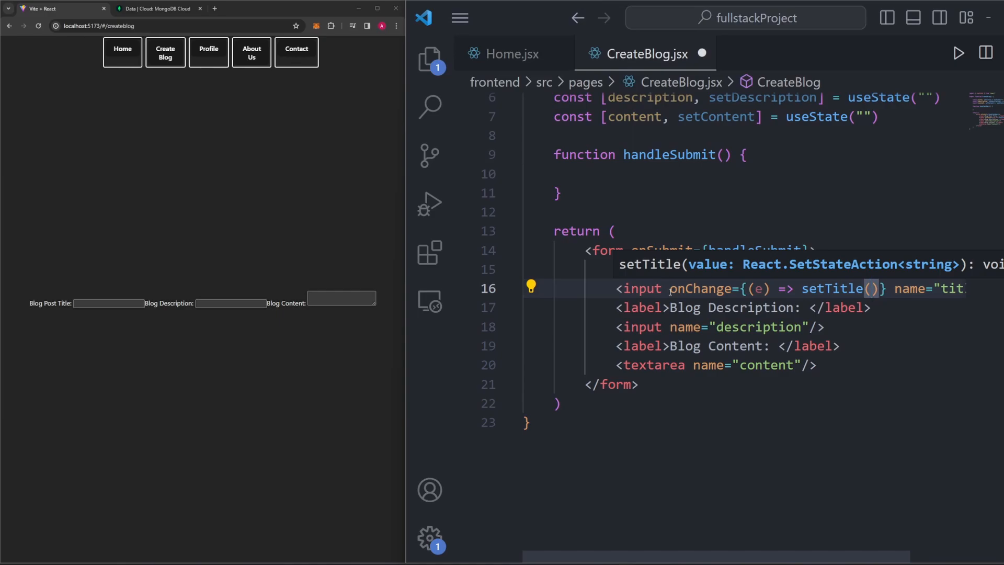
text(e.target.value)
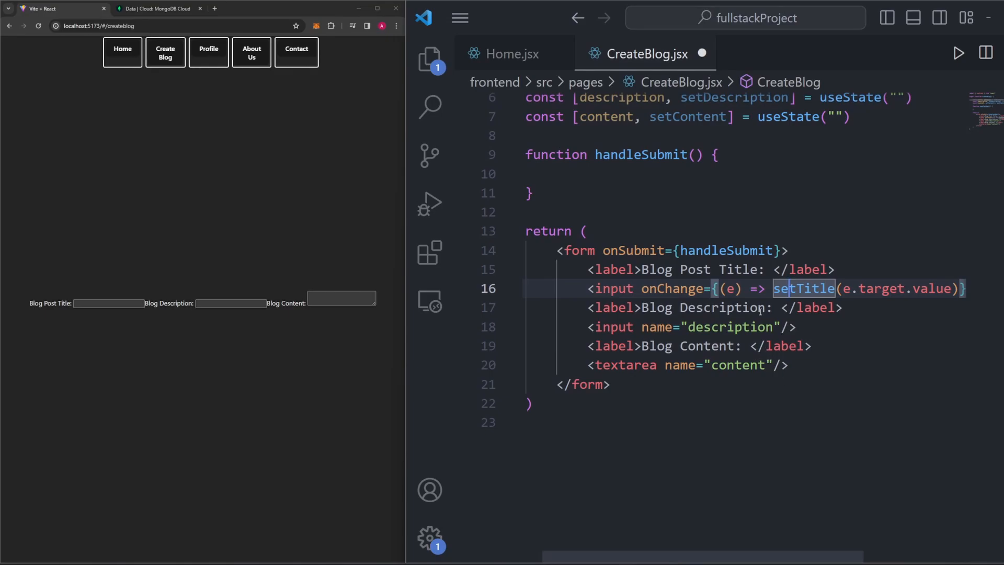
text(name="title")
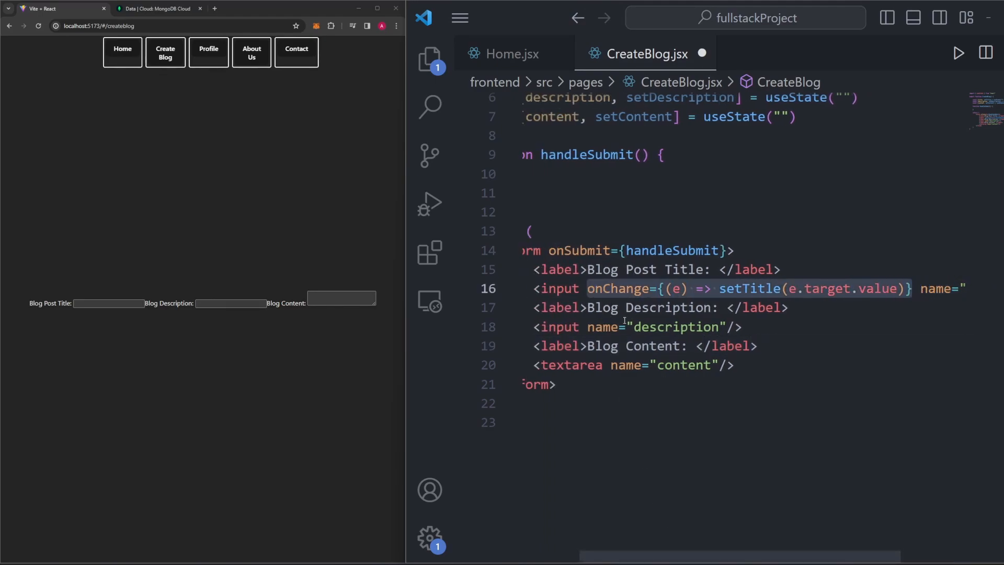
Step: Add onChange handlers calling setDescription and setContent to the description input and textarea
text(onChange={(e) => setTitle(e.target.value)} name=")
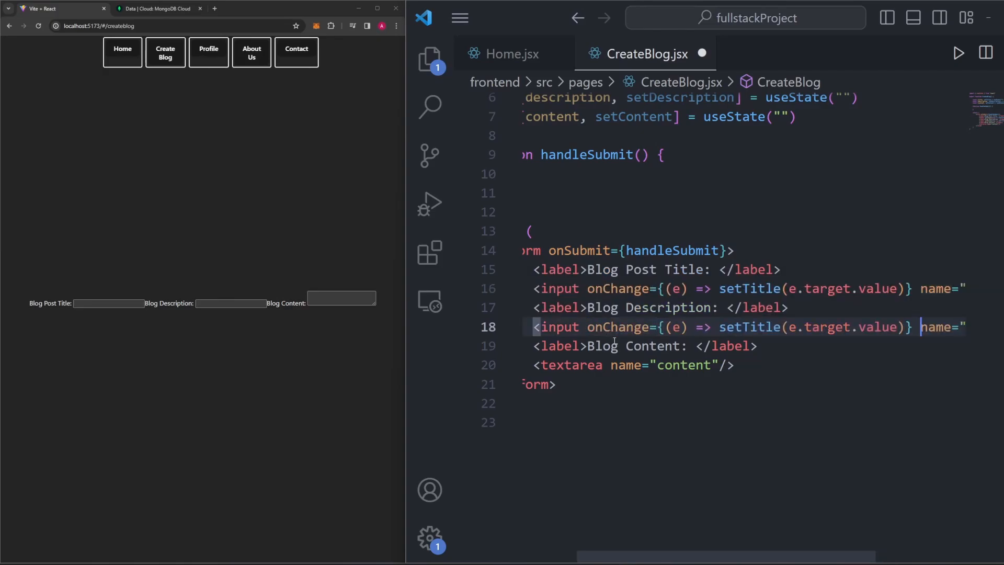
text(onChange={(e) => setTitle(e.target.value)})
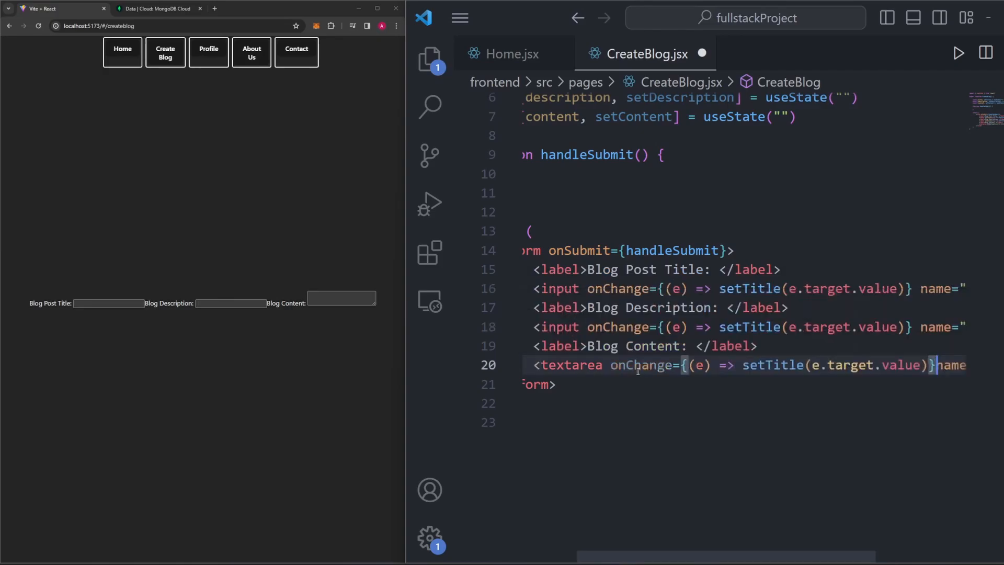
double_click(772, 365)
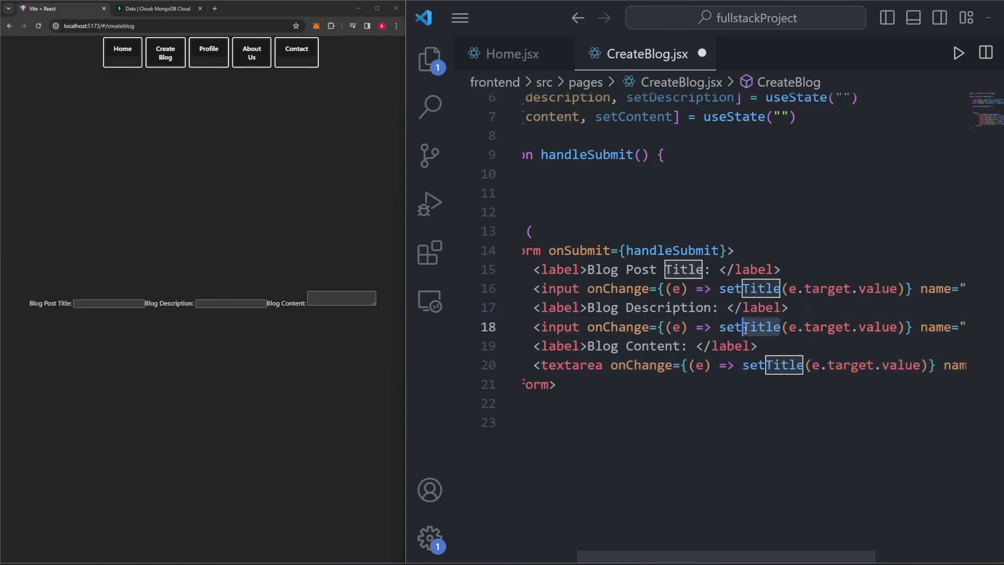
text(Descrit)
click(744, 365)
text(Content)
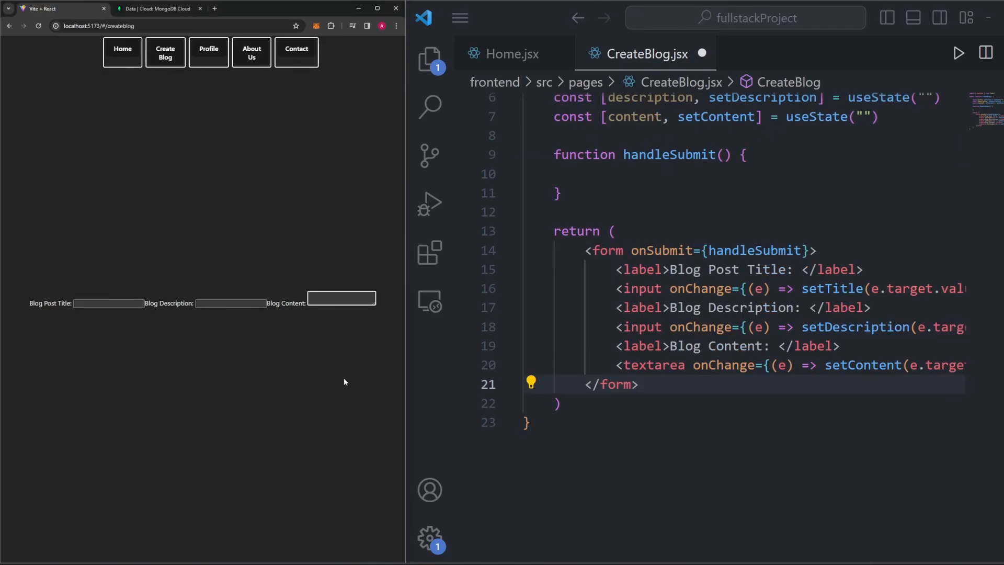
mouse_move(323, 370)
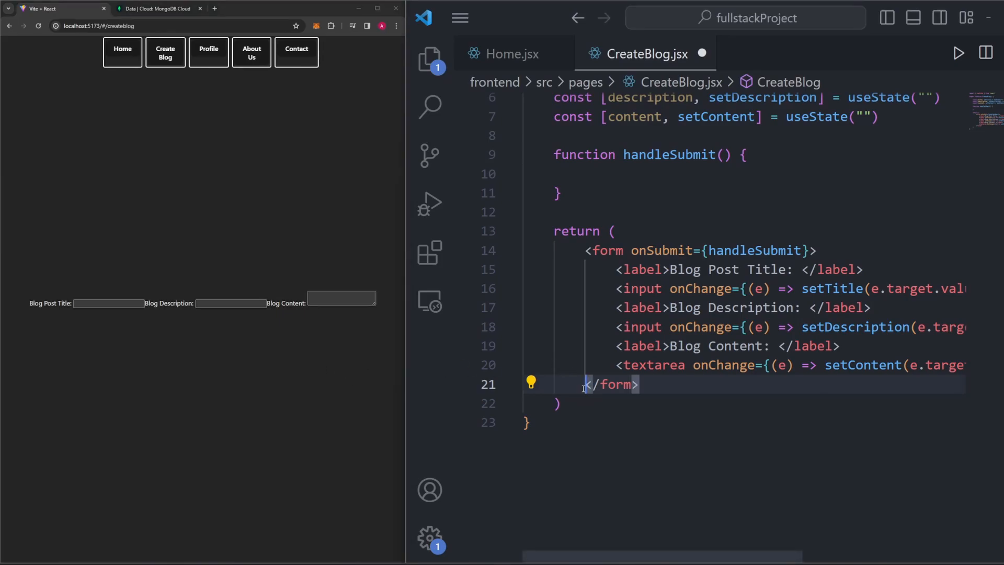
Step: Label the form's button 'Submit' and give it type="submit"
text(<button></button>)
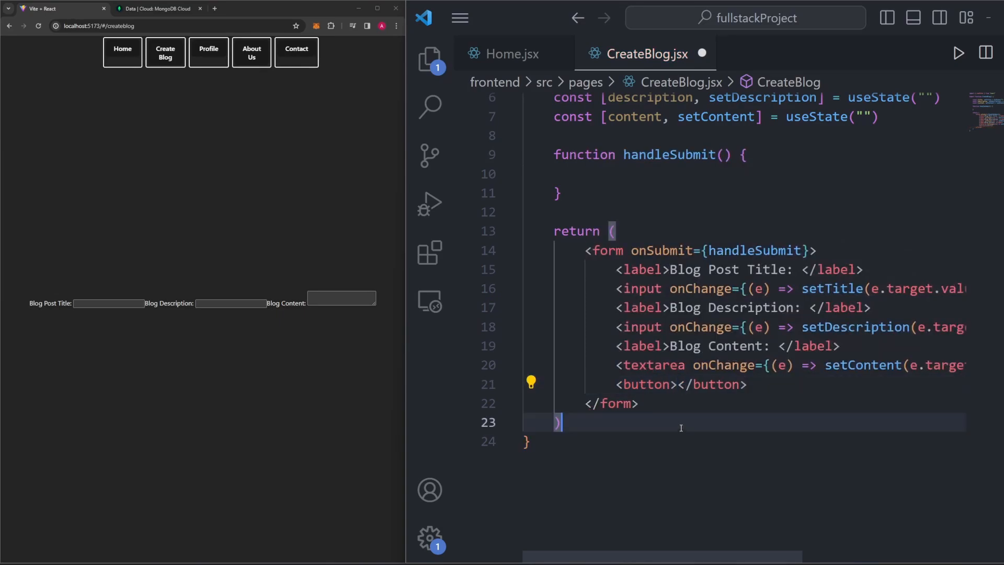
text(Submi)
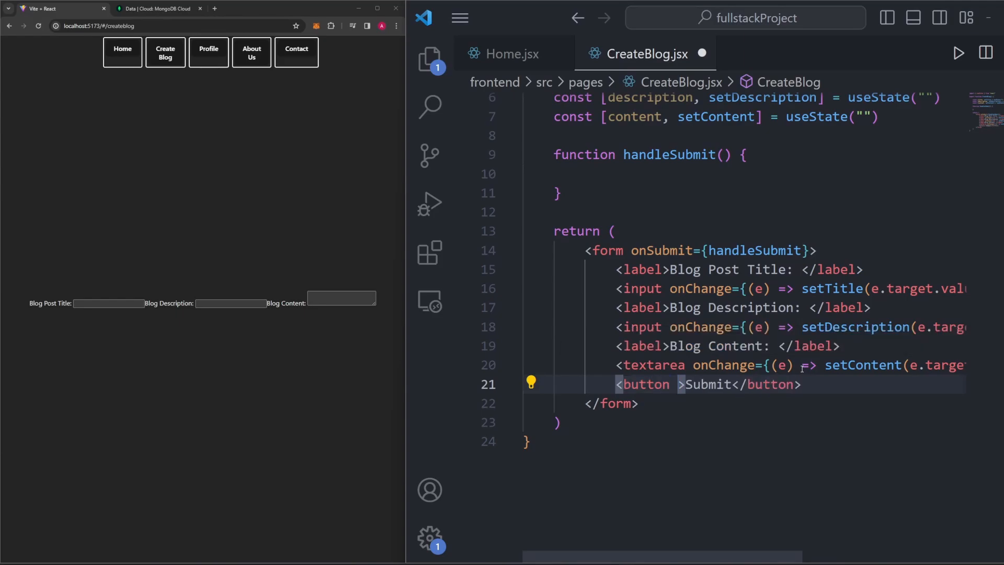
text(type="su)
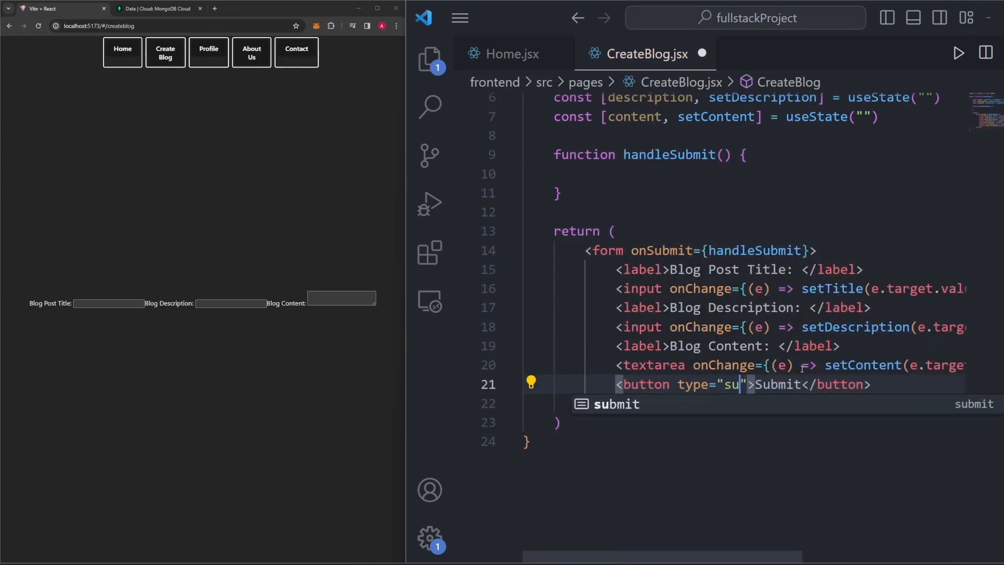
text(bmit)
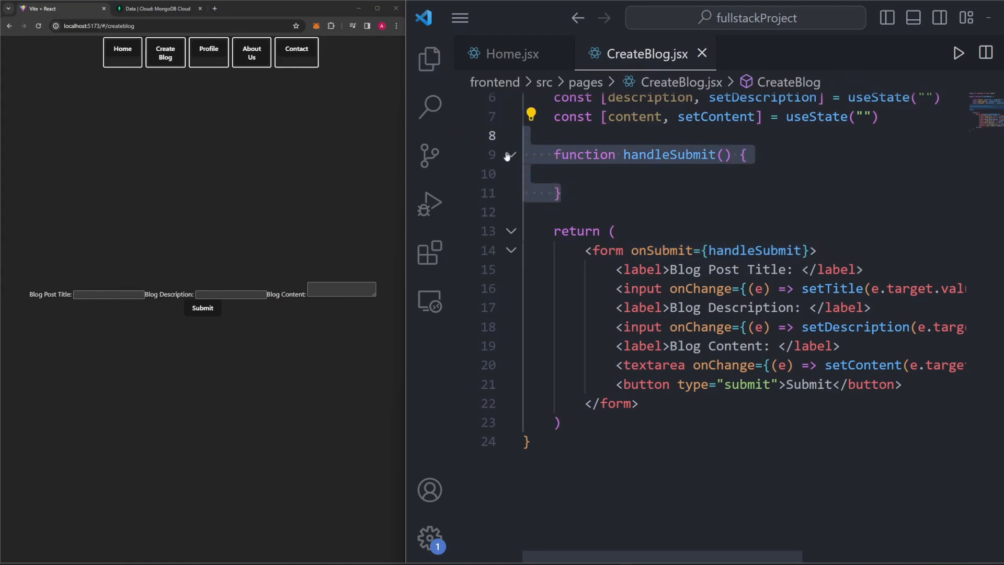
Step: Inside handleSubmit, create submitObject with title, description and content fields
scroll(up, 3)
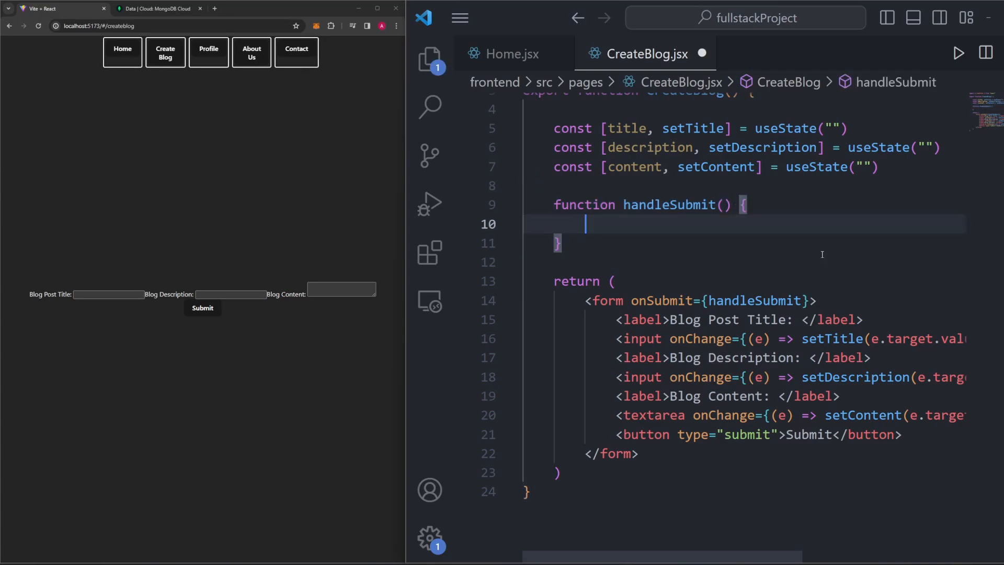
mouse_move(867, 261)
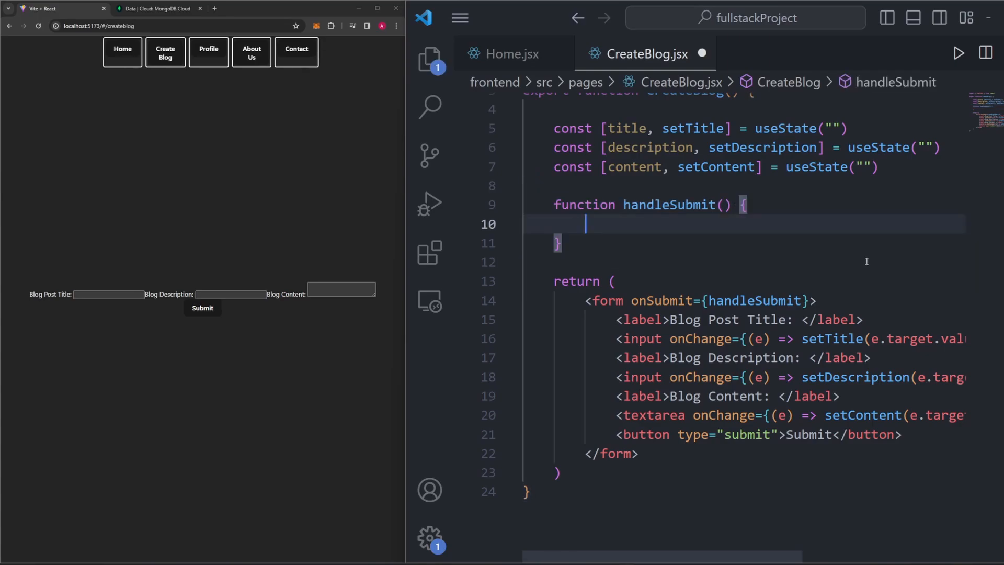
mouse_move(891, 265)
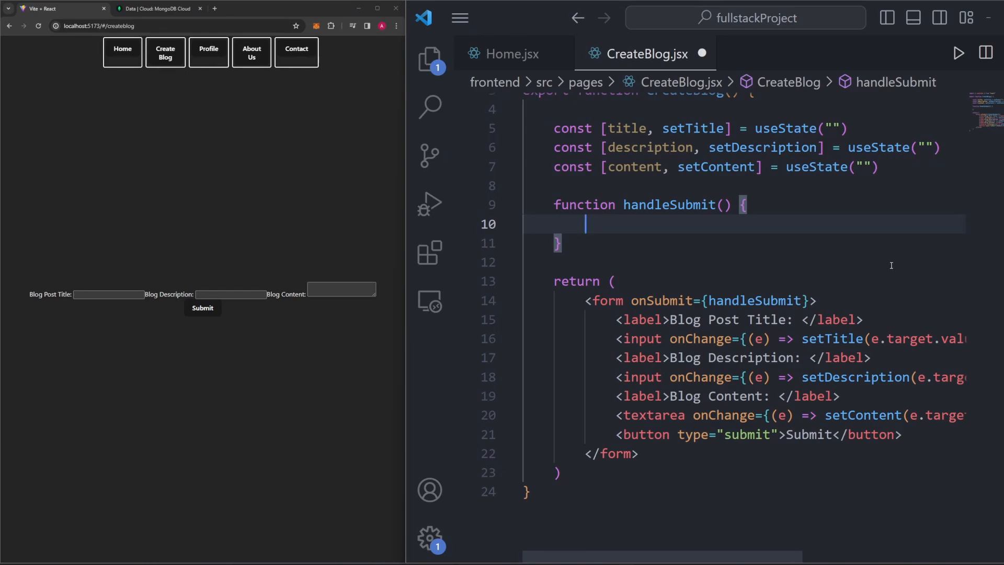
text(let submitObj)
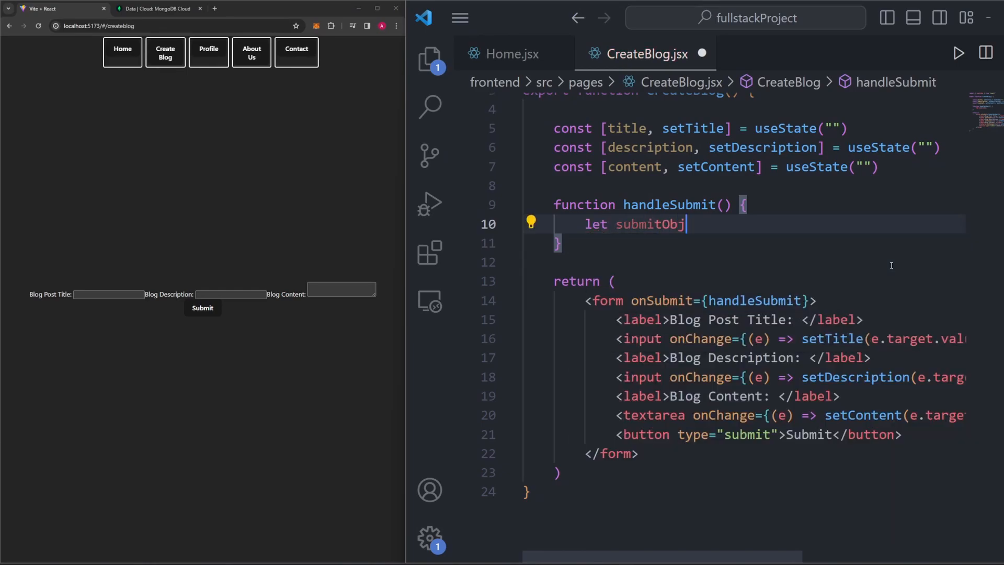
text(ect = {)
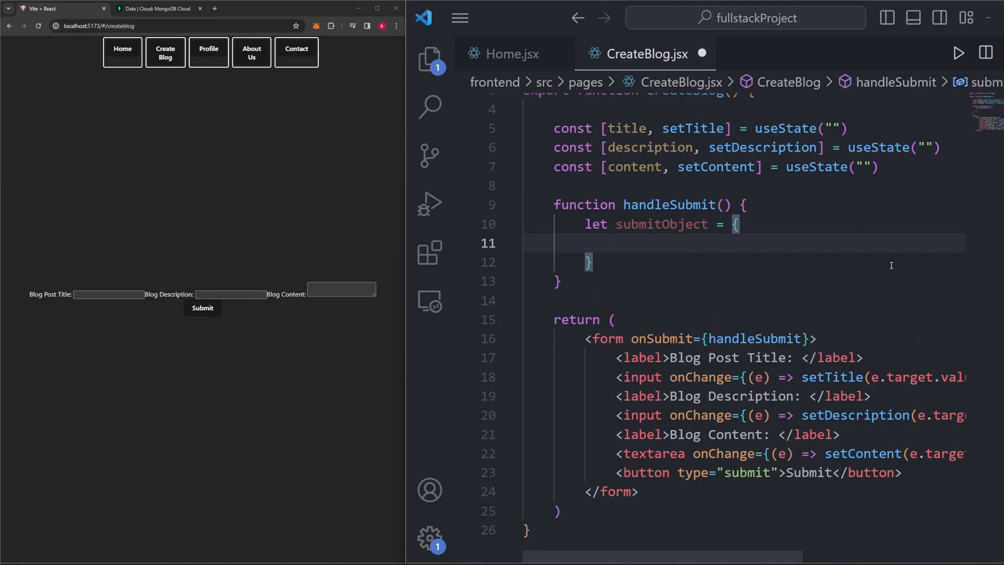
text(title:)
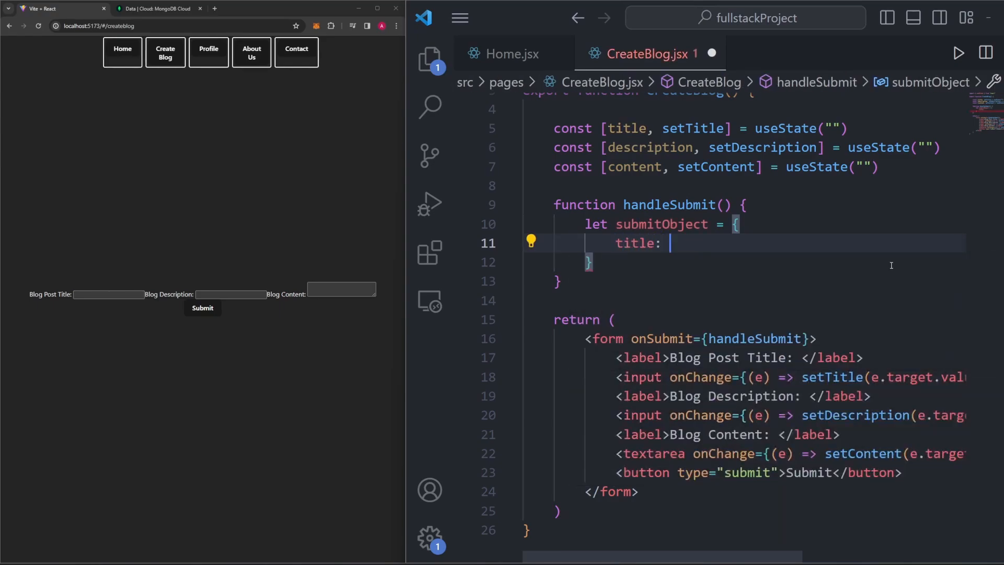
text(title,)
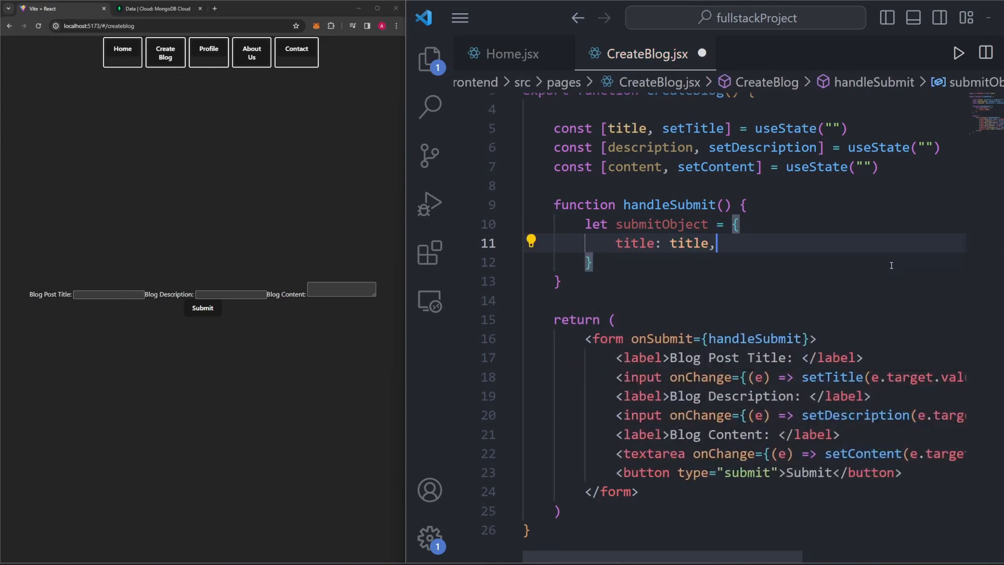
text(descriptio)
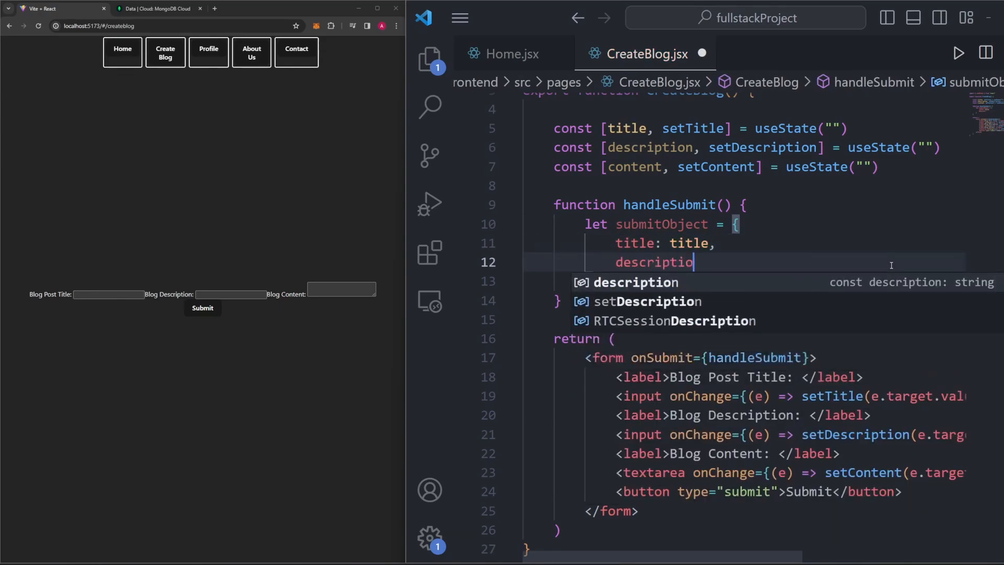
text(n: description,)
text(content)
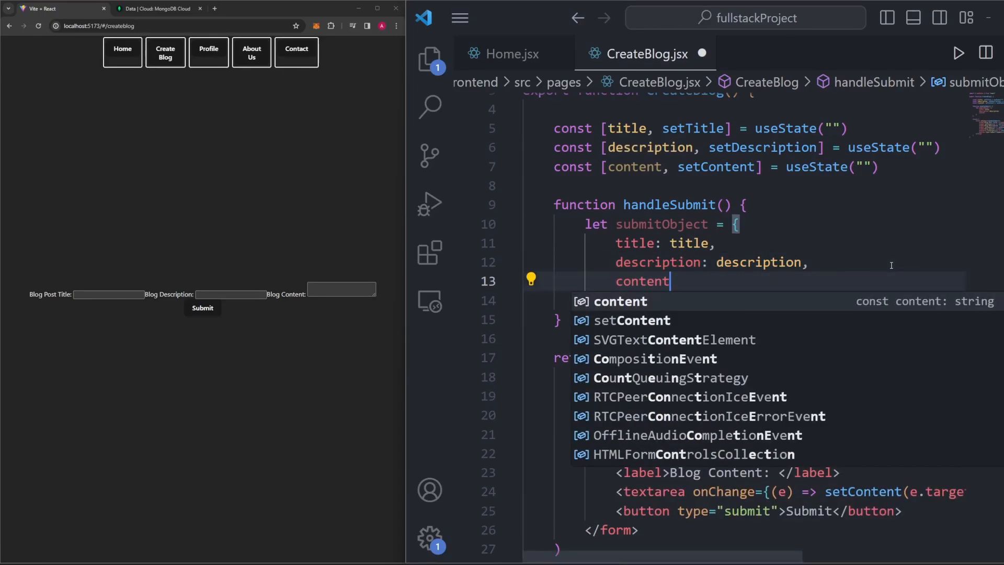
text(: content)
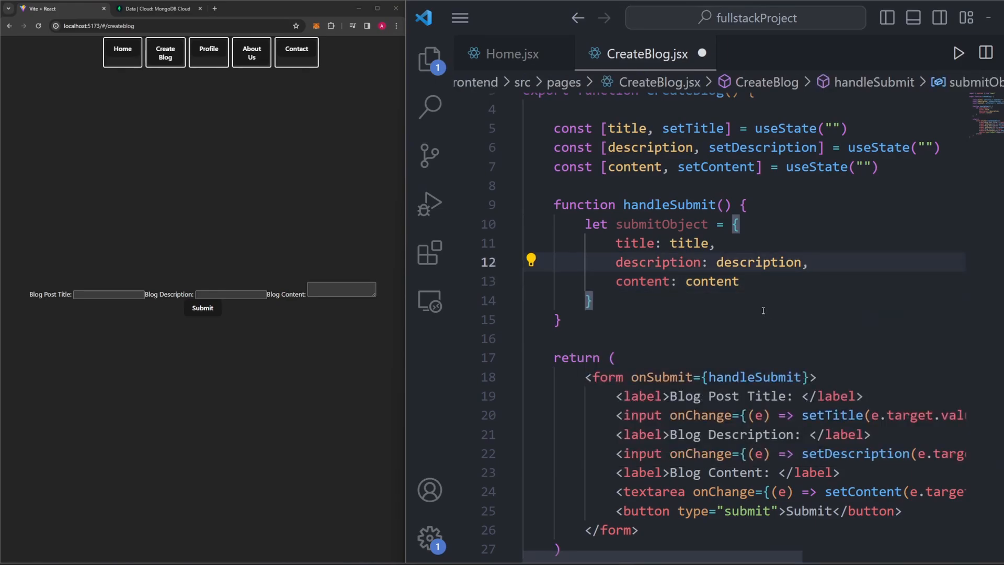
click(153, 8)
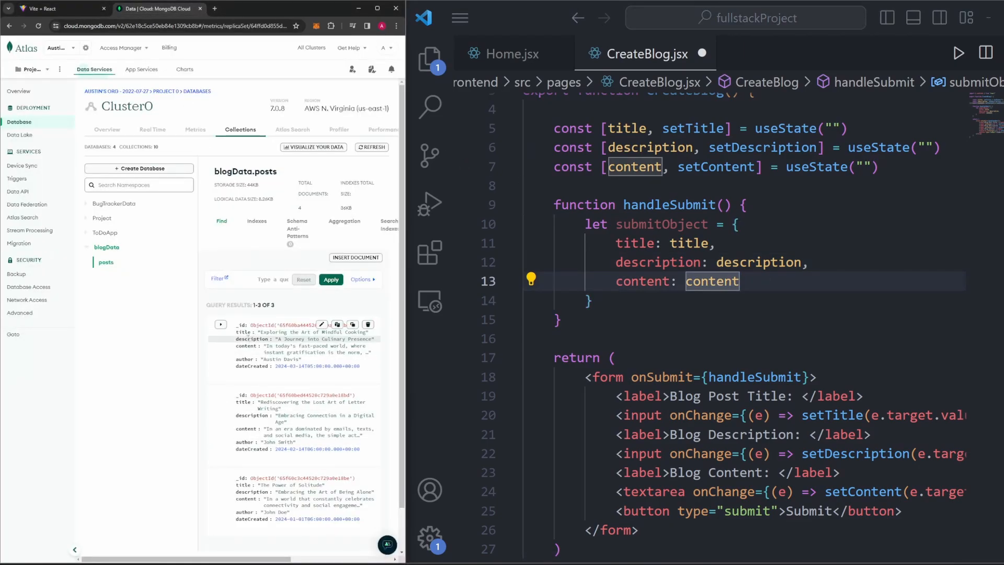
scroll(down, 3)
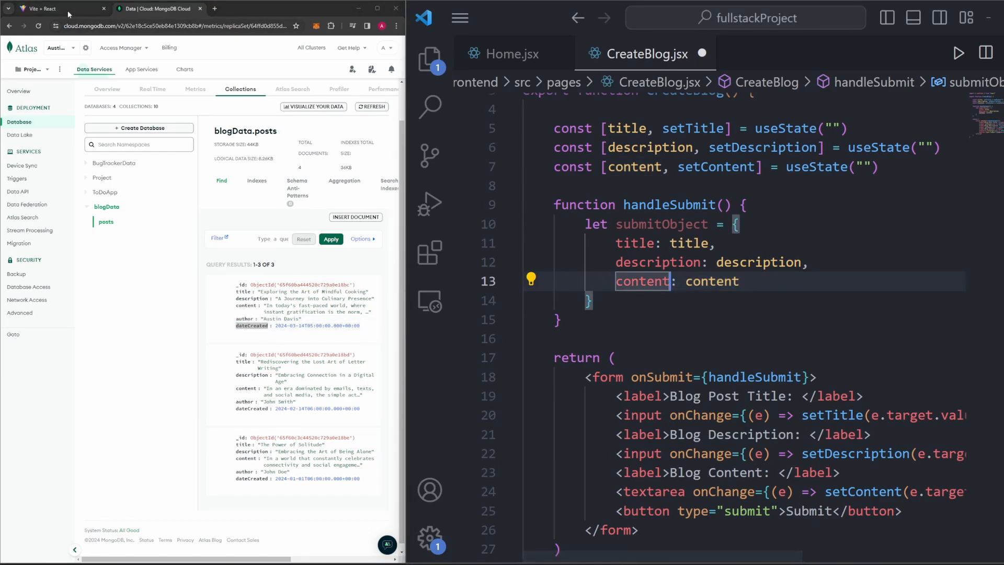
click(58, 8)
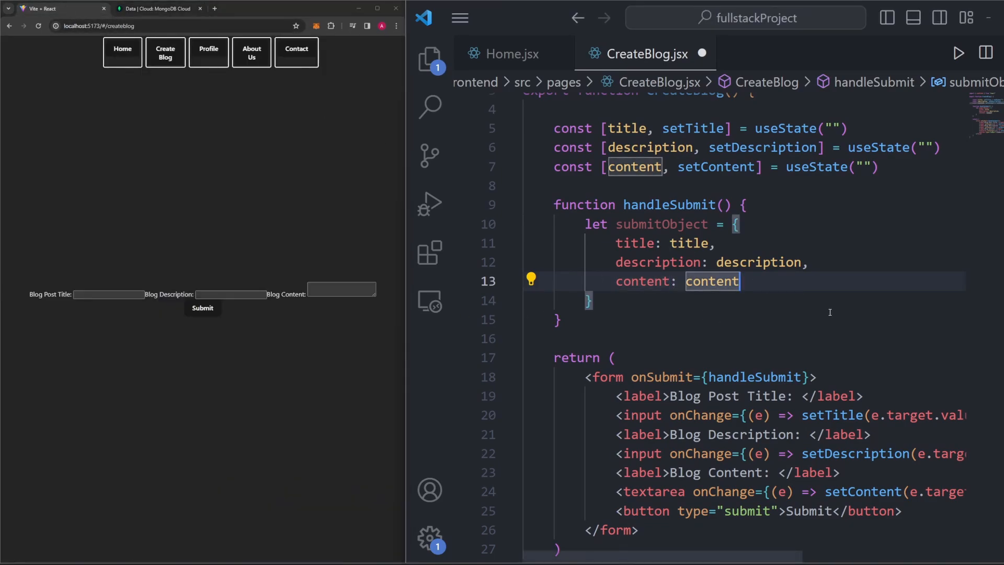
mouse_move(779, 281)
text(a)
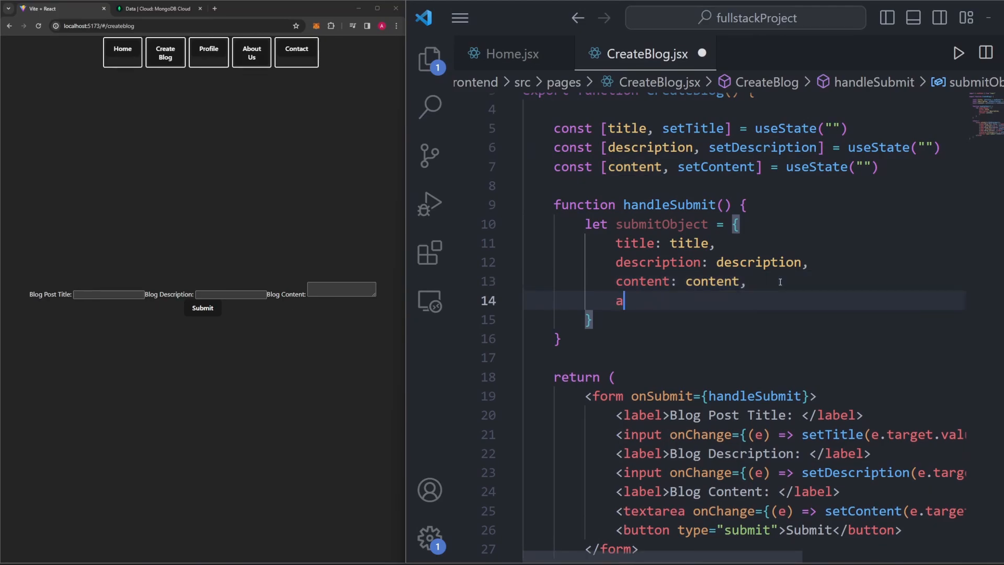
Step: Add author: null and dateCreated: new Date() to submitObject
text(uthor:)
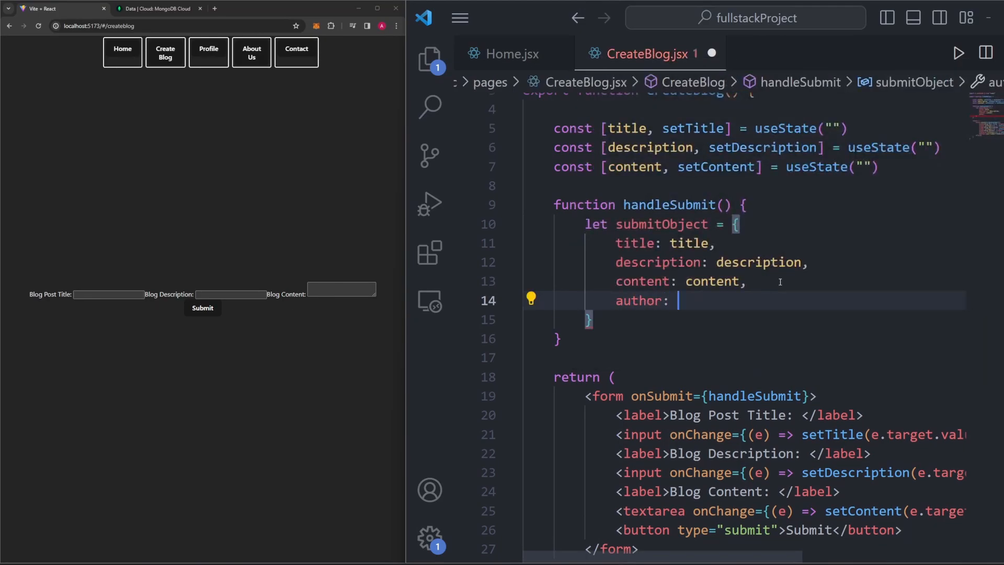
text(null,)
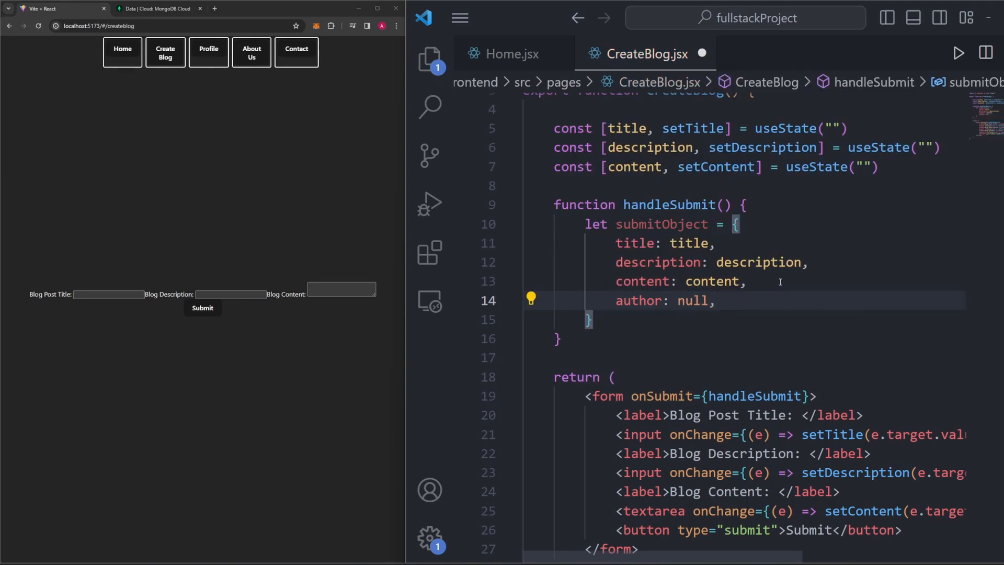
text(dateCreate)
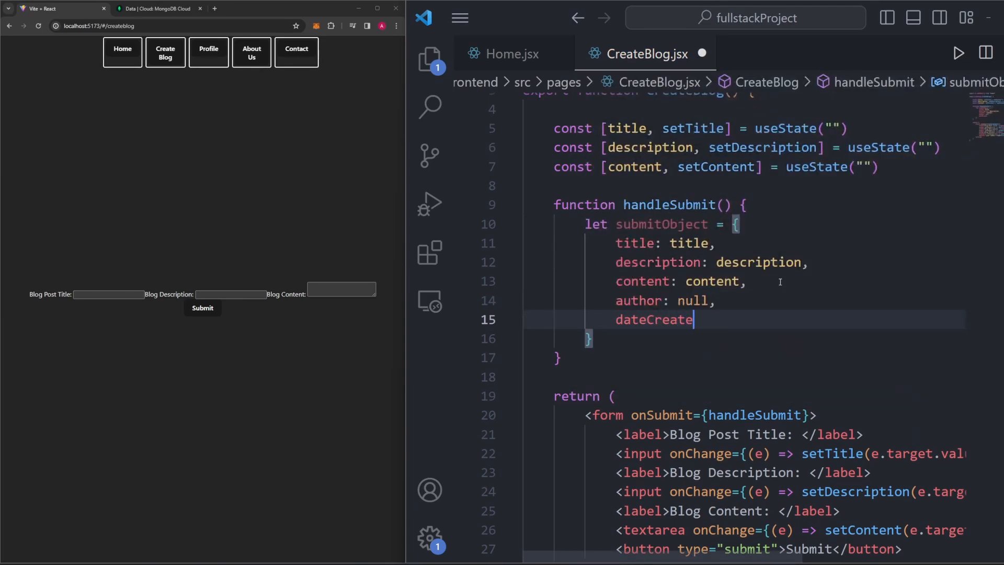
text(d:)
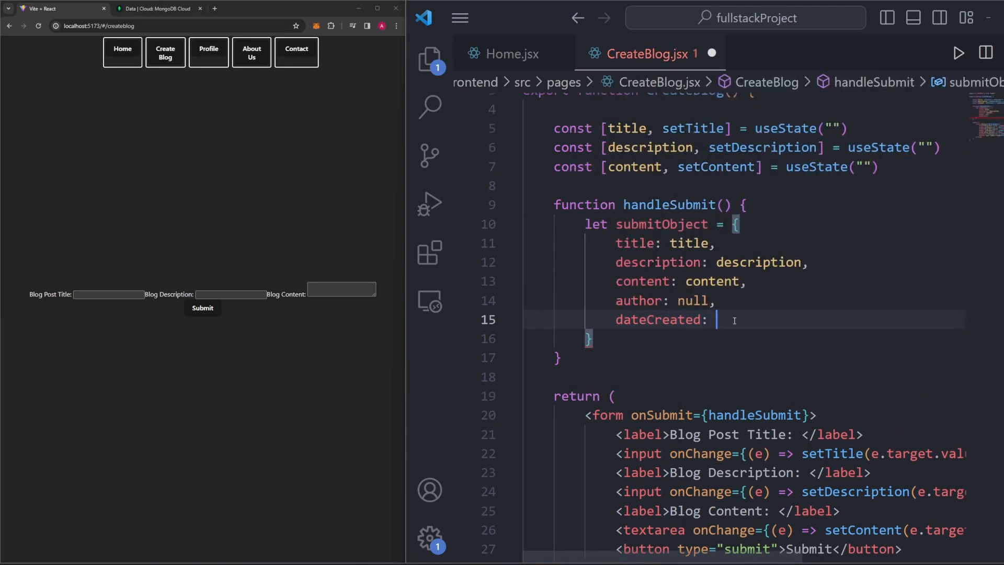
text(new Date())
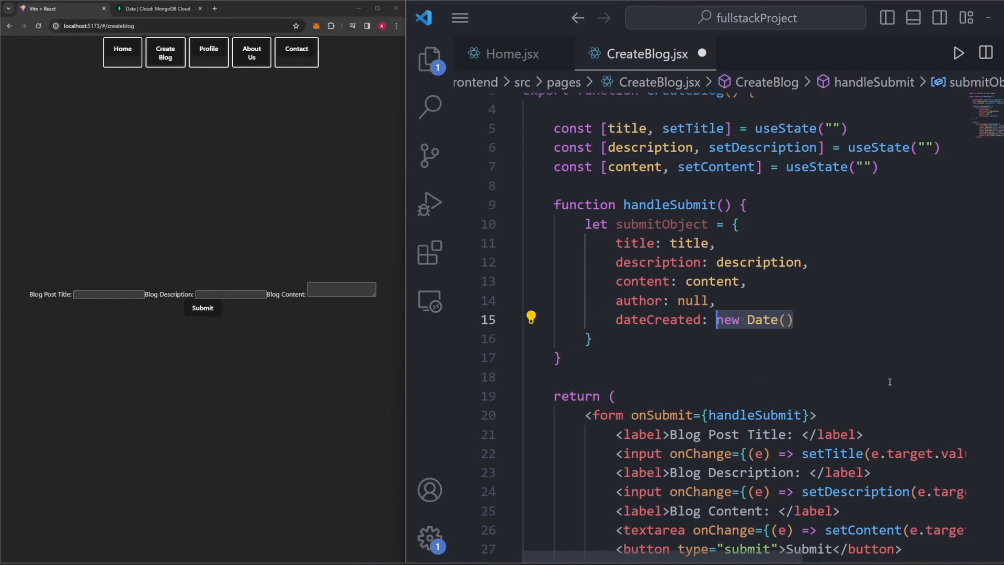
mouse_move(911, 356)
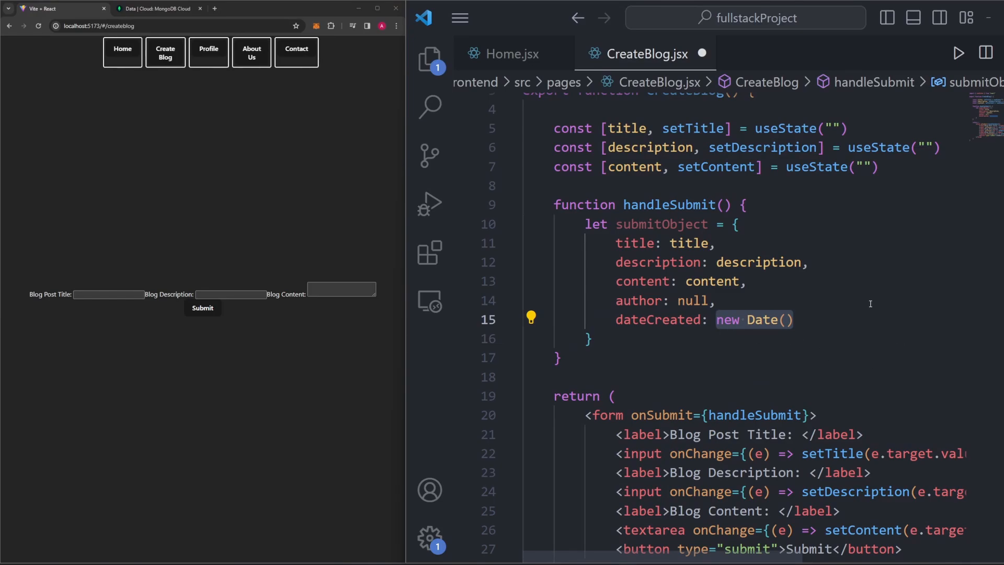
mouse_move(885, 216)
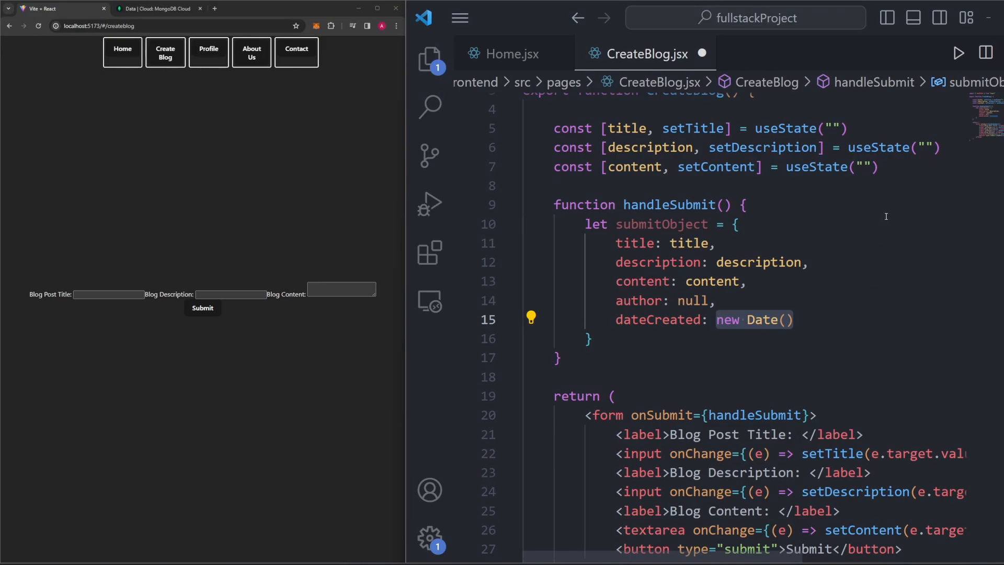
Step: Write handleSubmit's submitObject with title, description, content, author null and dateCreated new Date()
click(723, 147)
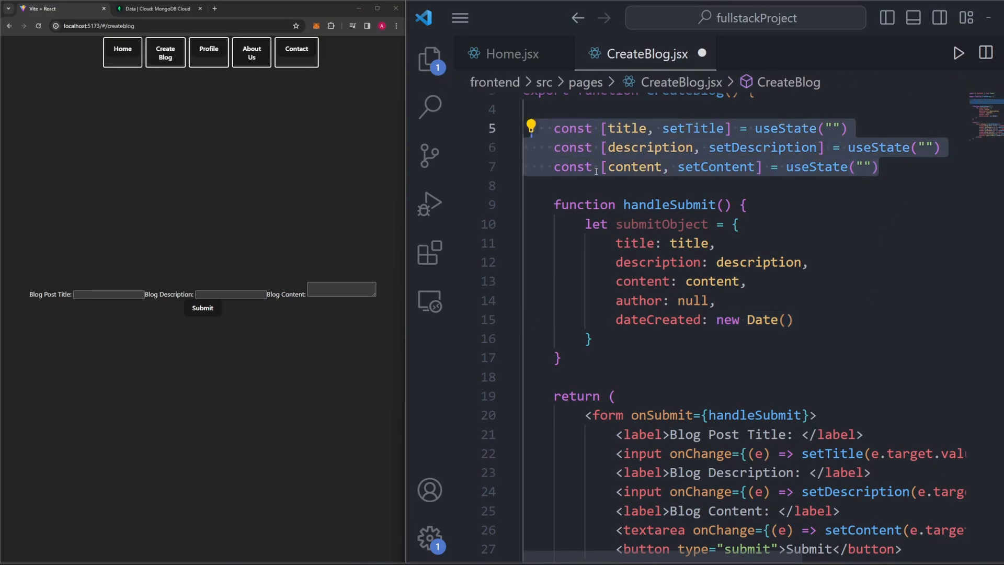
mouse_move(745, 299)
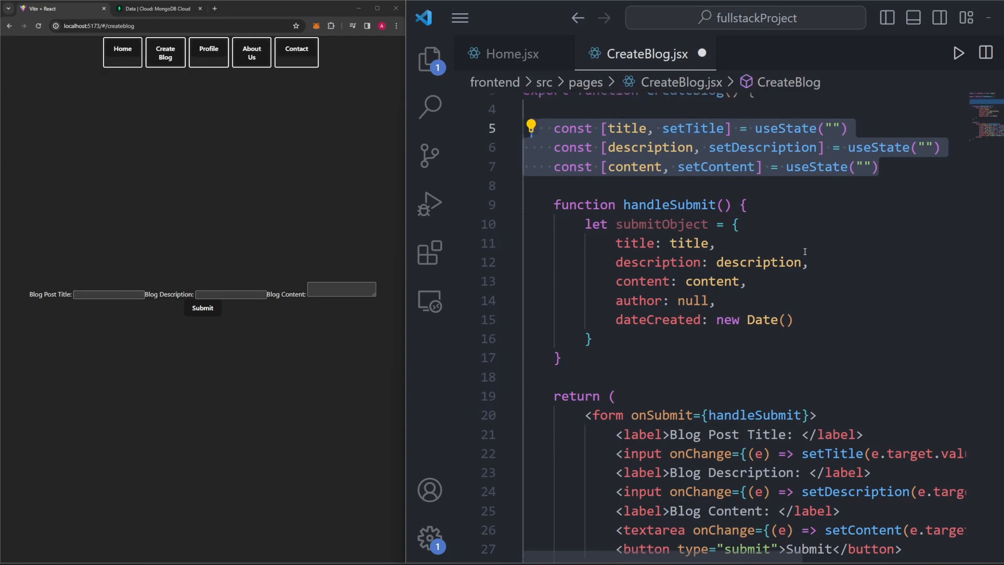
mouse_move(813, 251)
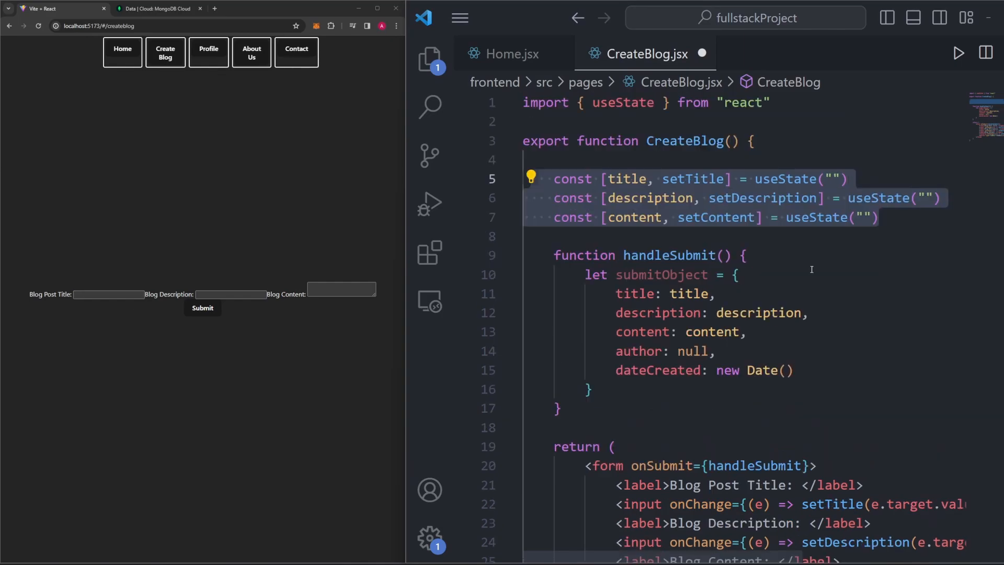
mouse_move(869, 340)
text(import {)
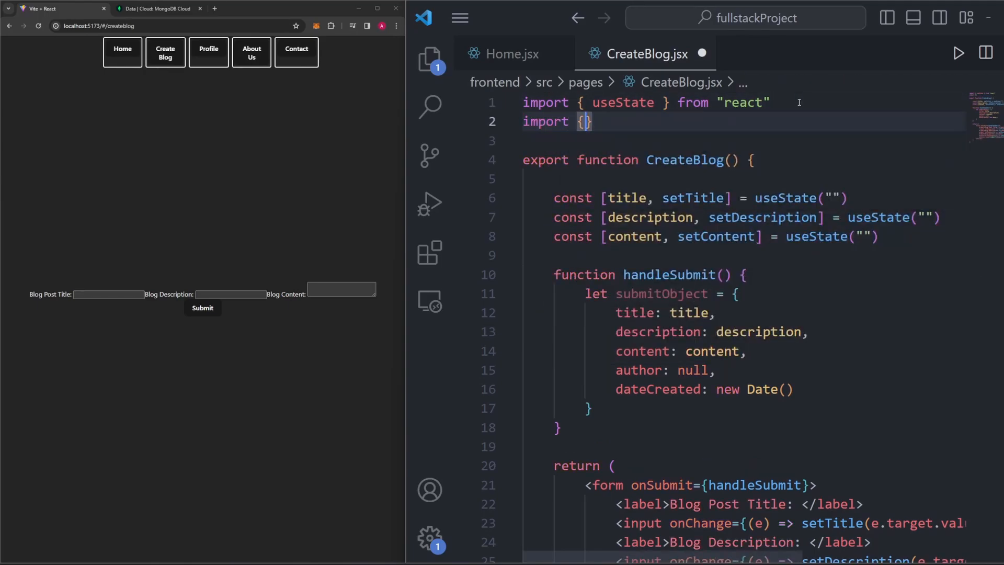
Step: Import createPost from "../api" and call createPost(submitObject) in handleSubmit
text(createPost)
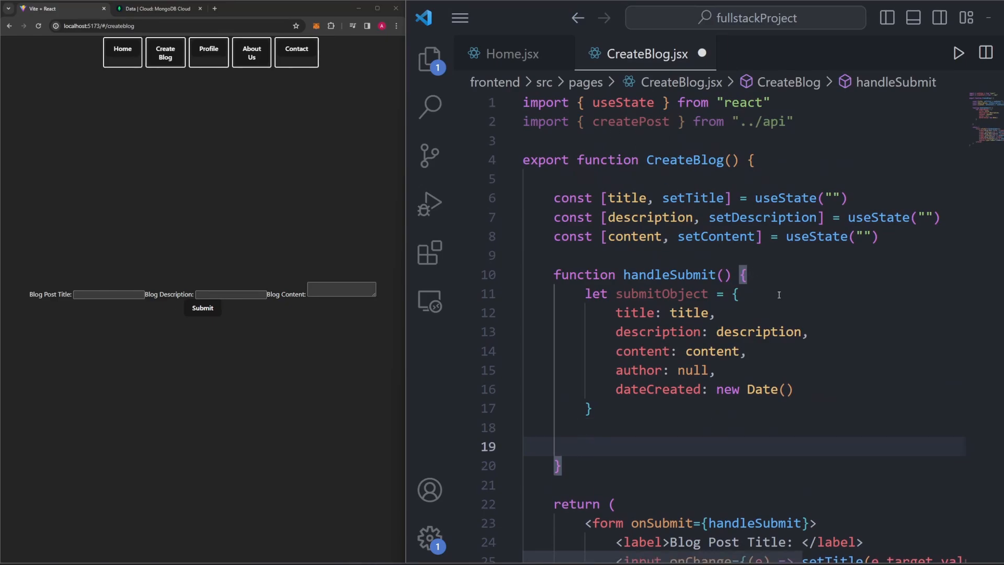
text(createPost())
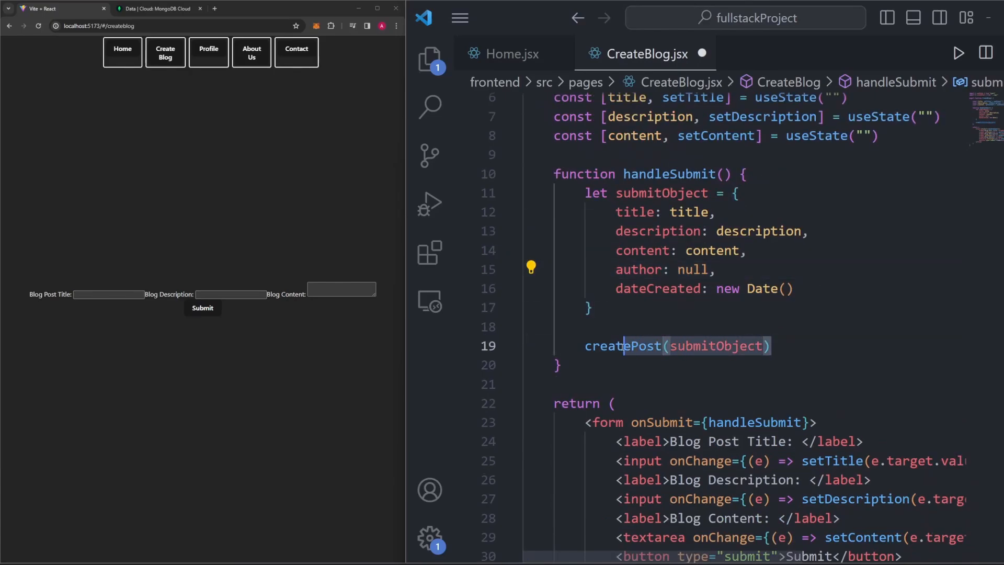
mouse_move(619, 346)
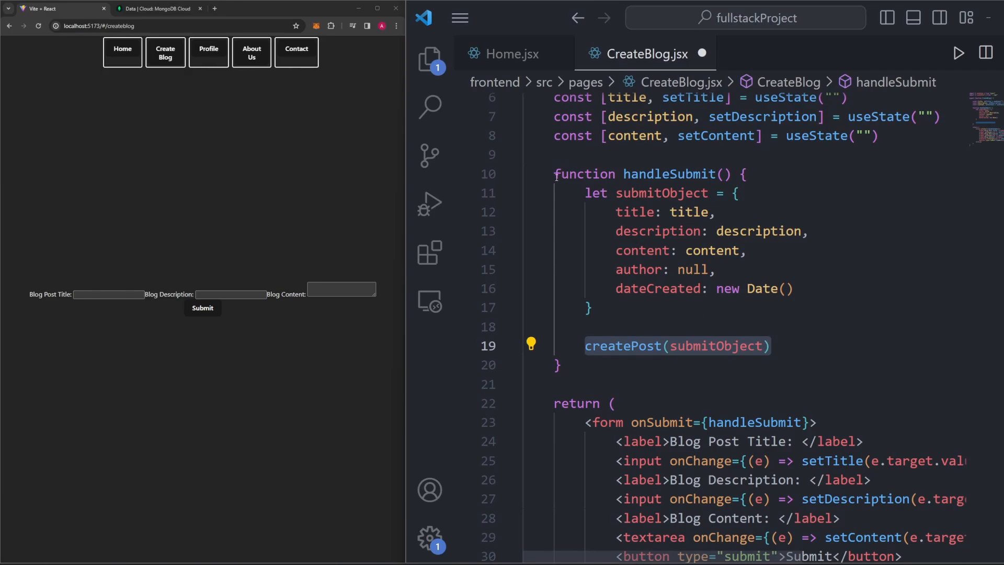
Step: Mark handleSubmit async and await the createPost(submitObject) call
text(async)
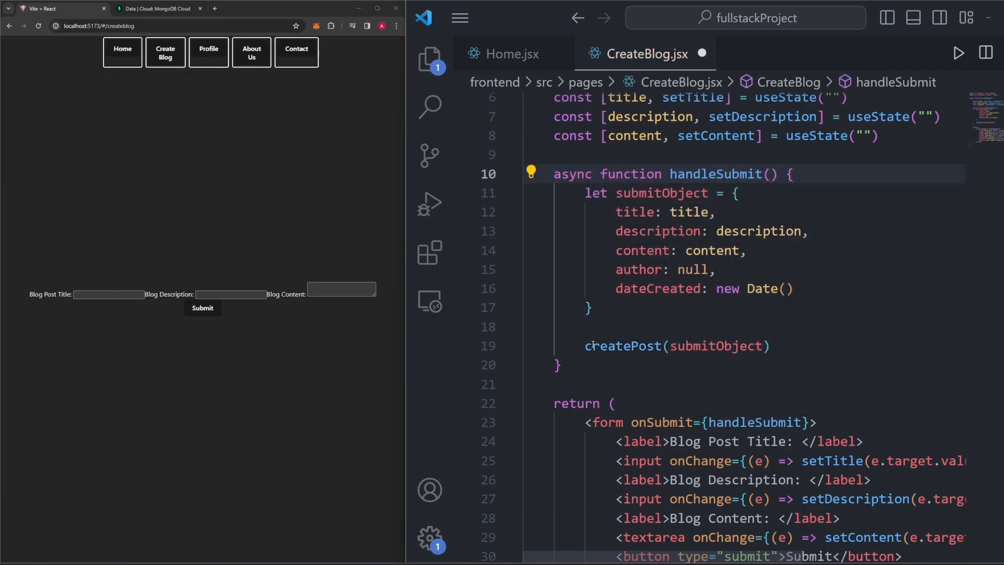
text(await)
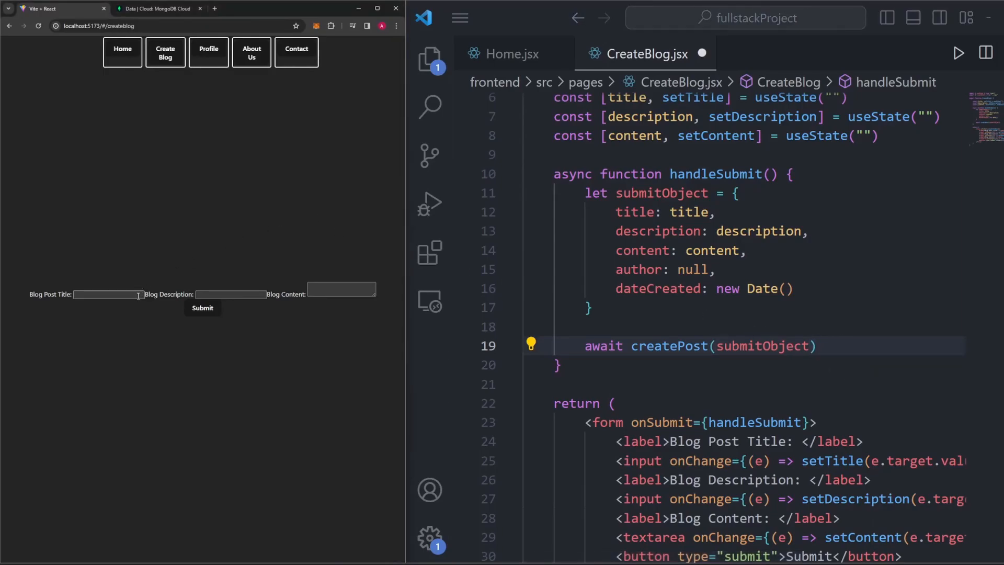
mouse_move(394, 299)
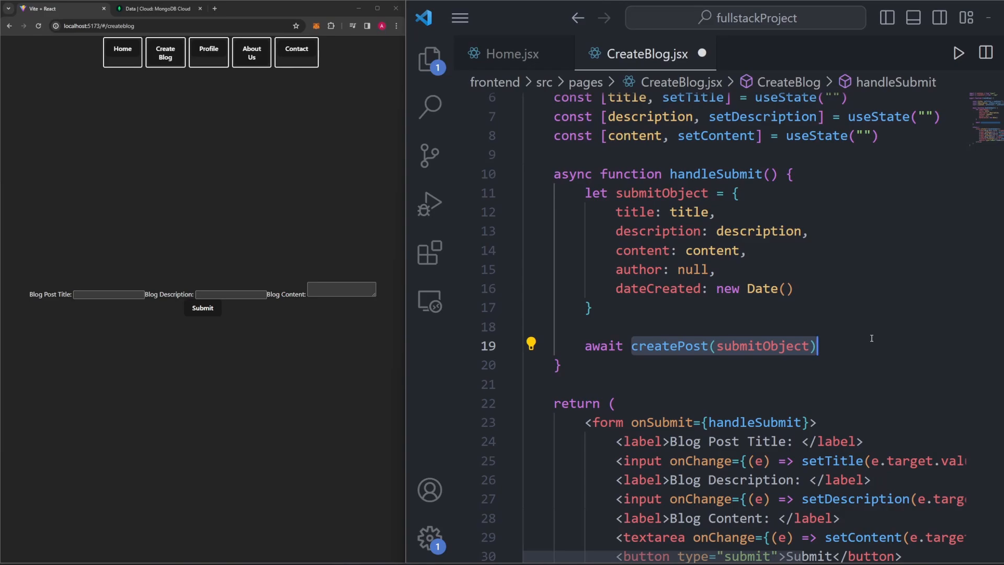
mouse_move(824, 363)
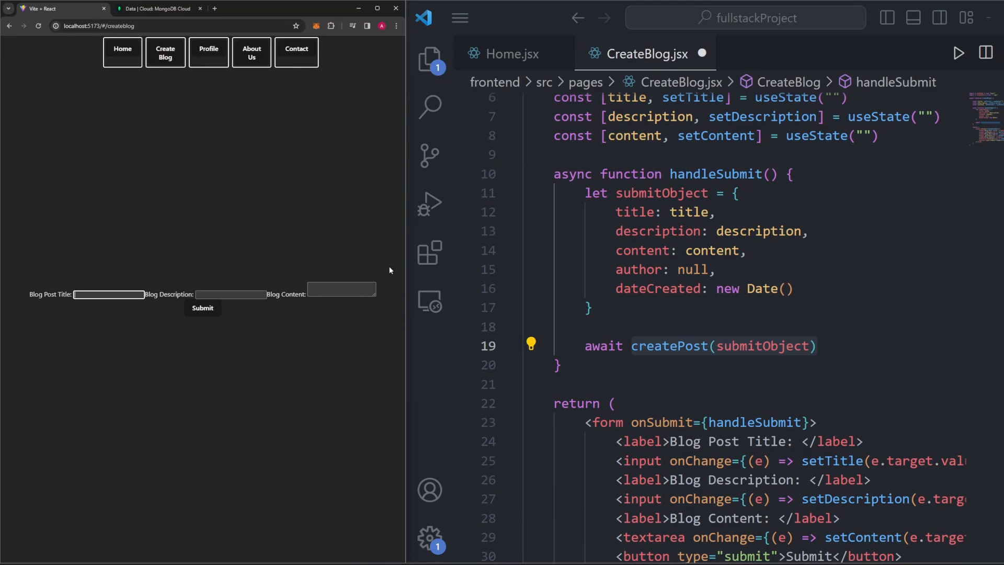
scroll(down, 3)
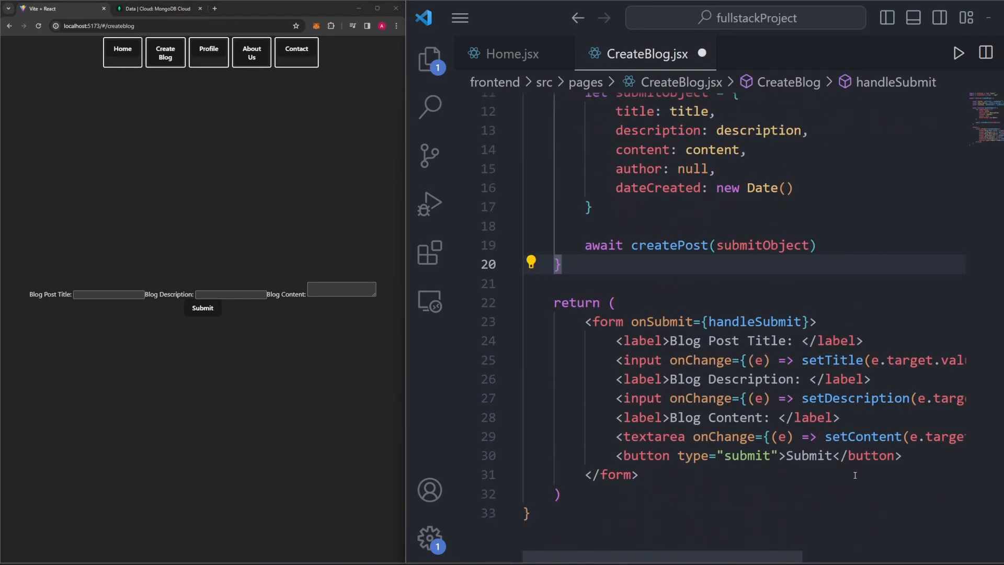
Step: Add maxLength props of 100, 200 and 5000 to the title, description and content fields
scroll(down, 3)
text(maxLeng)
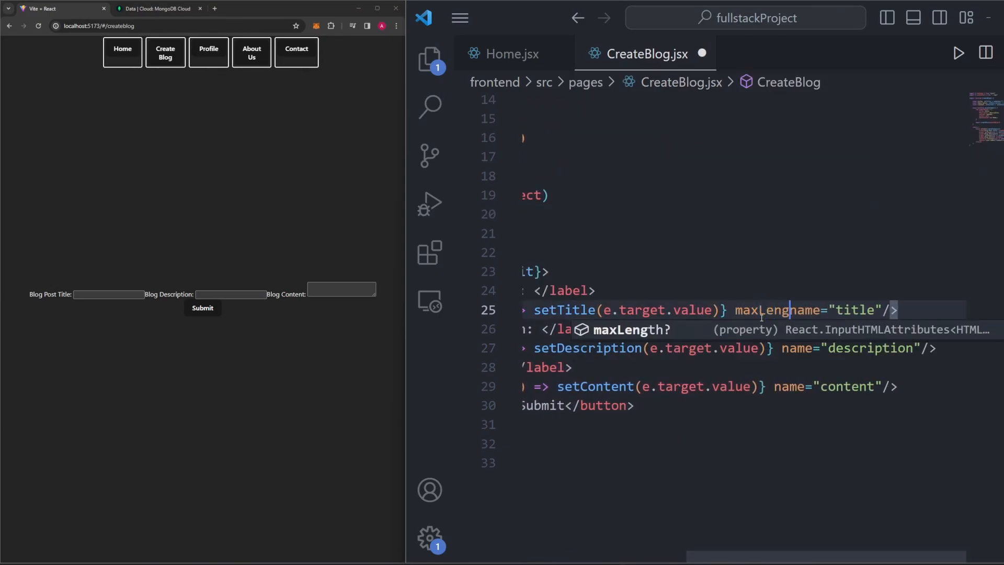
text(={})
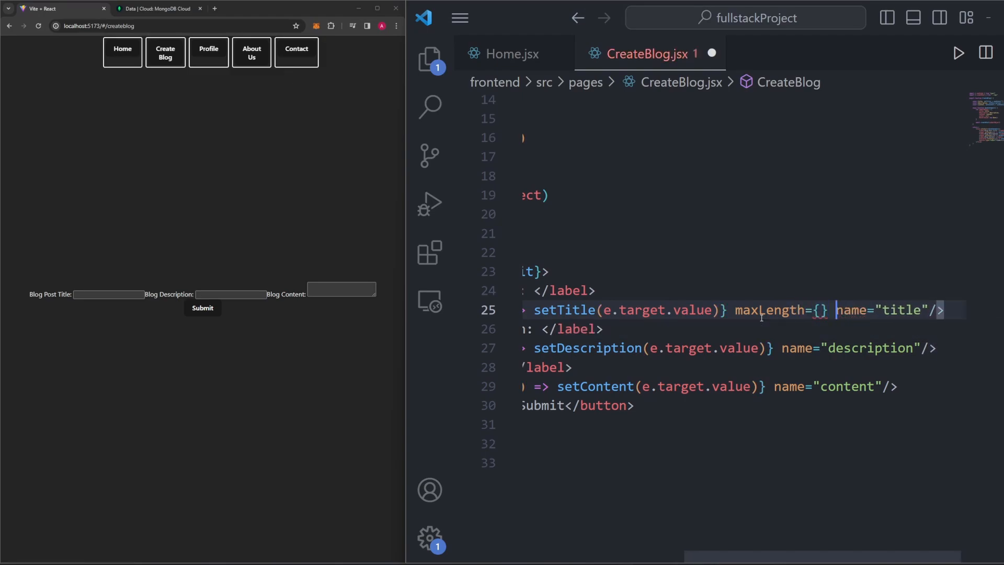
click(821, 310)
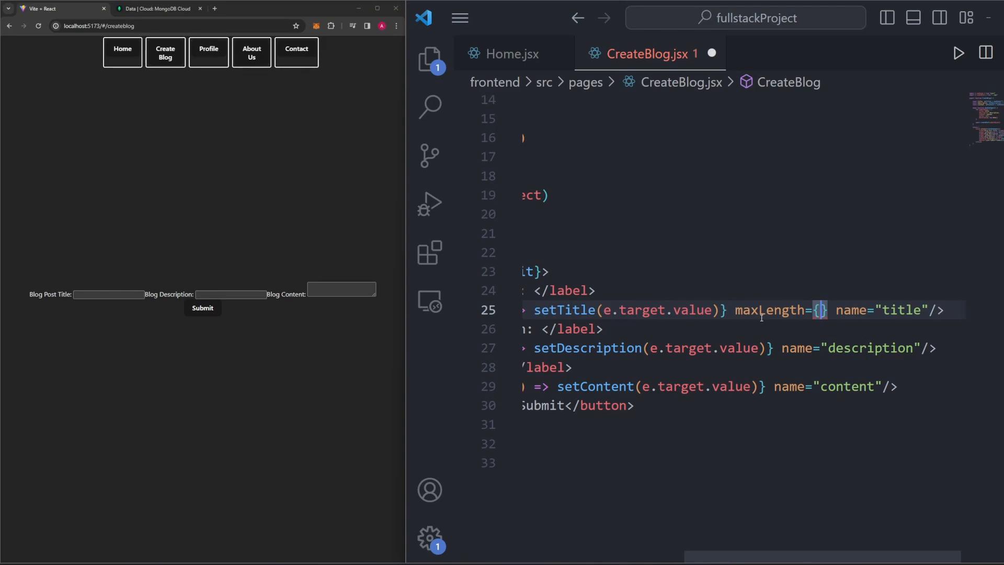
text(100)
click(745, 348)
text(maxLength={200} )
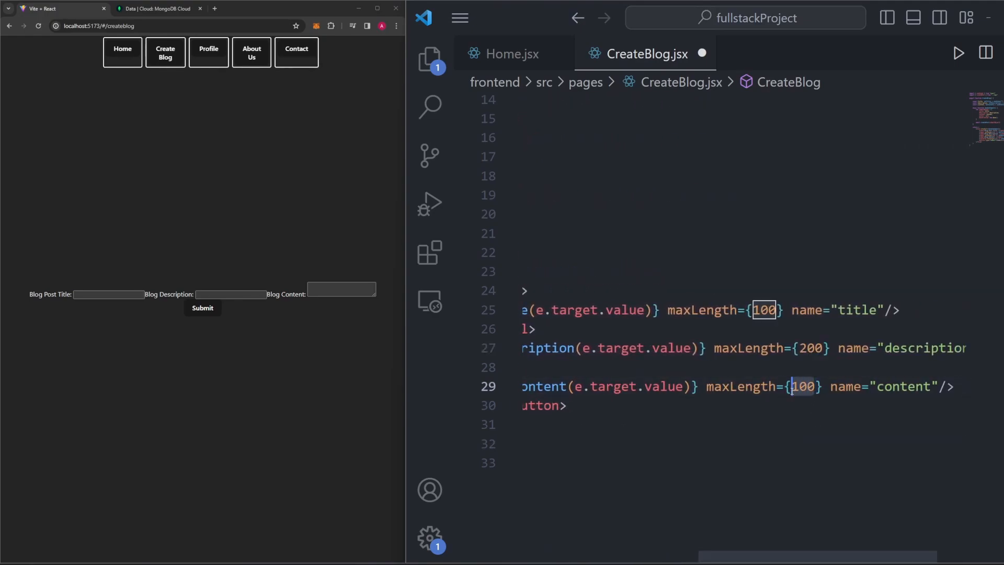
text(5000)
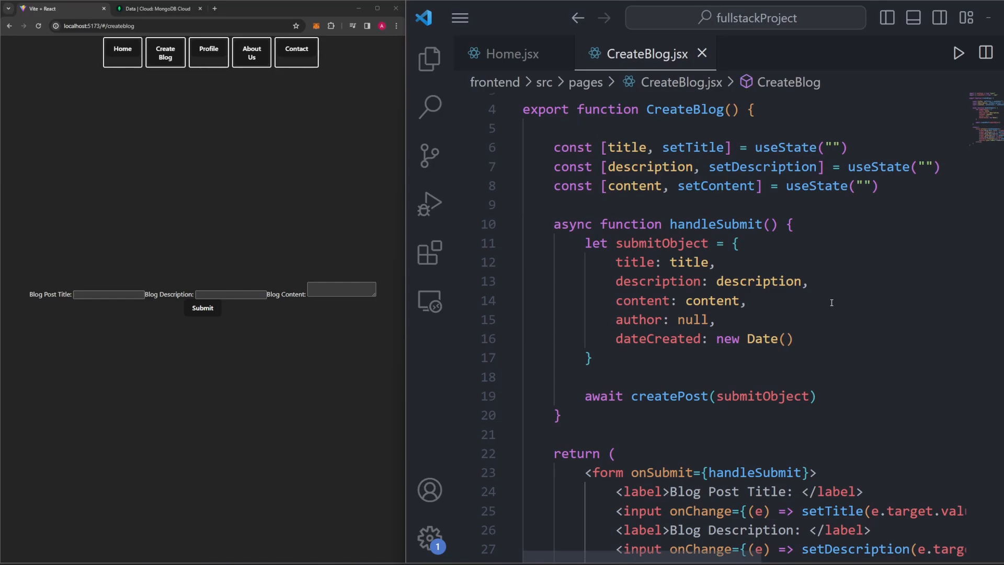
Step: Add the required attribute to the title input after maxLength and save CreateBlog.jsx
scroll(down, 3)
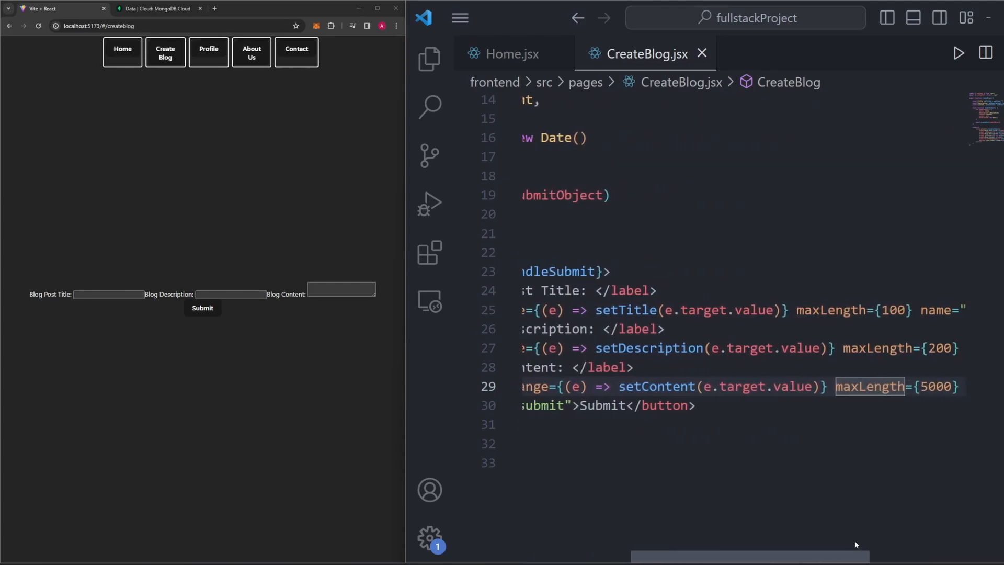
text(required)
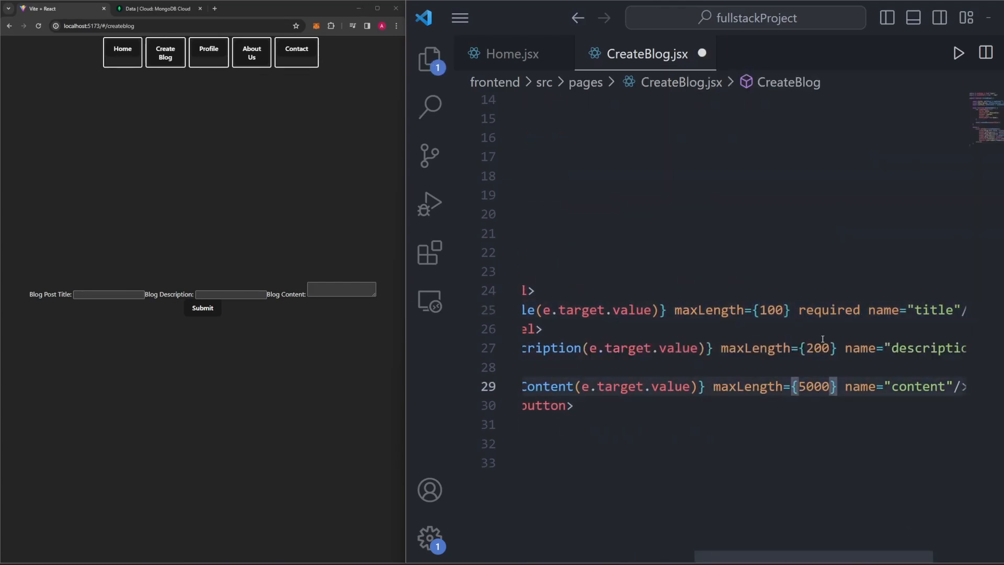
click(837, 347)
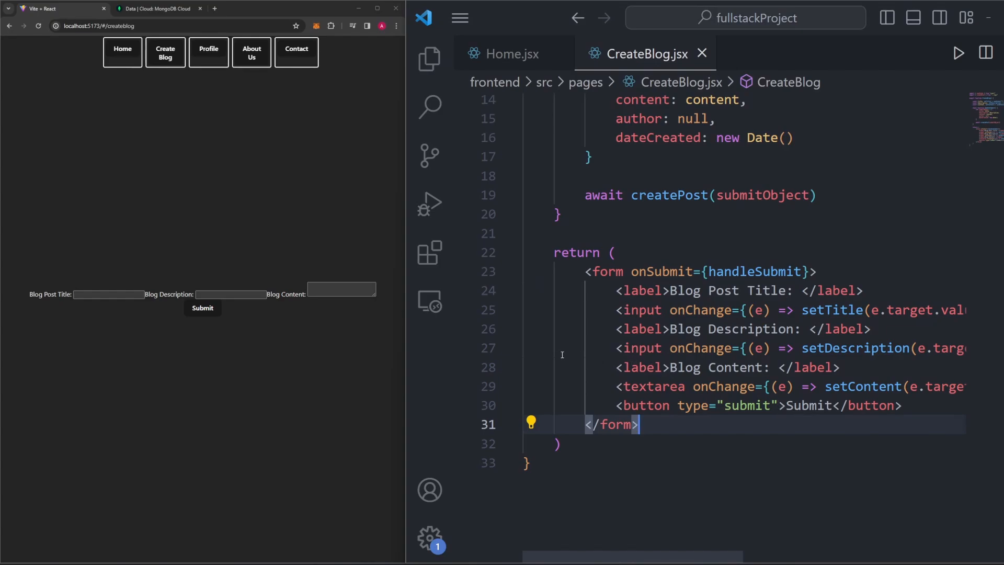
Step: Fill the Create Blog form with a test title, description and content
click(108, 294)
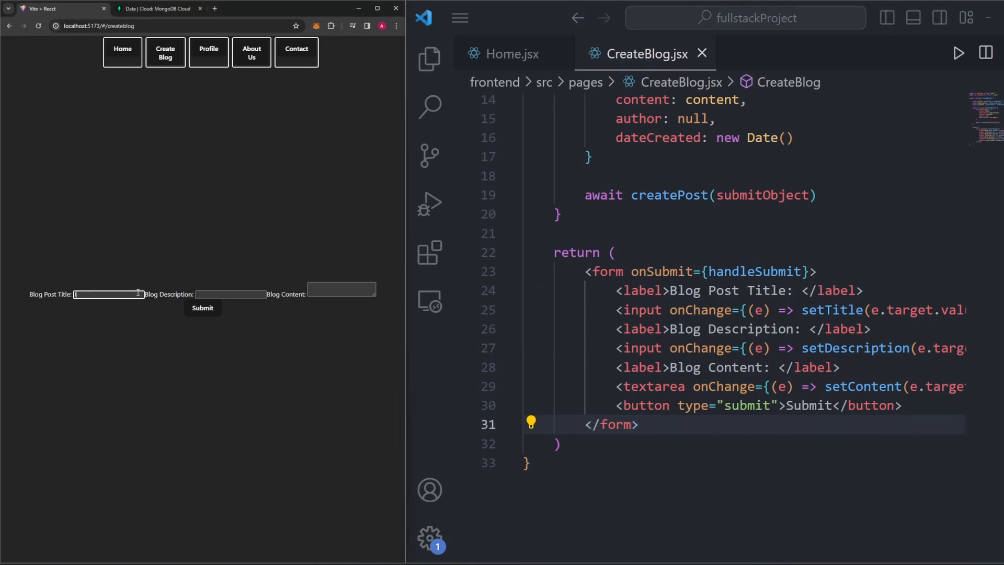
text(I am testing the title :))
click(230, 294)
text(Insert filler blog description)
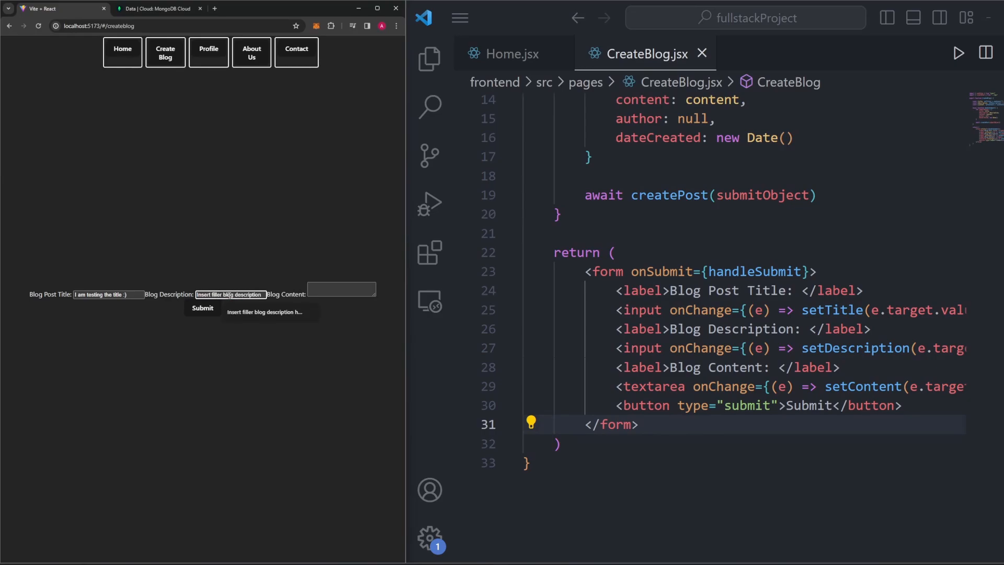
text(This)
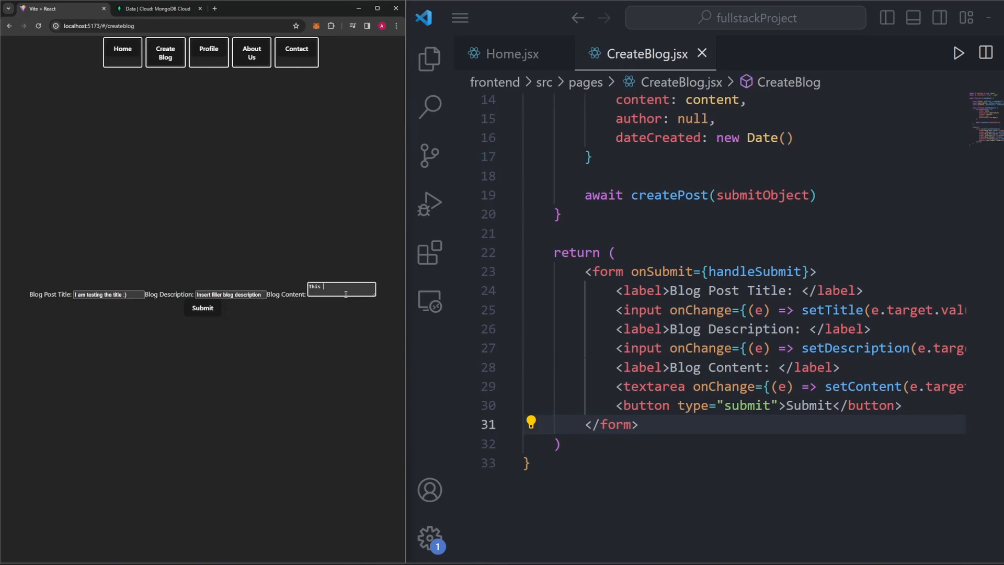
text(course is meant to teach)
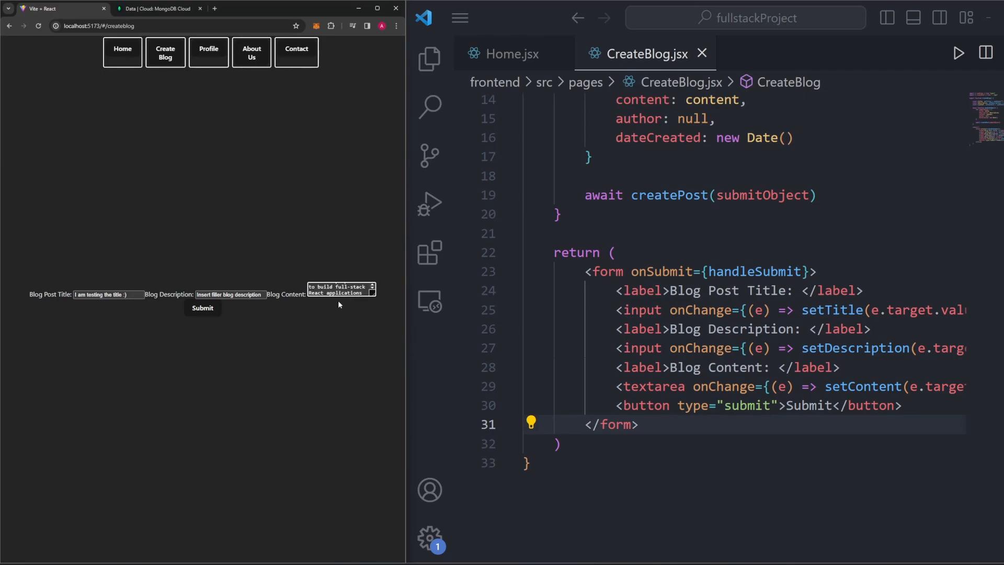
Step: Open DevTools via Inspect, clear the Console, and submit the test post
right_click(339, 304)
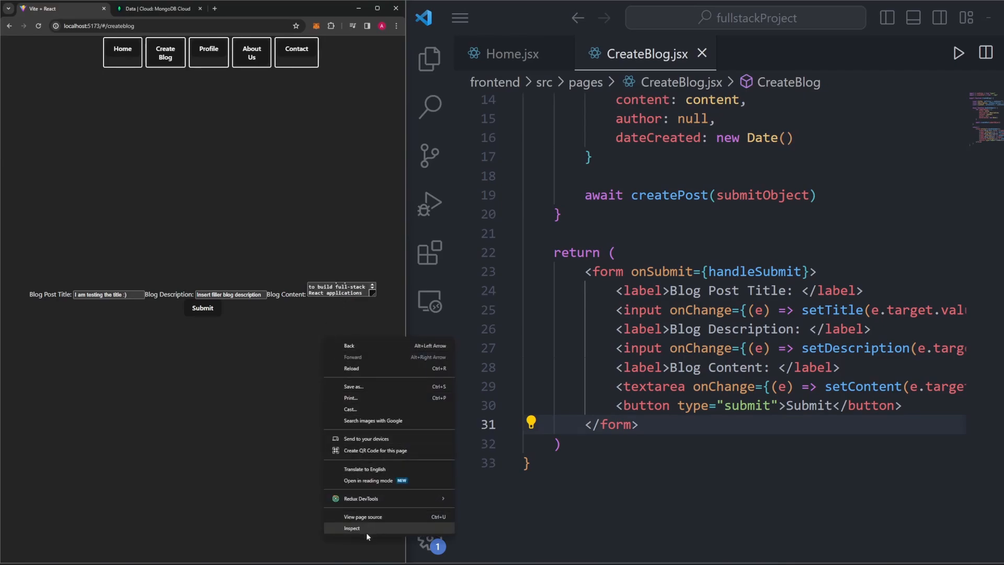
click(351, 528)
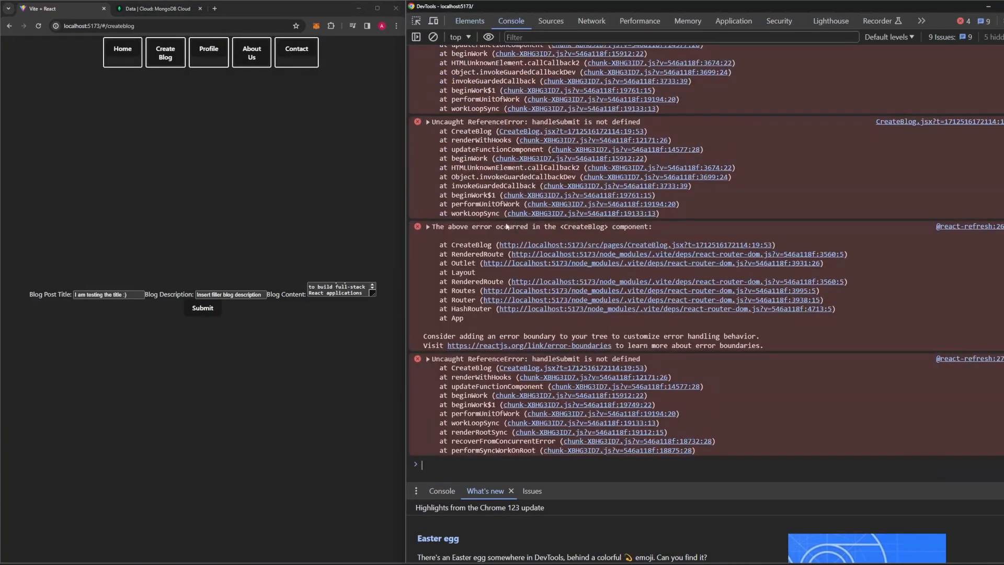
click(432, 38)
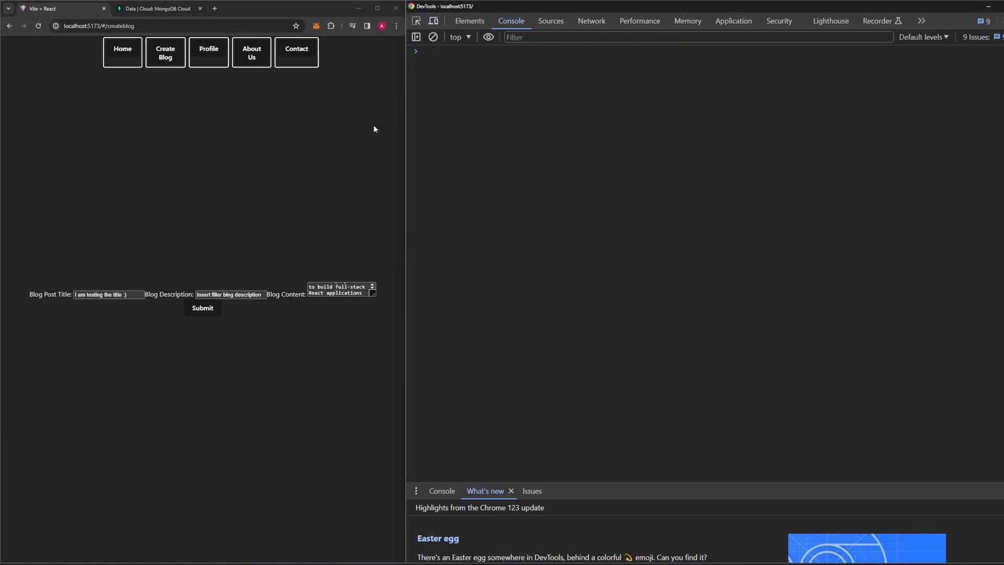
click(203, 308)
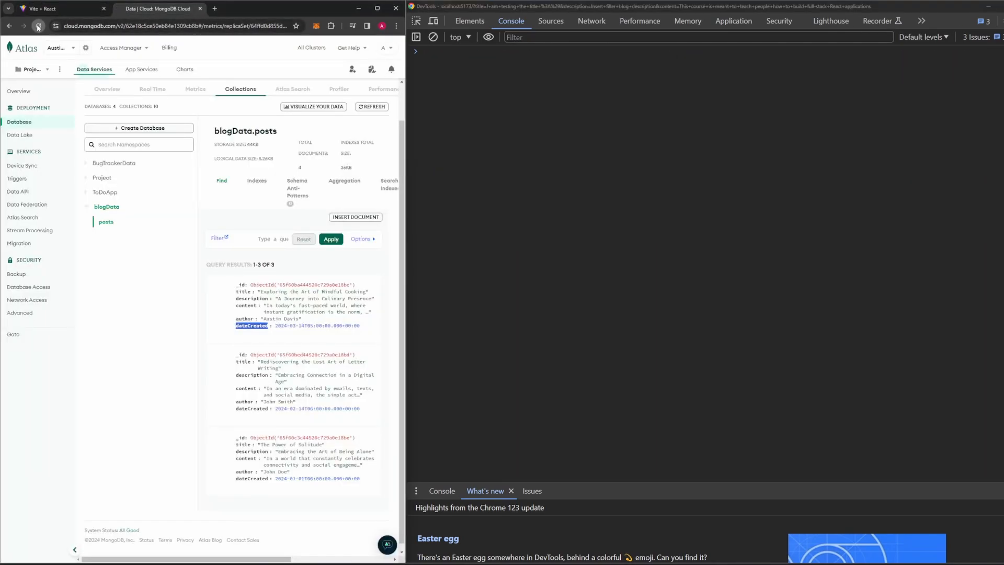
Step: Refresh the blogData posts collection in Atlas and review the new test post document
click(37, 26)
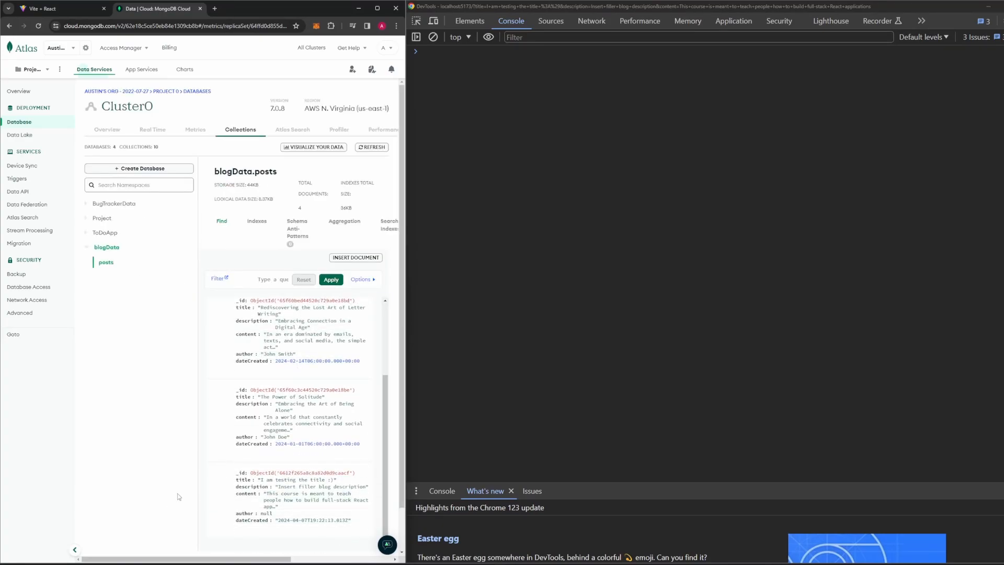
scroll(down, 3)
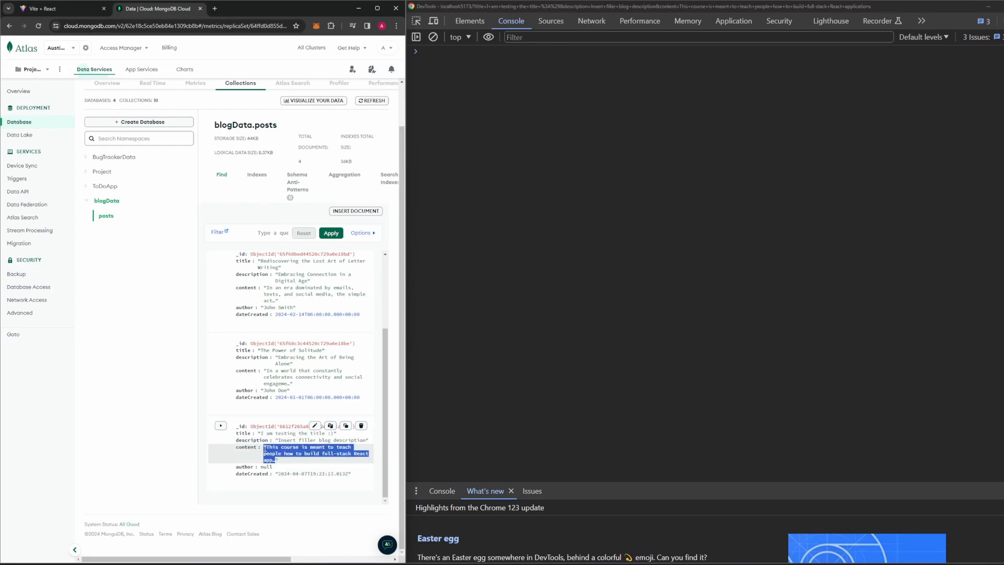
click(147, 437)
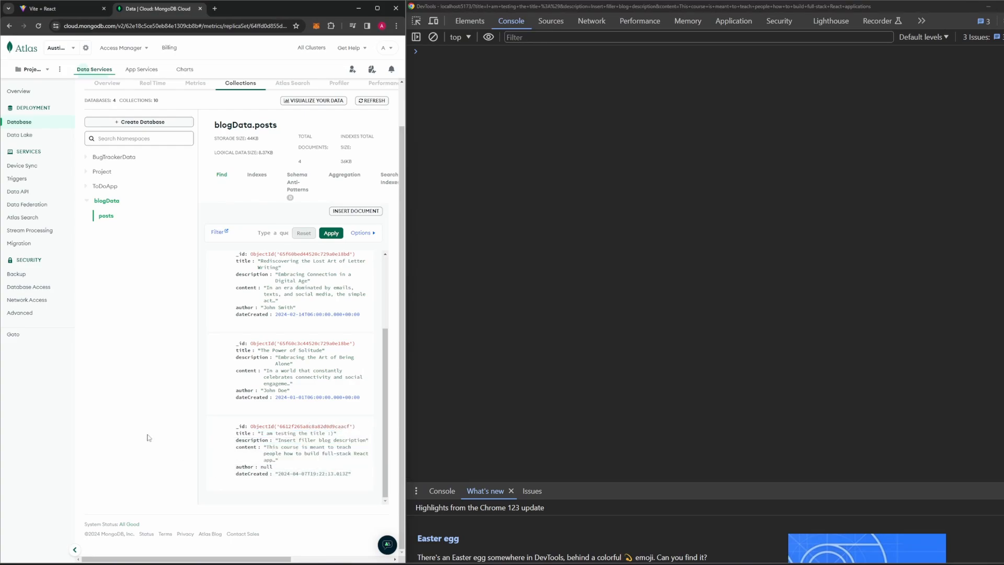
mouse_move(143, 412)
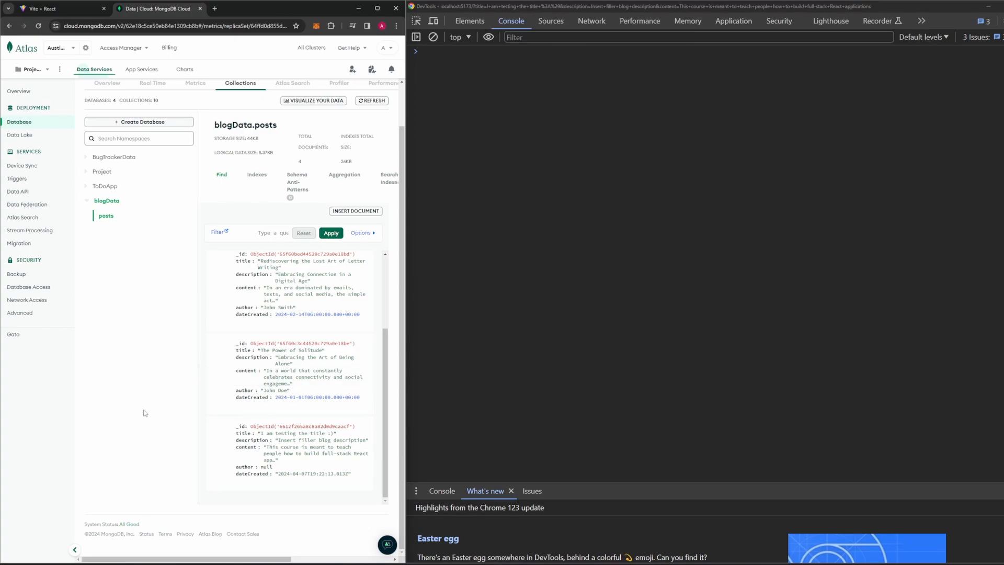
mouse_move(176, 416)
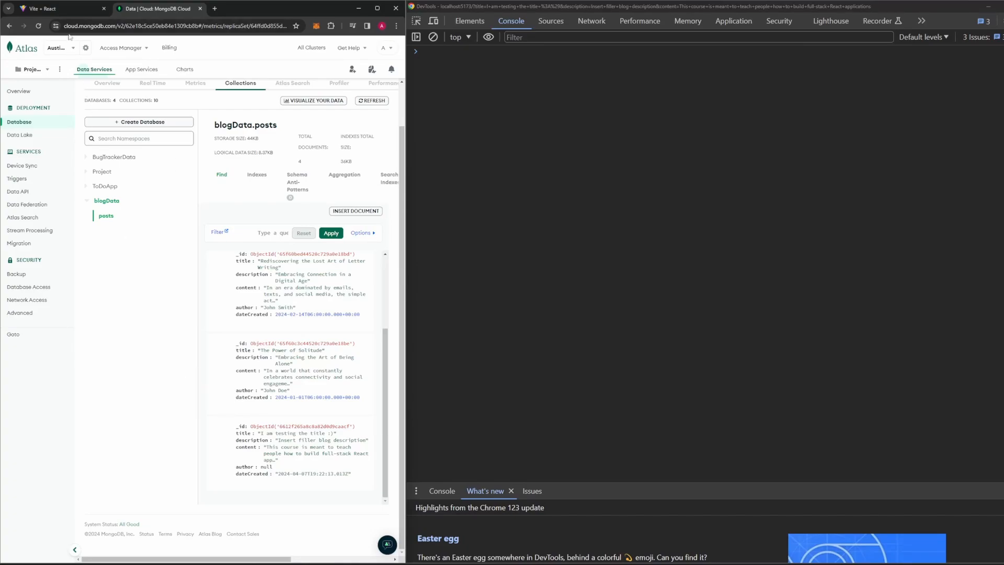
click(61, 8)
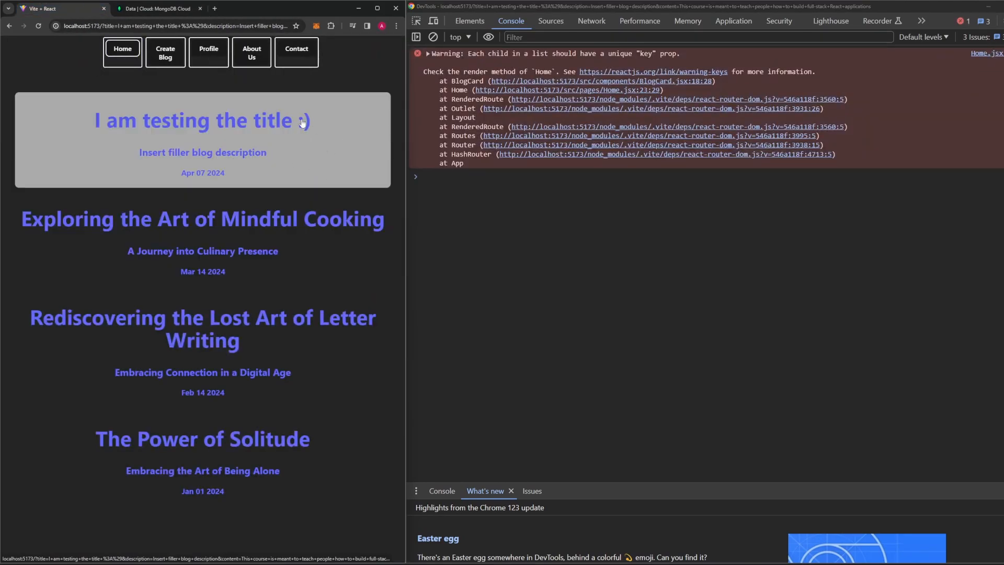
Step: Open the 'I am testing the title :)' post page from the blog home page
click(202, 120)
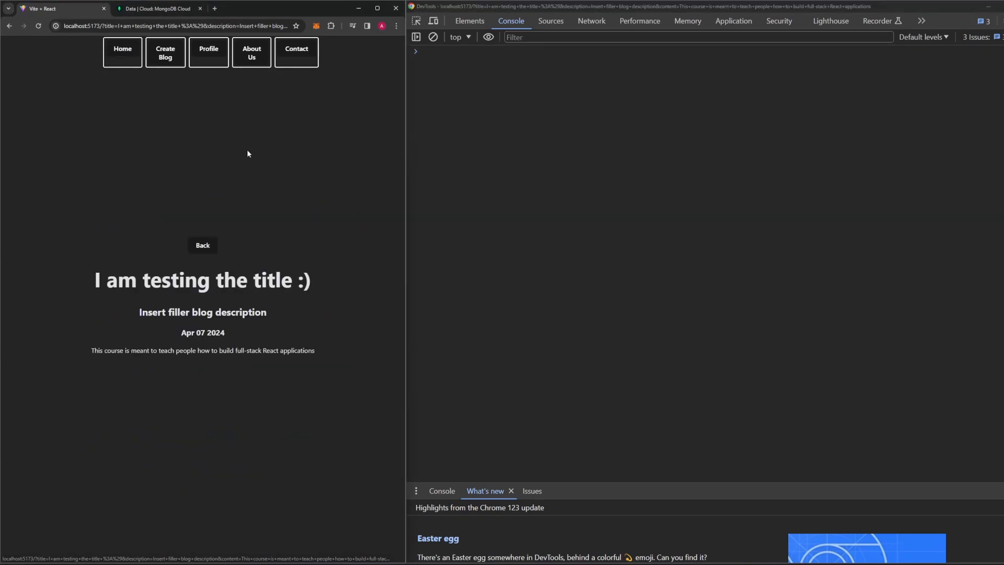
drag(236, 350, 314, 351)
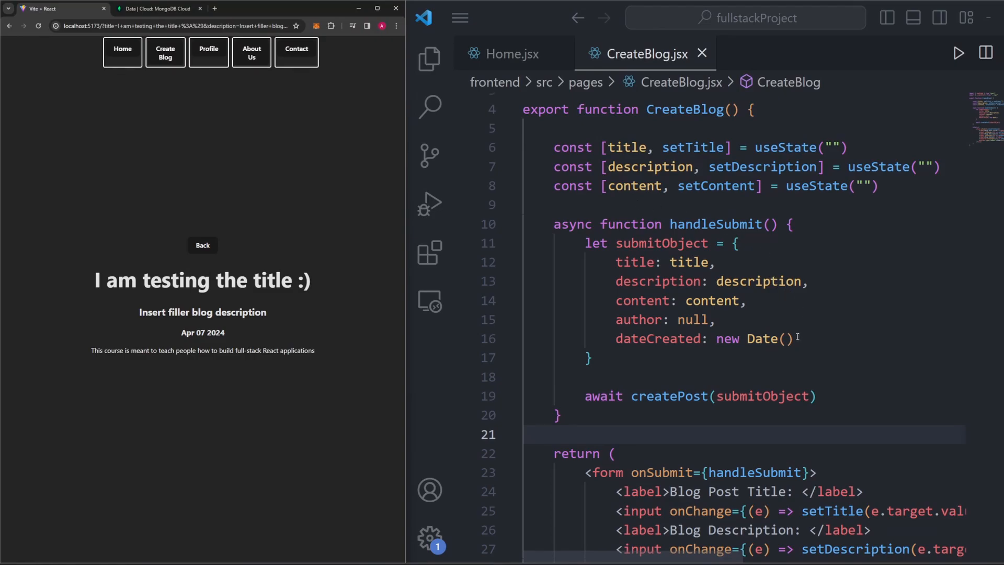
mouse_move(730, 316)
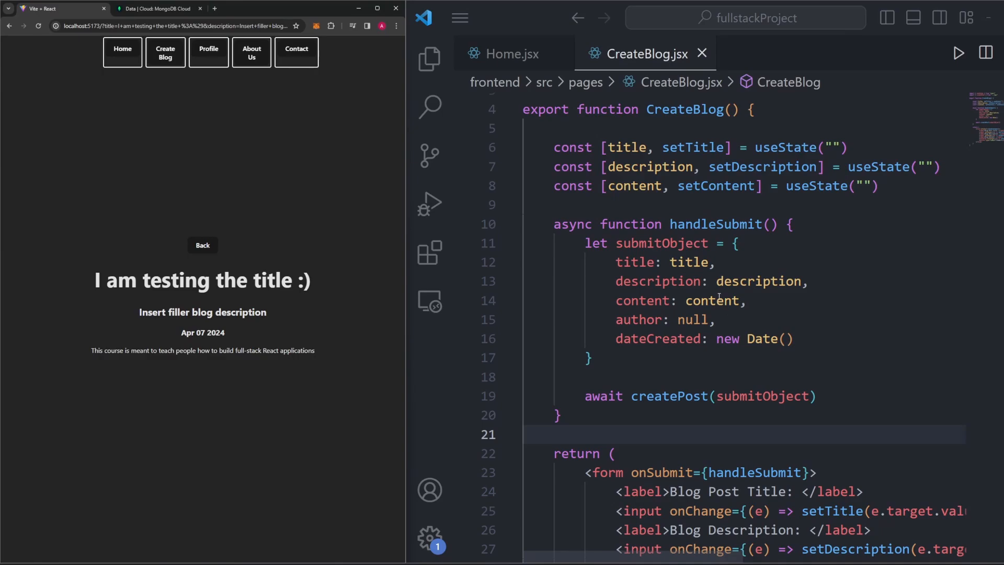
mouse_move(691, 300)
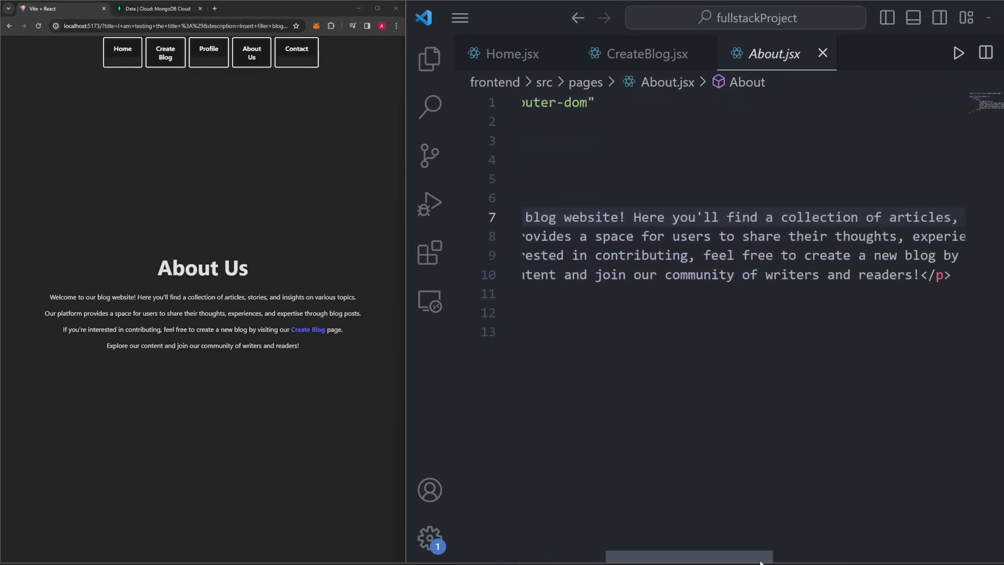
Step: Review About.jsx's About Us heading, four paragraphs and the /createBlog Link
scroll(right, 3)
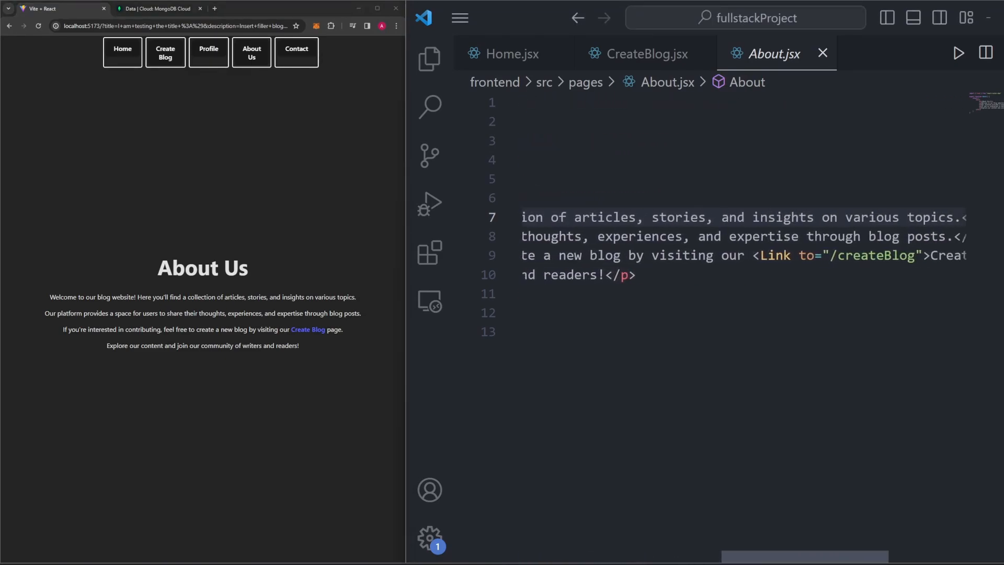
scroll(left, 3)
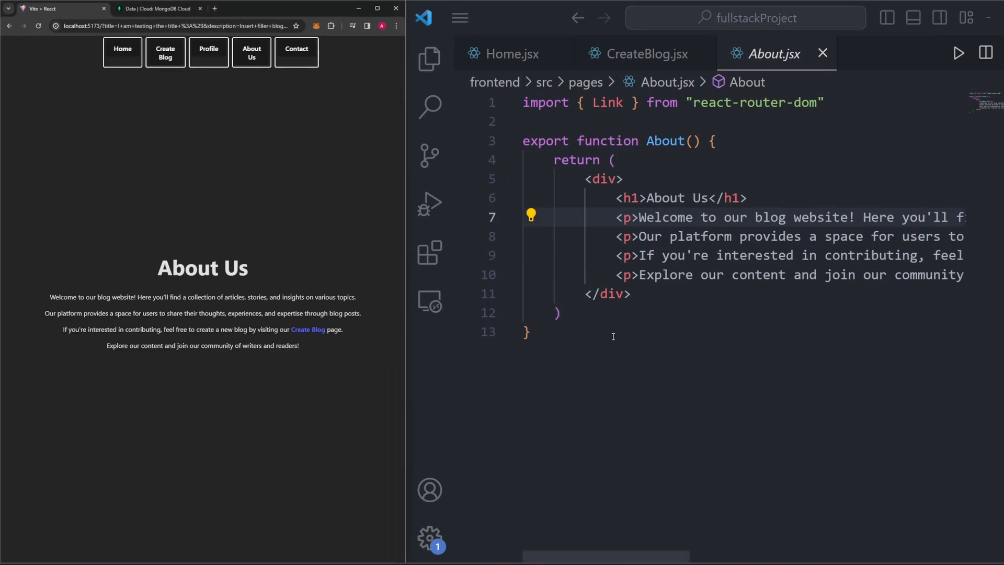
double_click(806, 102)
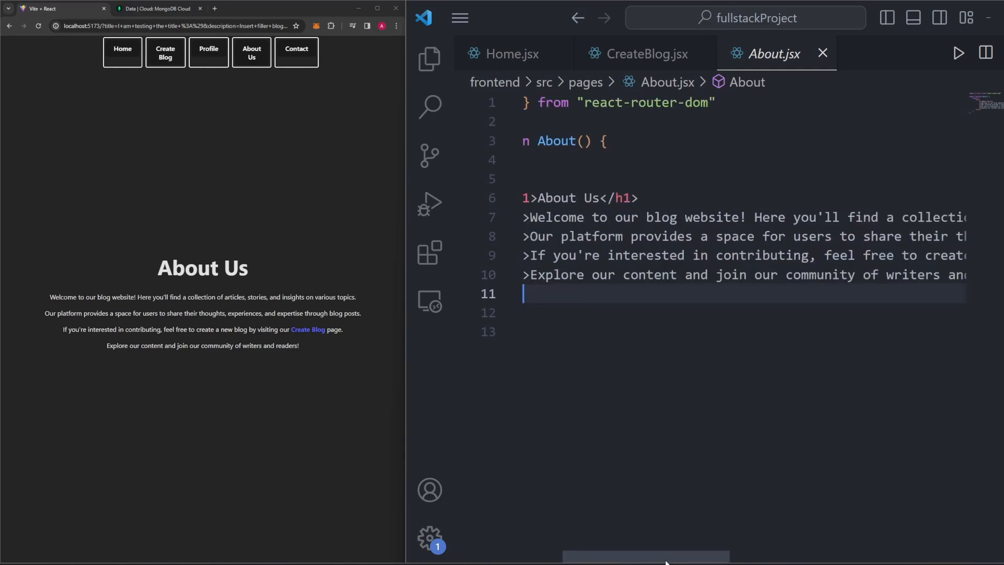
mouse_move(696, 496)
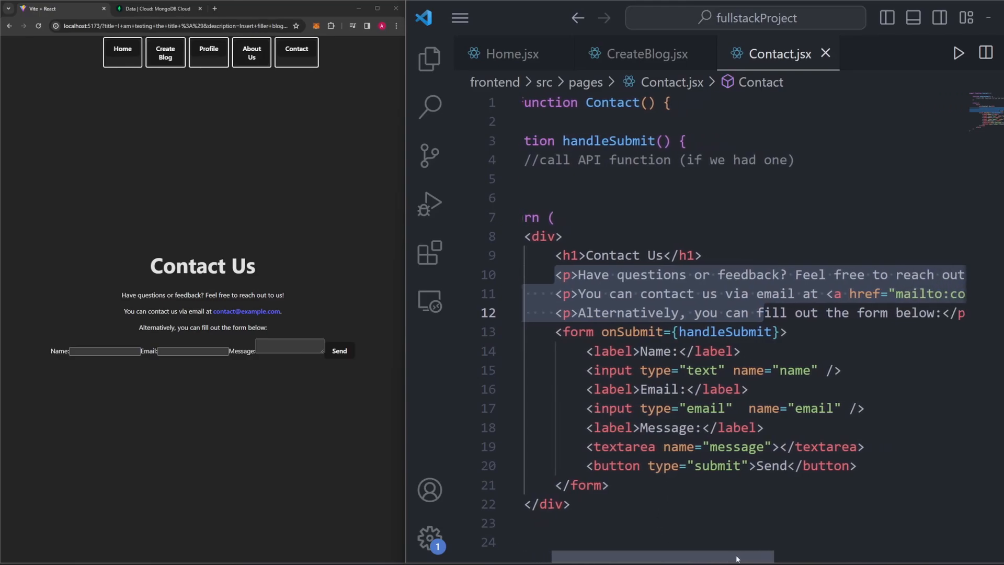
Step: Review Contact.jsx's handleSubmit stub, Contact Us paragraphs and name/email/message form
scroll(left, 3)
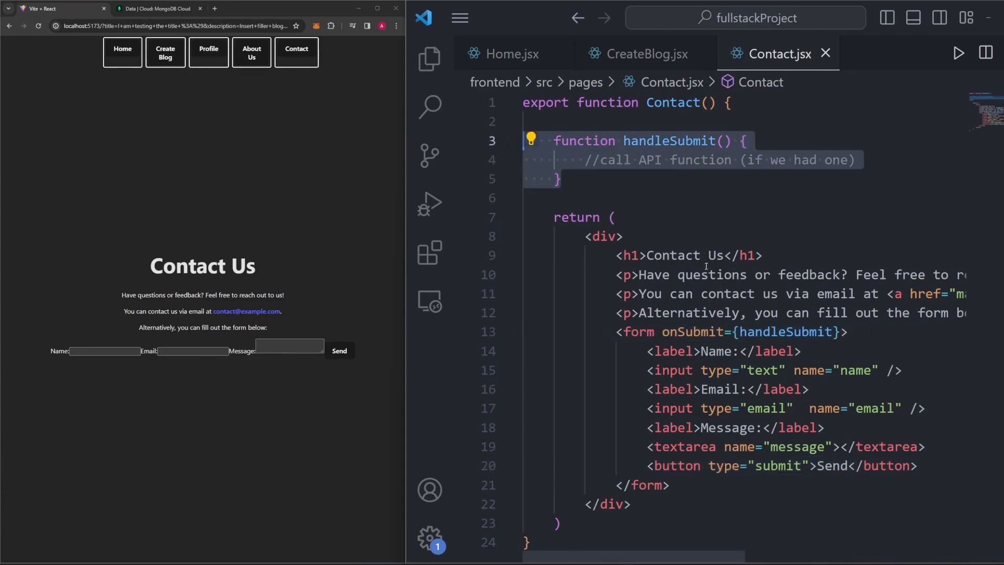
mouse_move(790, 331)
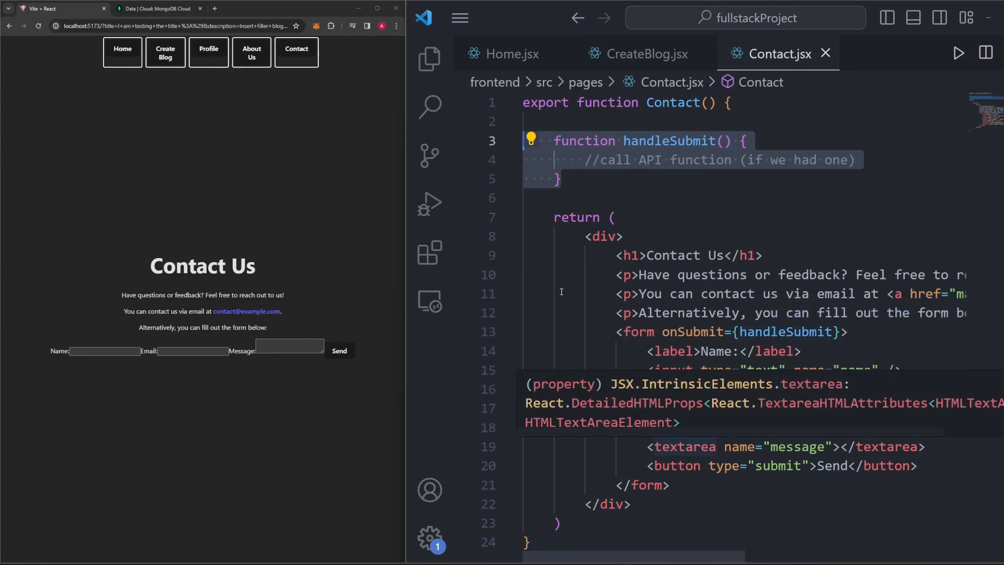
mouse_move(448, 366)
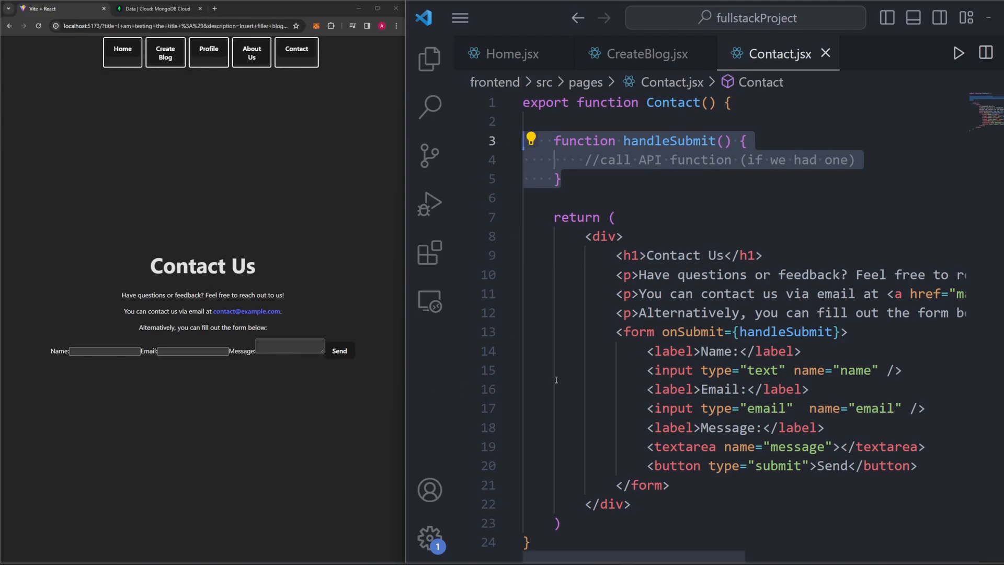
mouse_move(647, 223)
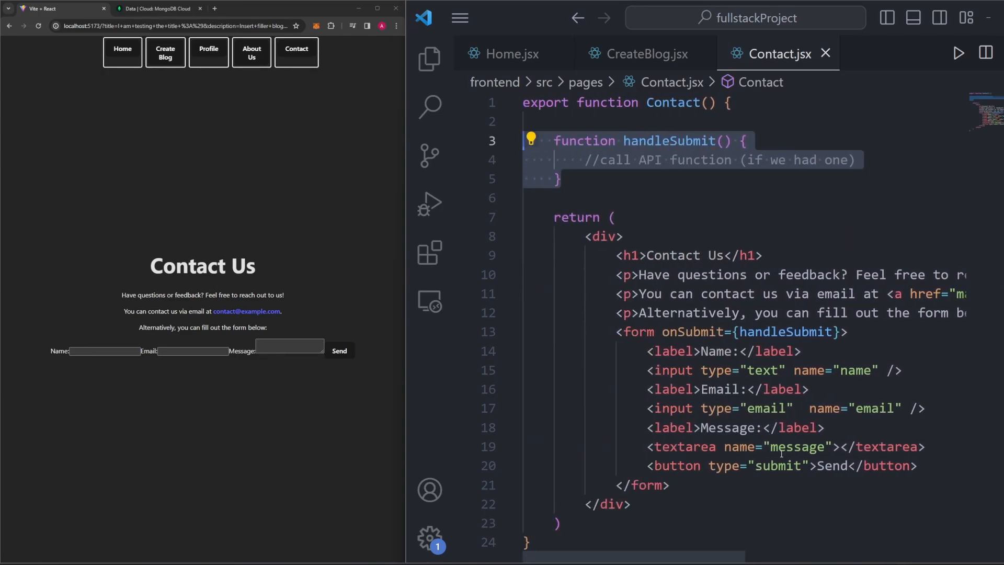
Step: Check the blog's Contact Us, Create Blog, Home, and About Us pages, ending on Contact Us
click(296, 52)
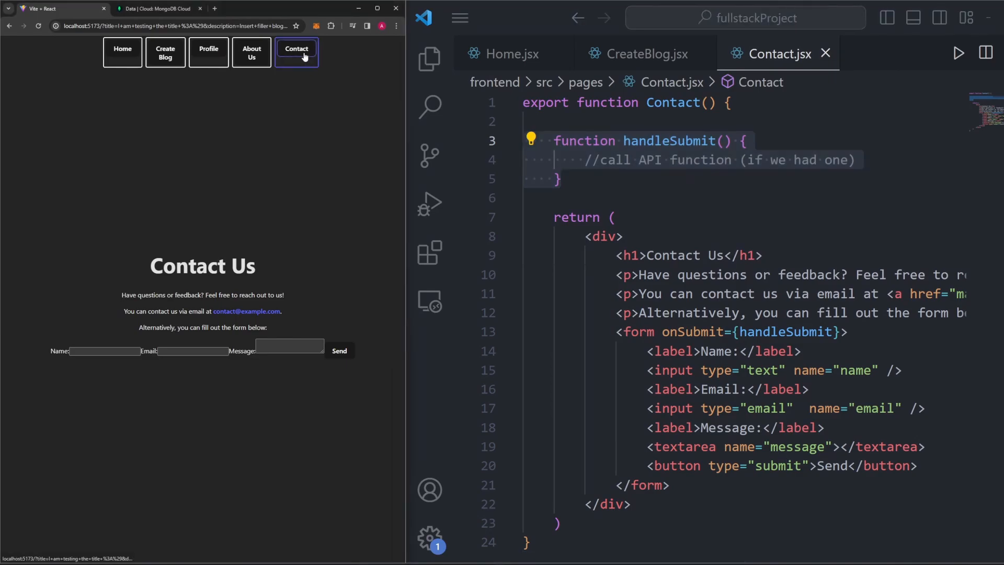
click(165, 53)
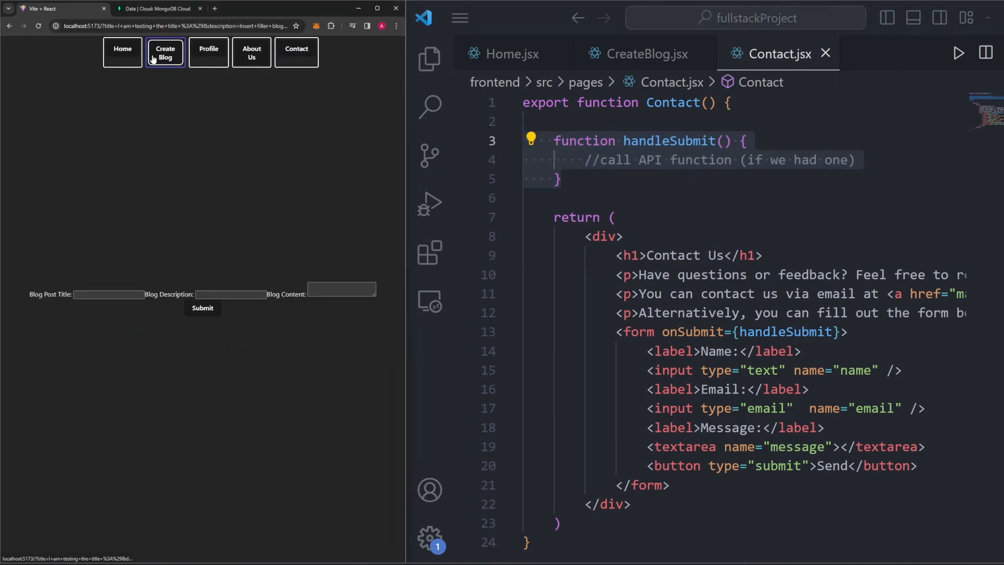
click(122, 52)
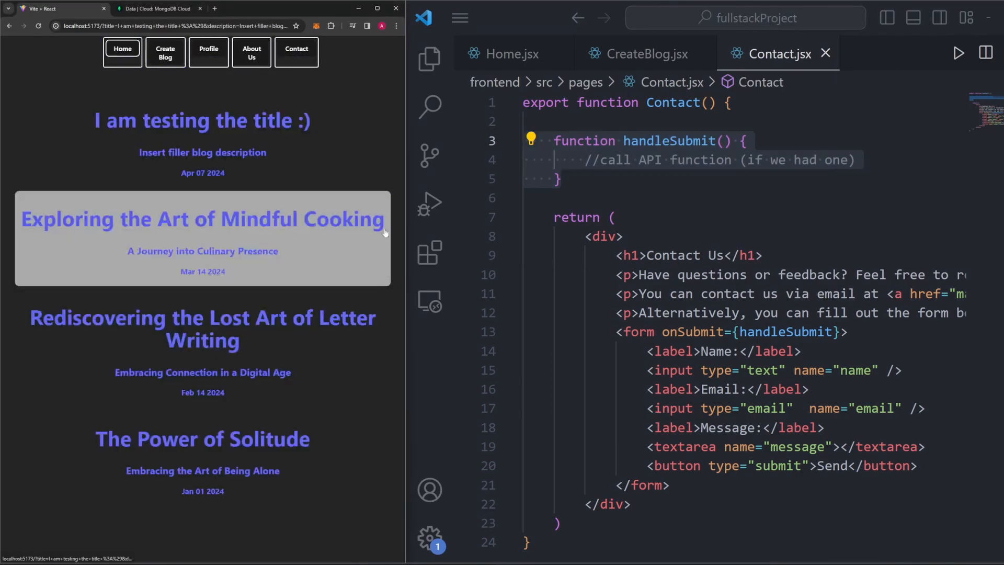
mouse_move(402, 79)
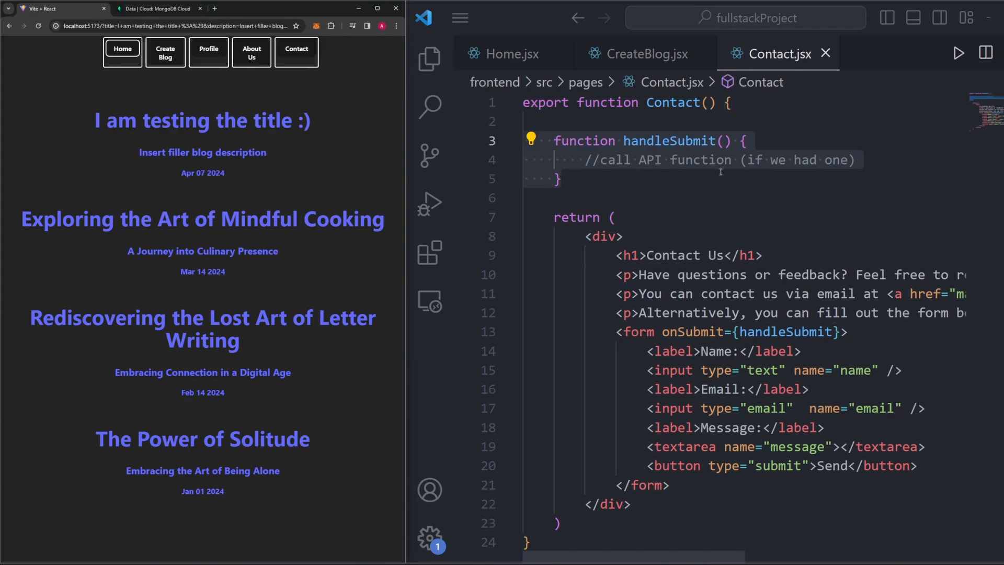
click(251, 52)
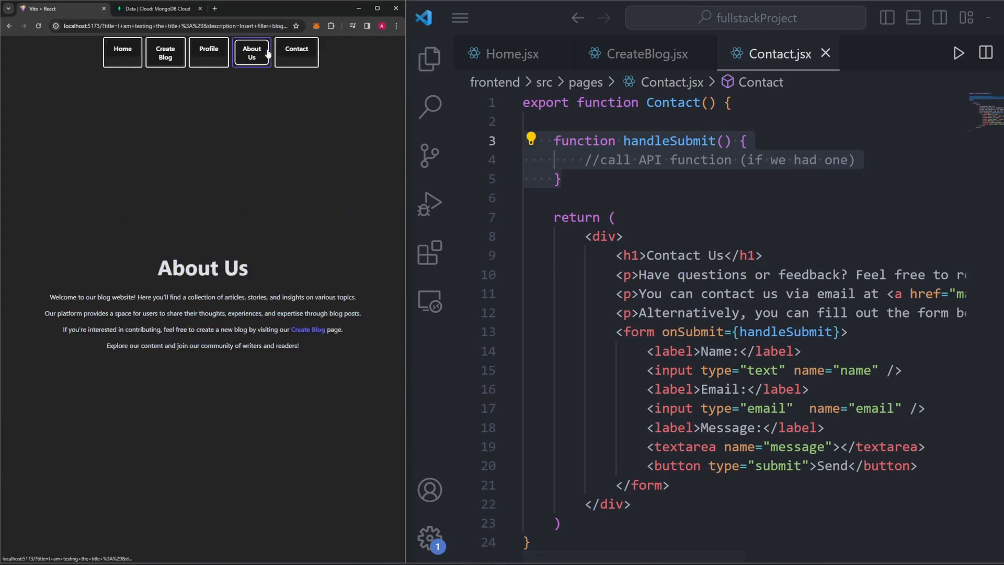
click(295, 51)
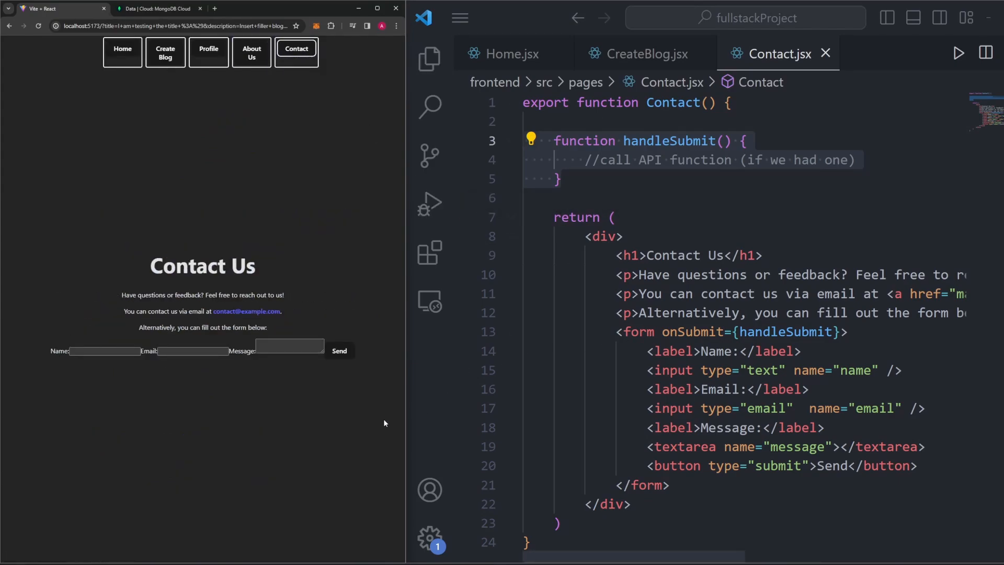